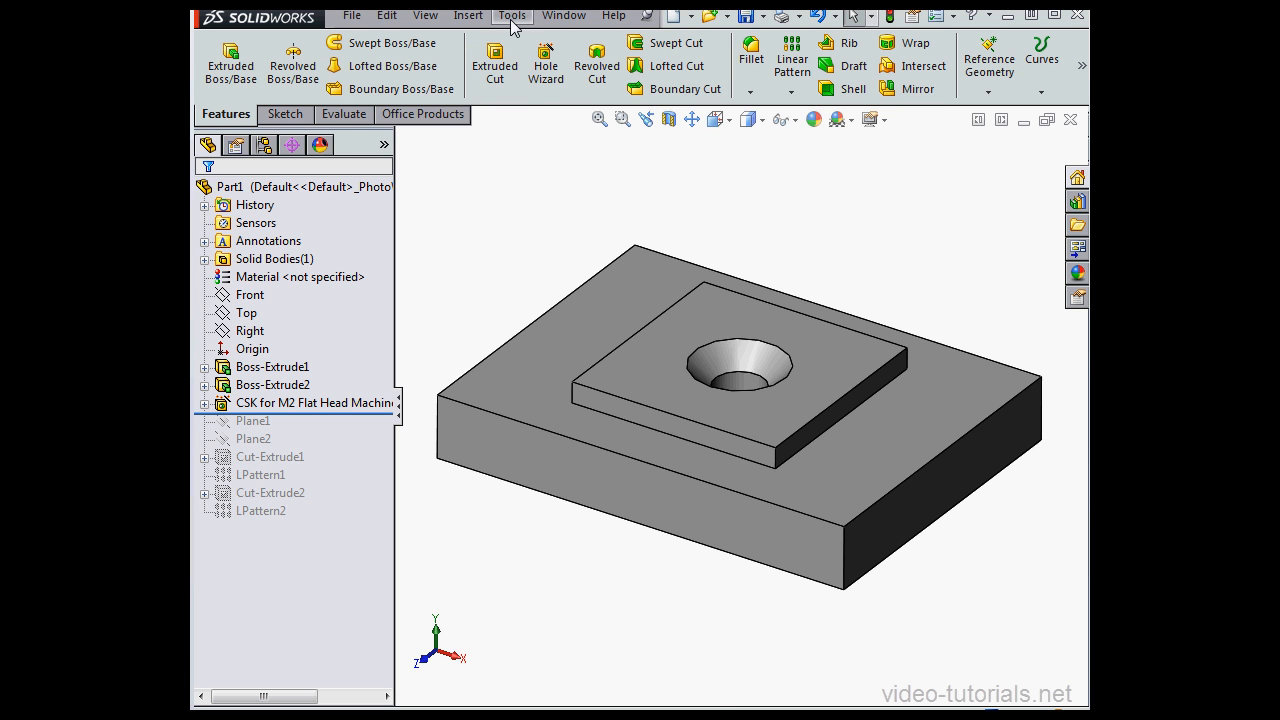
# Open Geometry Analysis on the countersunk-hole part from the Tools menu
pyautogui.click(512, 15)
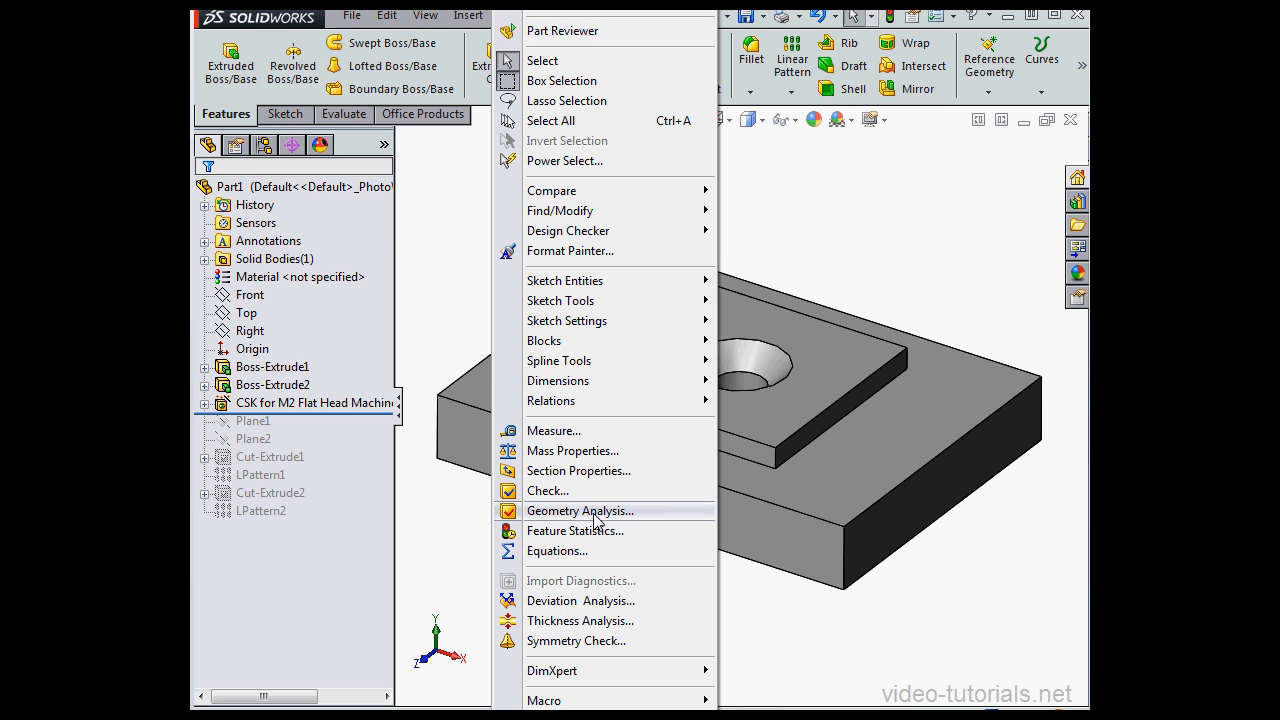
pyautogui.click(580, 510)
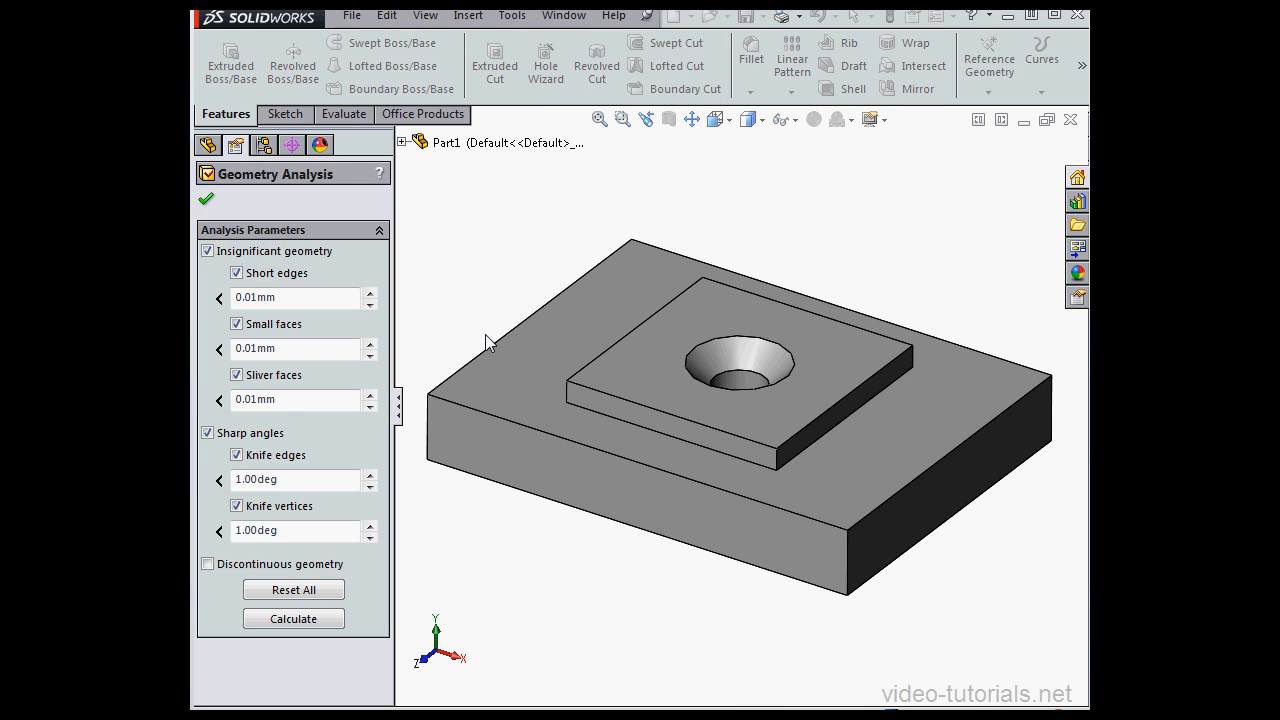
pyautogui.moveTo(228, 267)
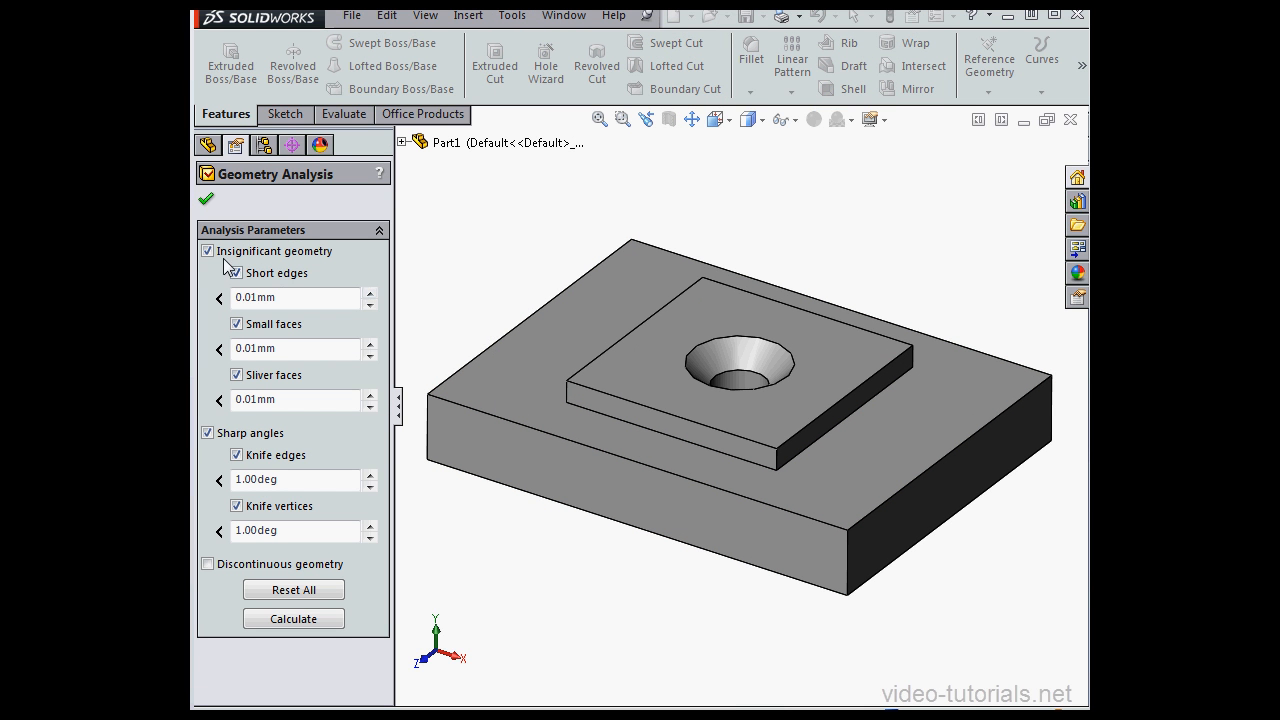
pyautogui.click(208, 250)
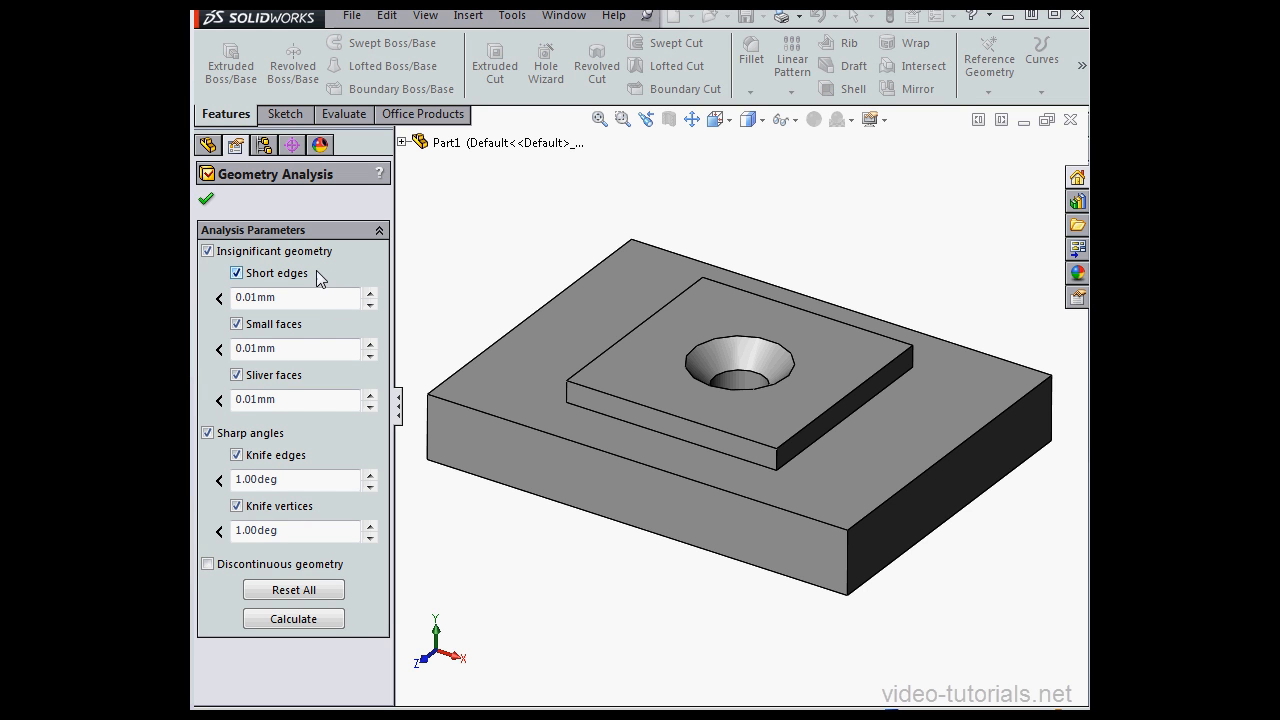
pyautogui.moveTo(288, 297)
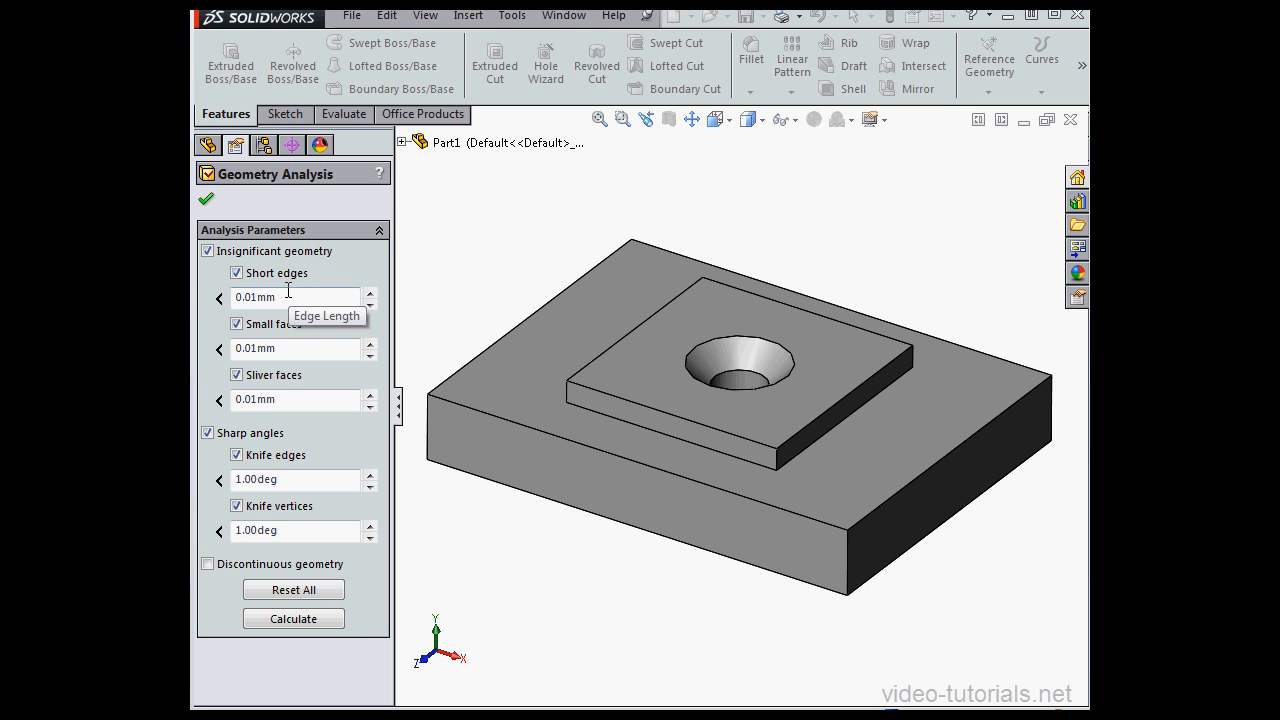
pyautogui.moveTo(322, 307)
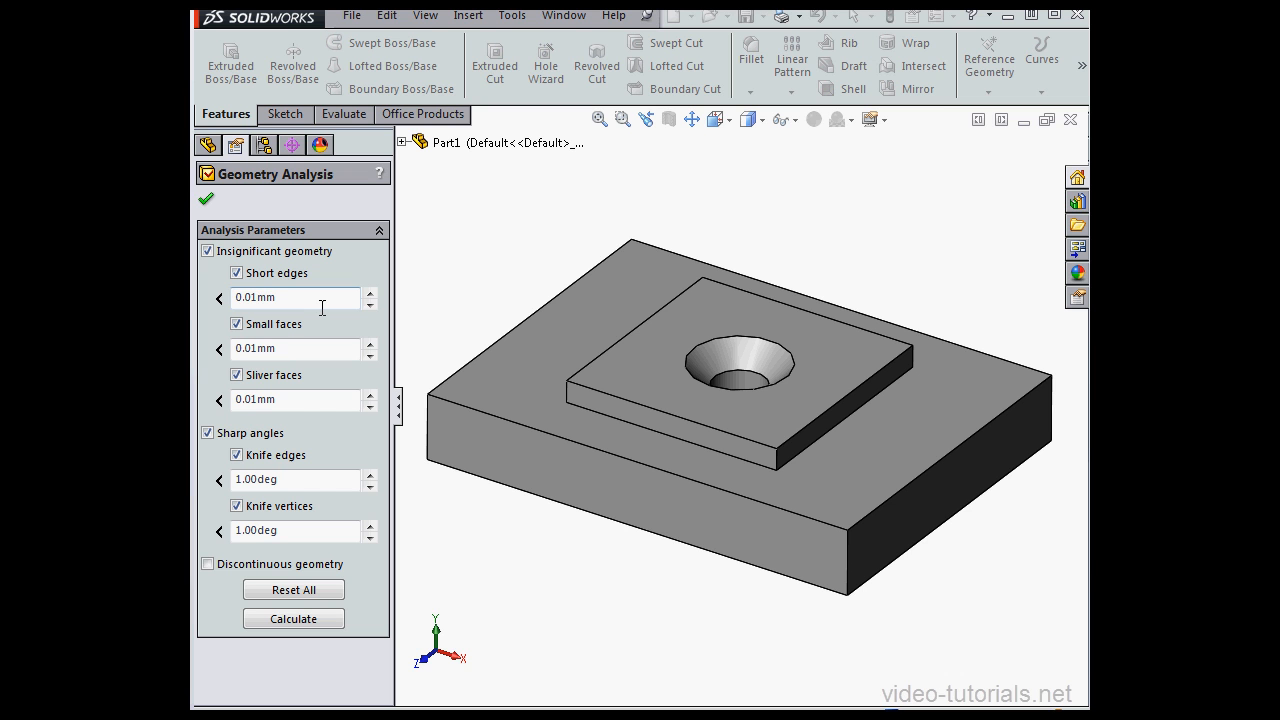
pyautogui.click(275, 298)
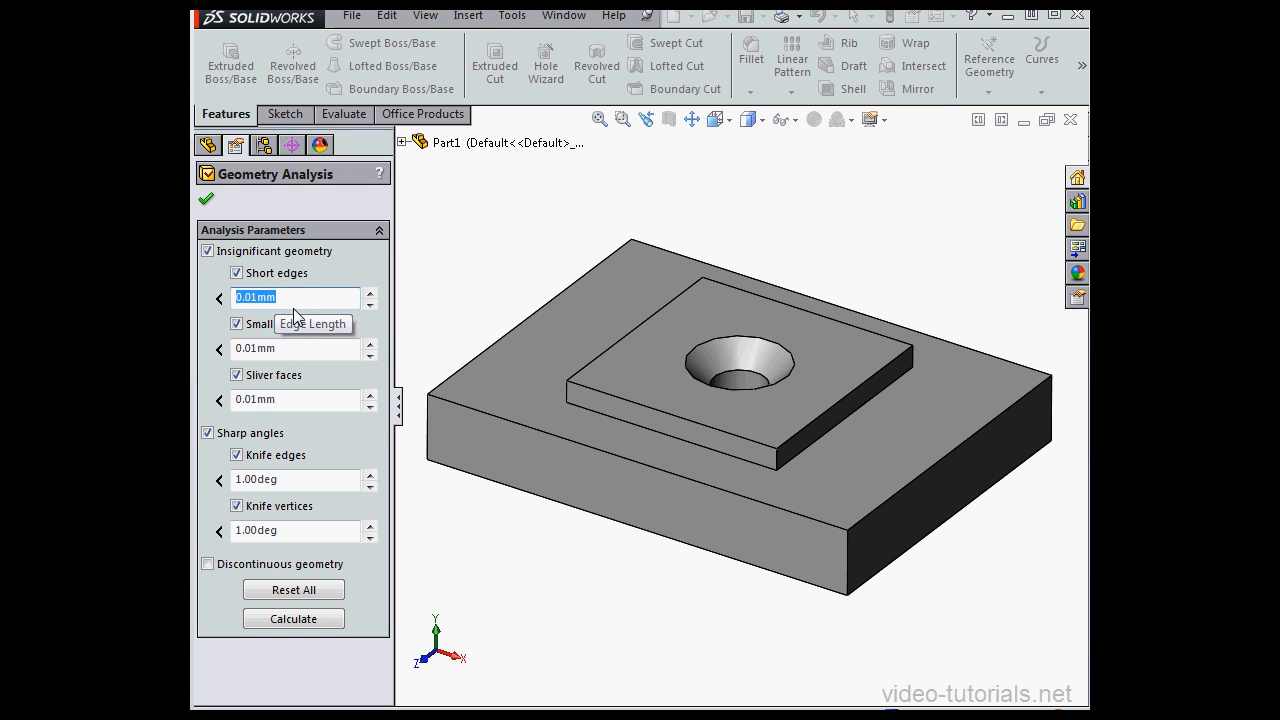
pyautogui.moveTo(333, 335)
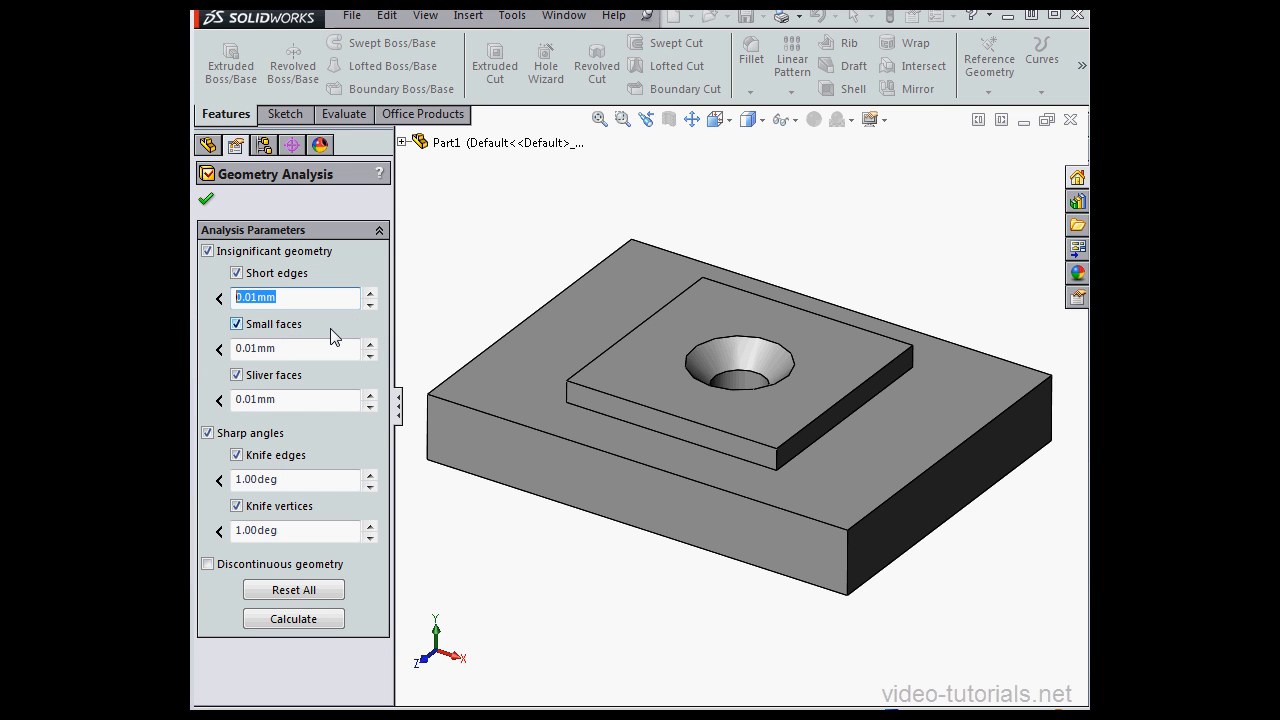
pyautogui.moveTo(311, 338)
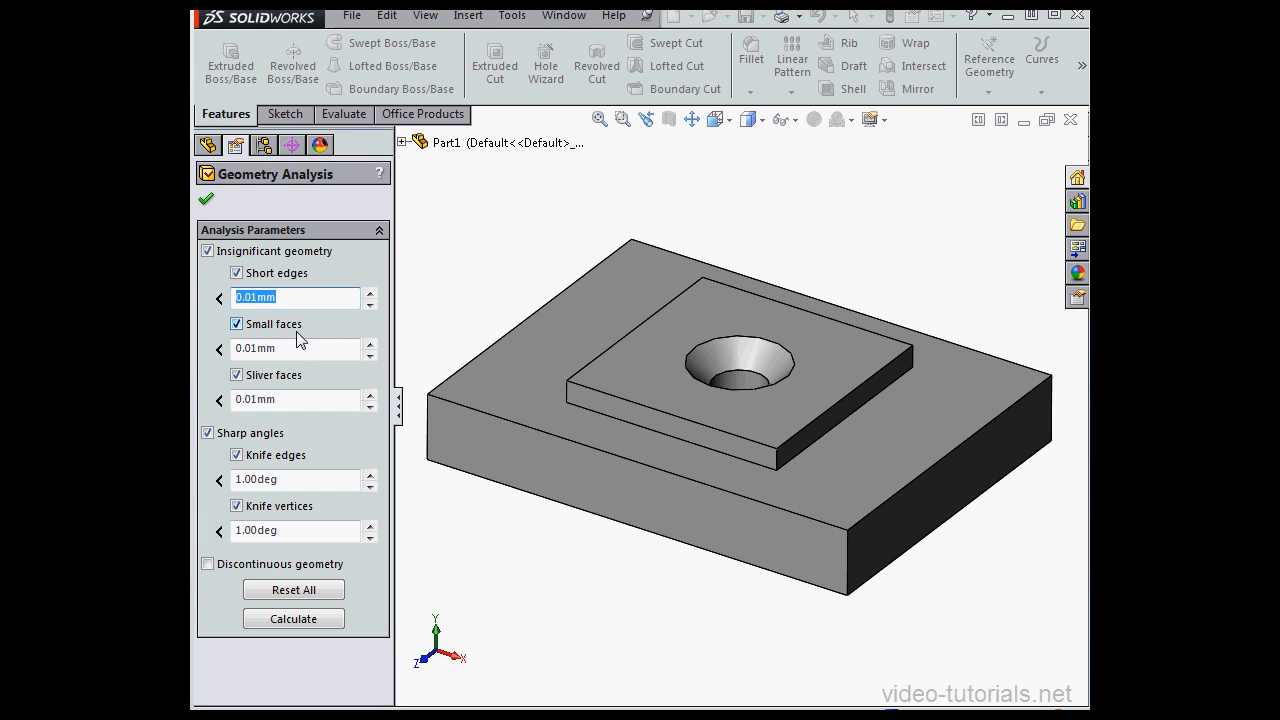
pyautogui.click(293, 347)
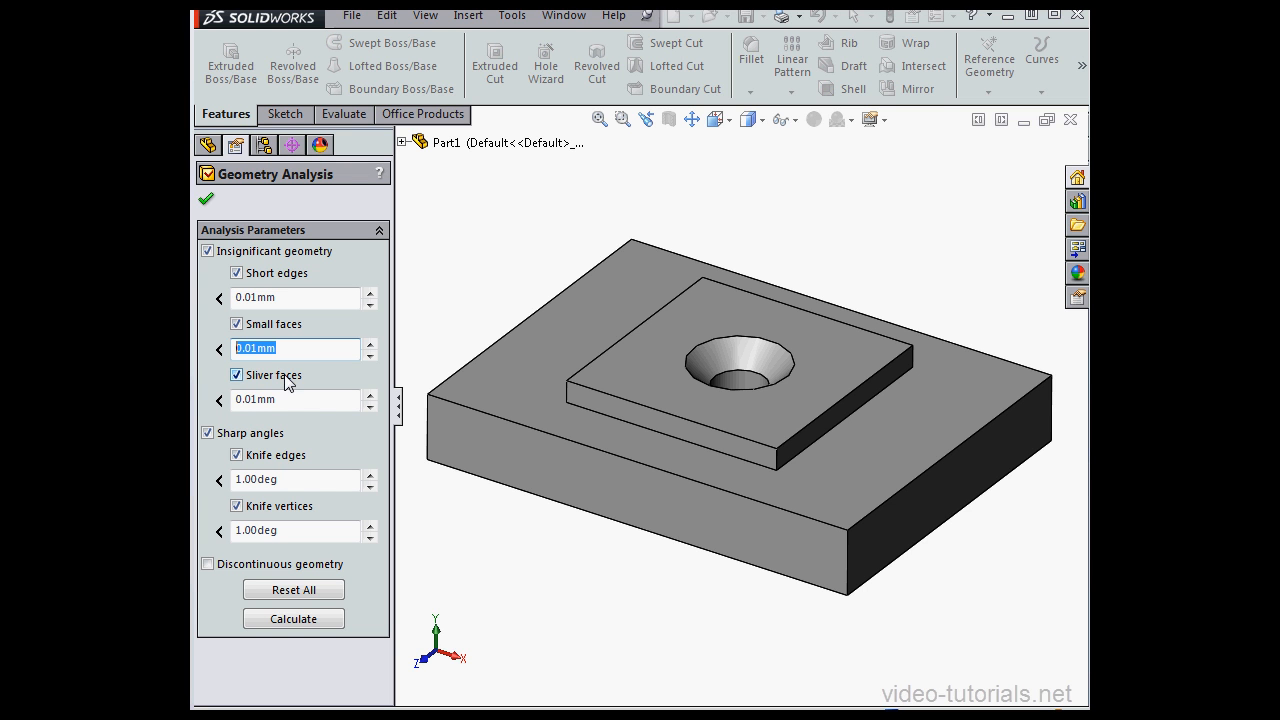
pyautogui.moveTo(305, 378)
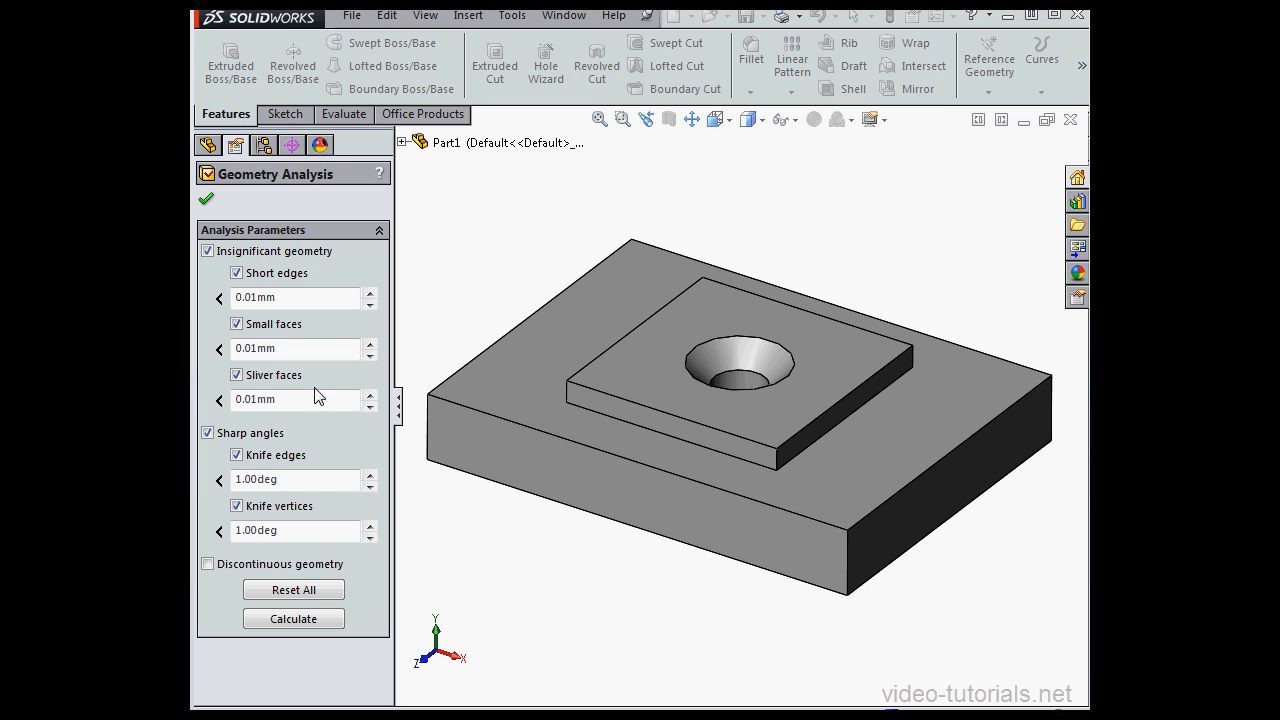
pyautogui.click(208, 432)
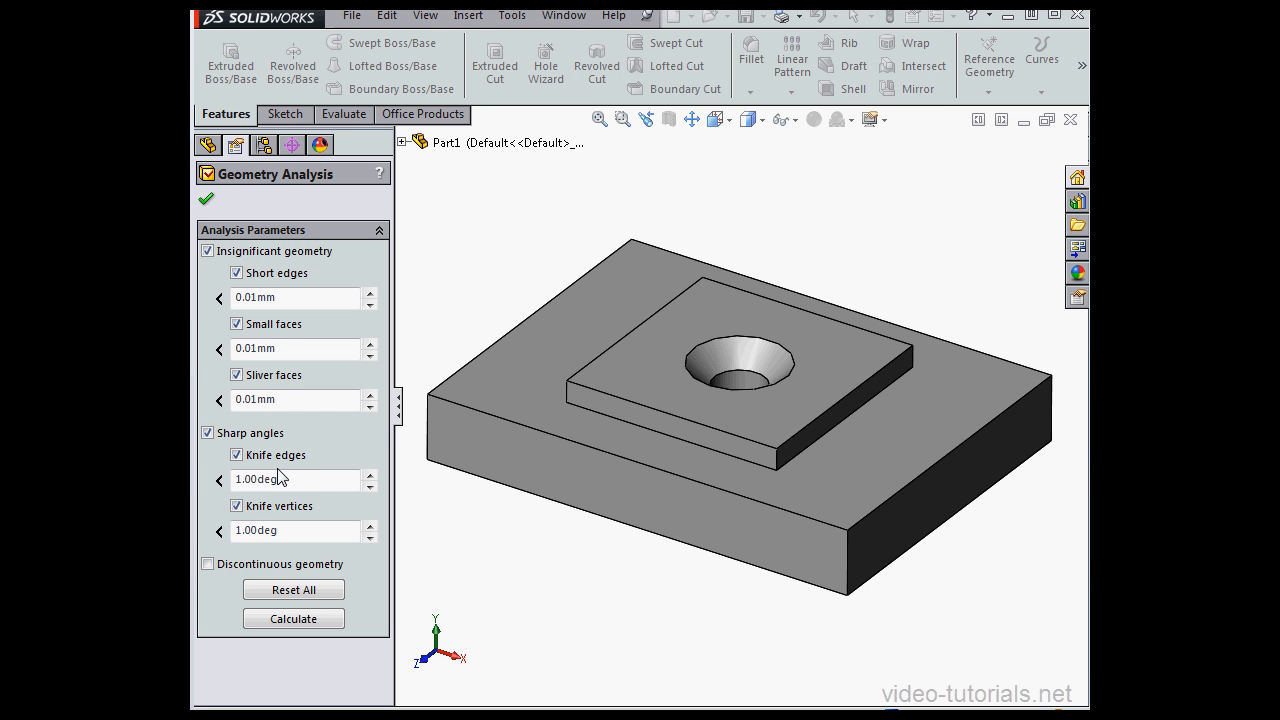
pyautogui.moveTo(288, 471)
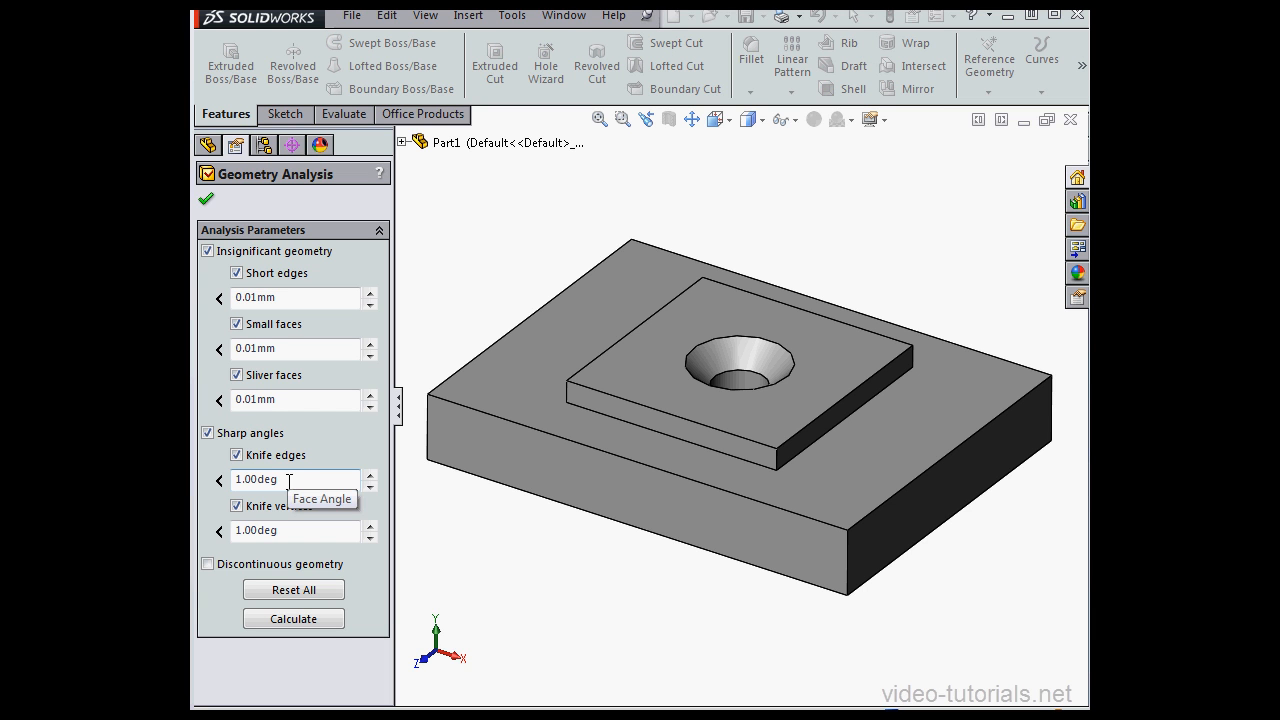
pyautogui.moveTo(312, 468)
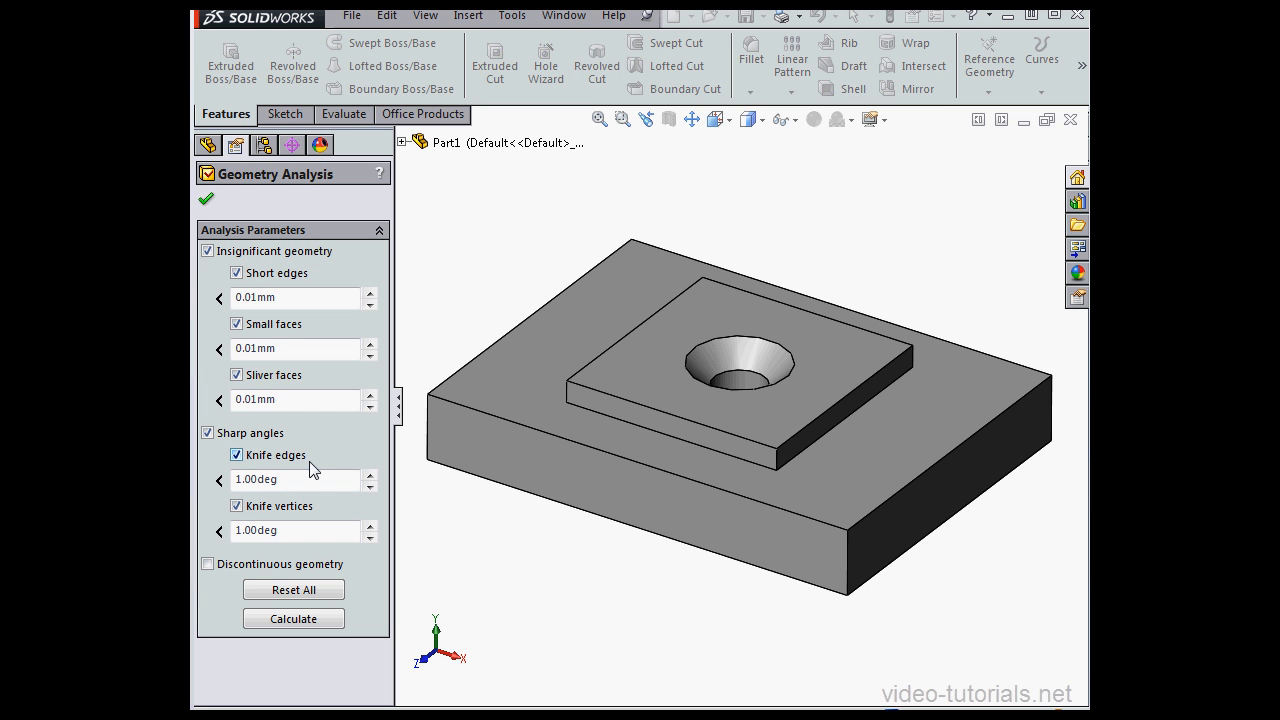
pyautogui.moveTo(297, 478)
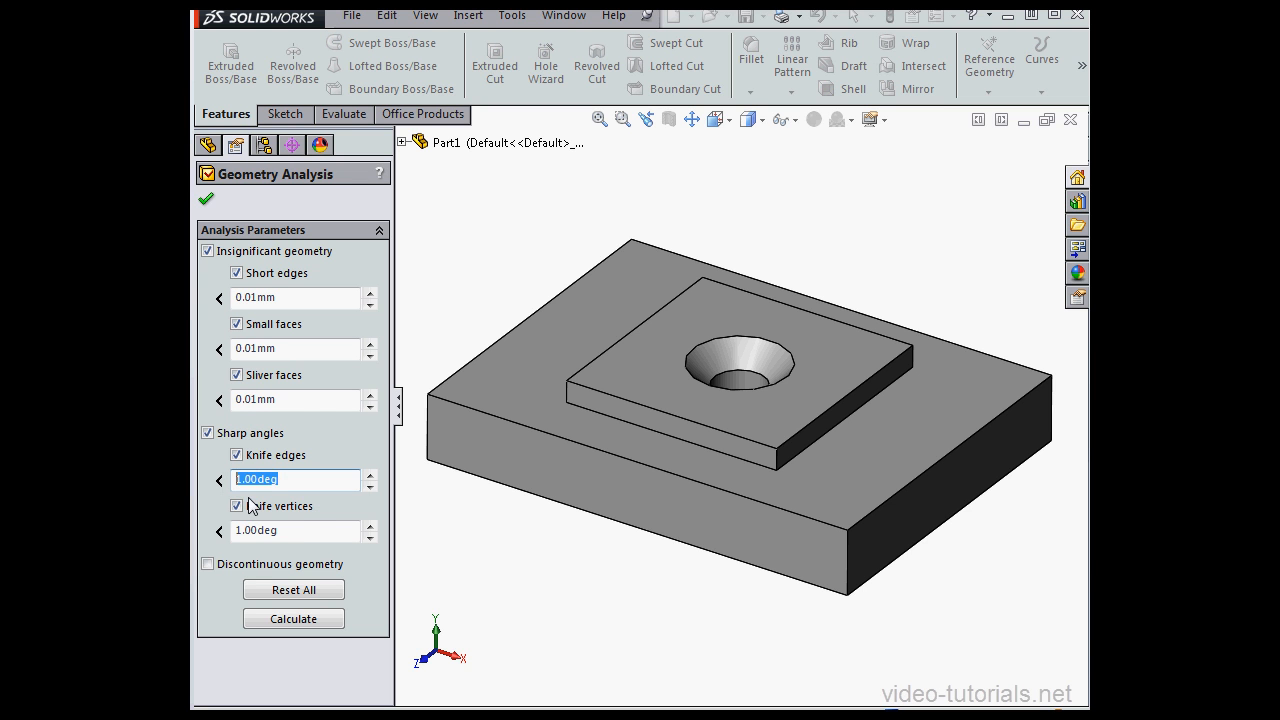
pyautogui.moveTo(305, 530)
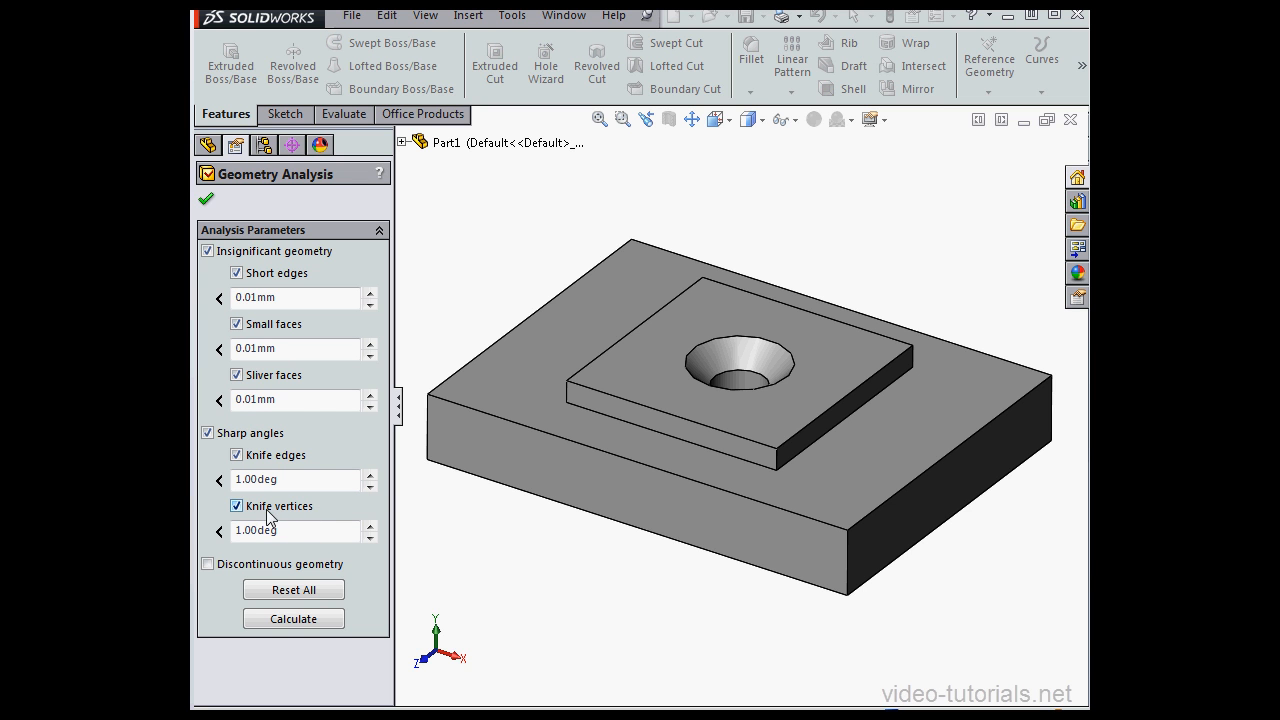
pyautogui.click(290, 530)
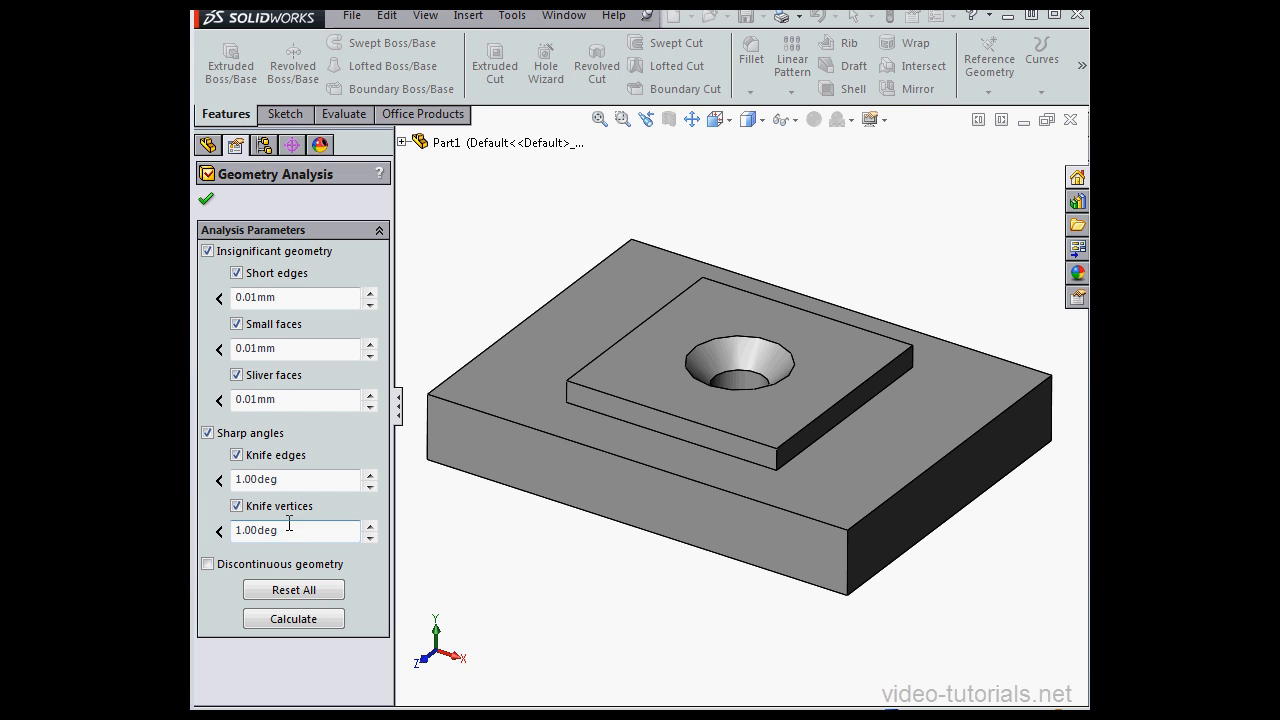
pyautogui.moveTo(293, 530)
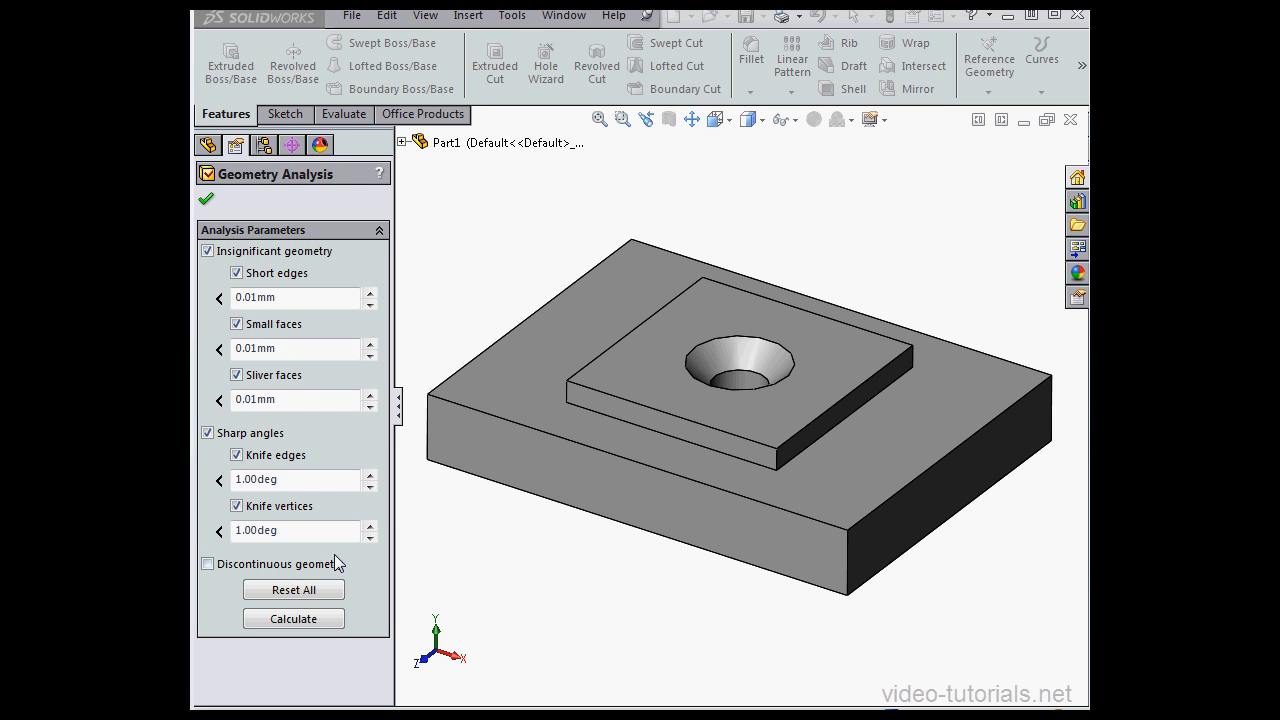
# Toggle Discontinuous geometry on and off, then calculate, getting zero short edges, faces and knife features
pyautogui.click(208, 563)
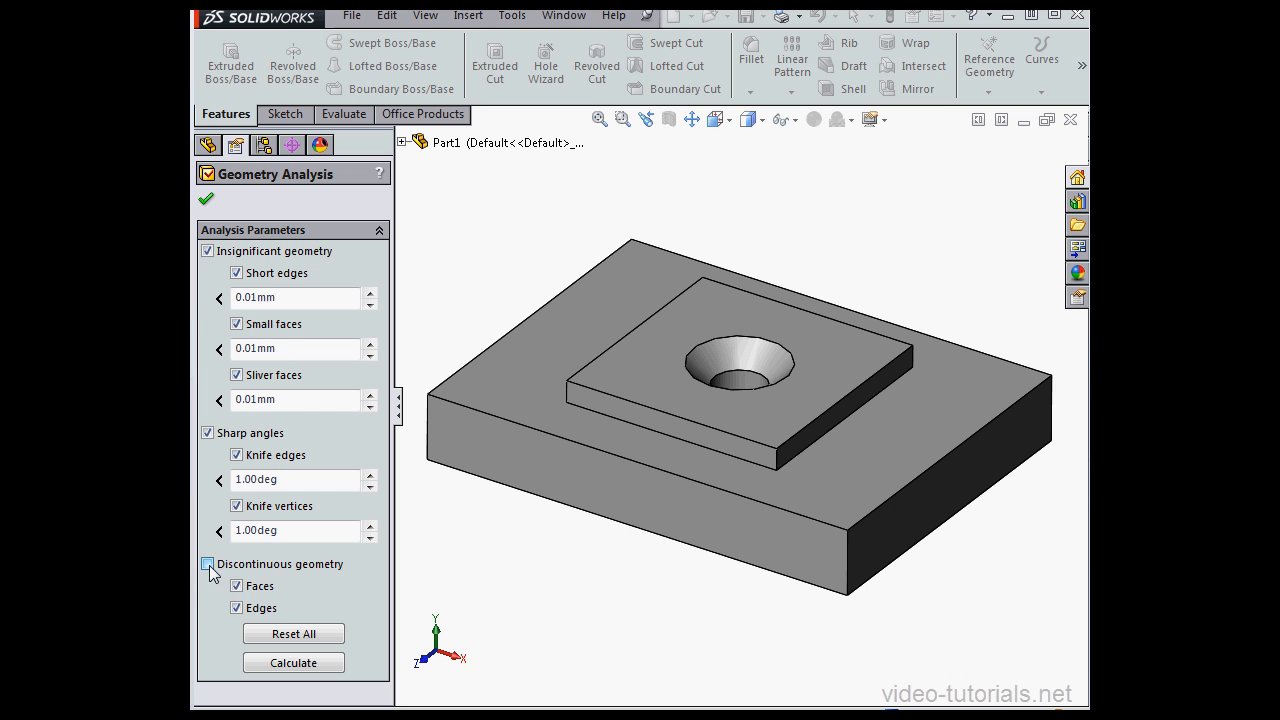
pyautogui.click(207, 563)
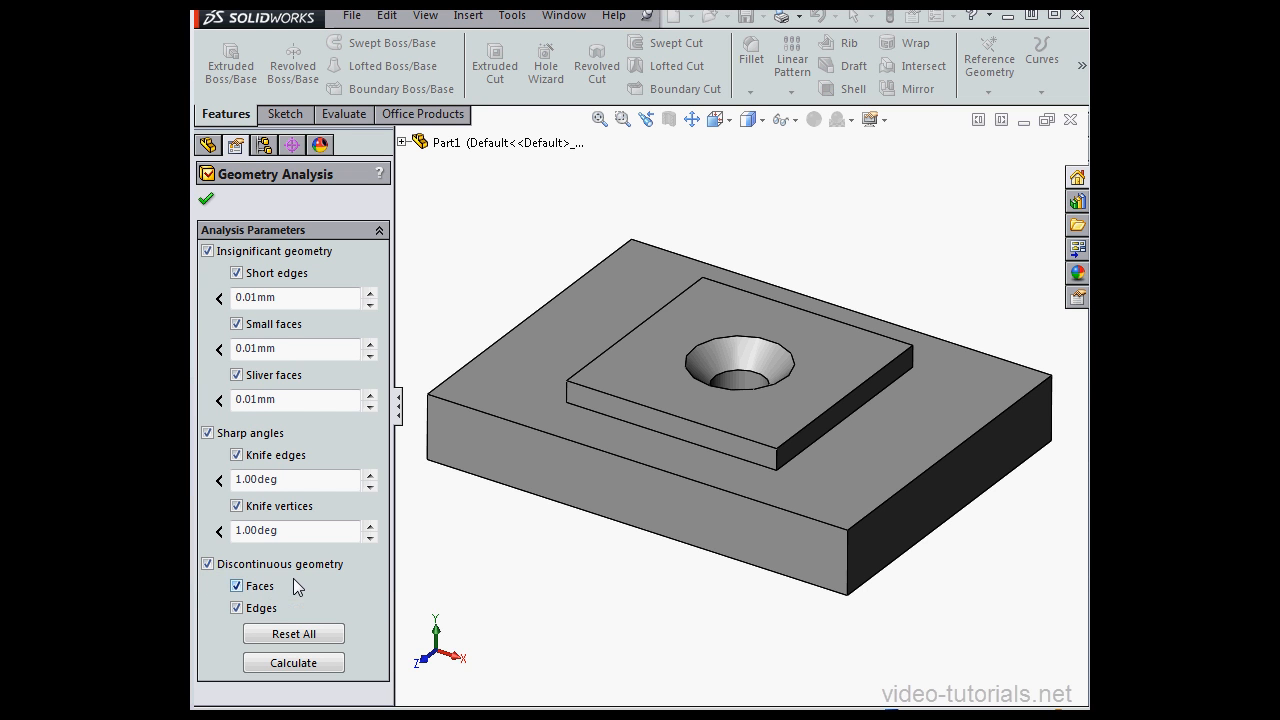
pyautogui.click(207, 563)
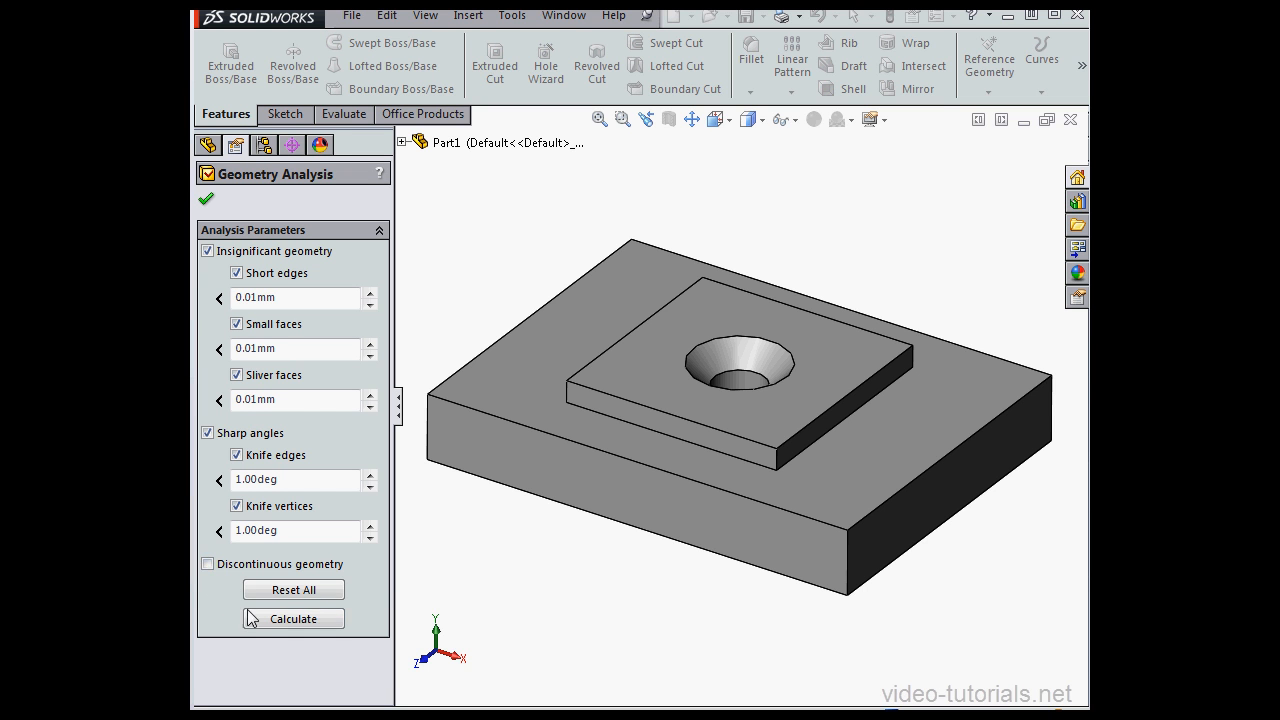
pyautogui.click(293, 618)
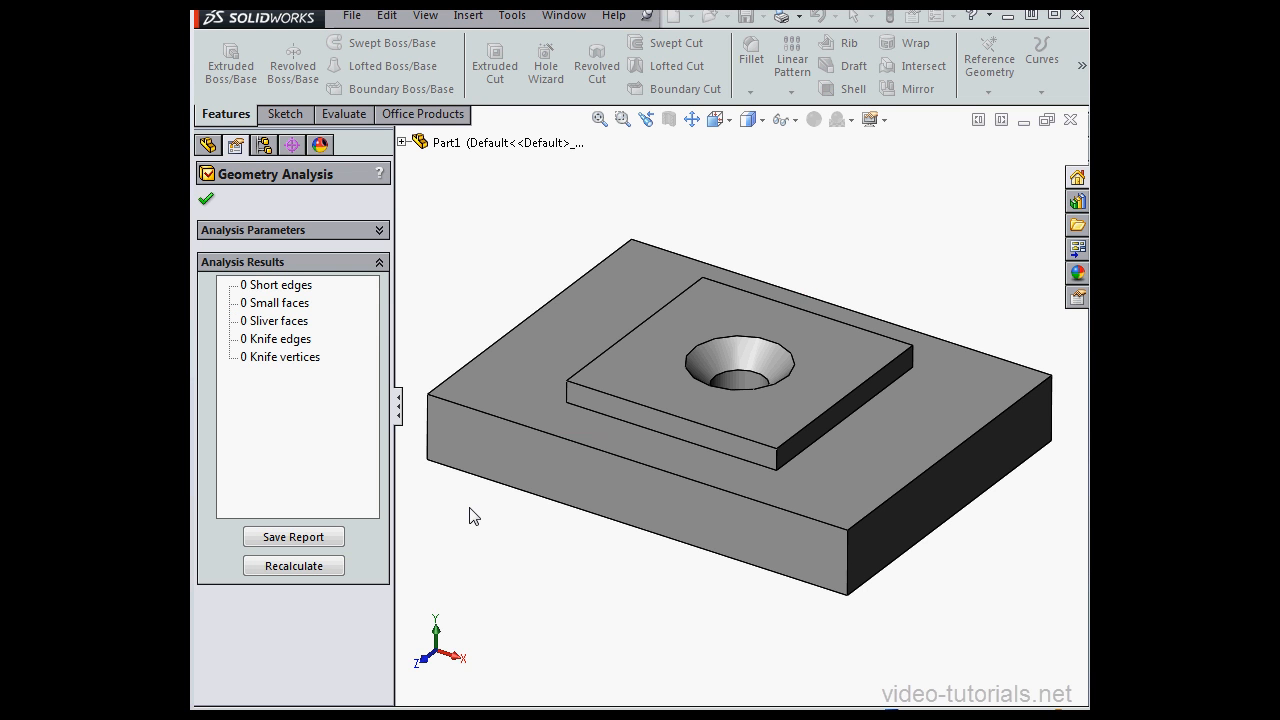
pyautogui.moveTo(452, 487)
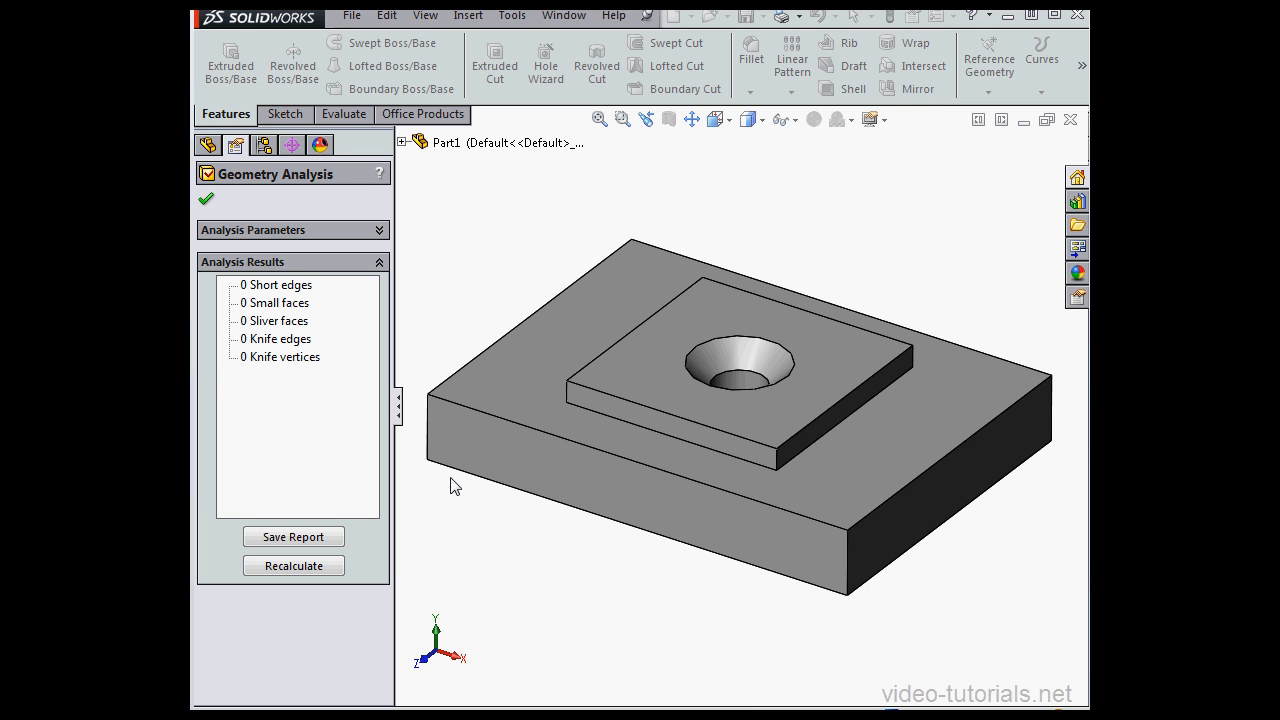
pyautogui.moveTo(221, 209)
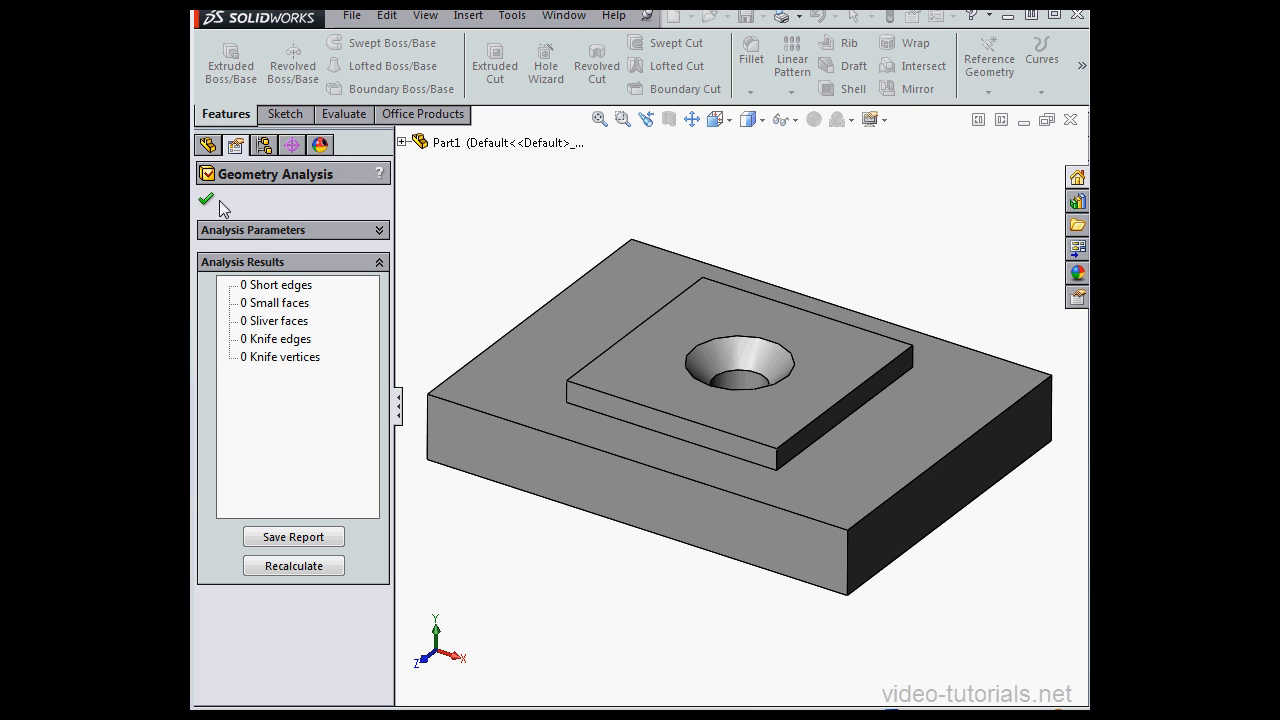
# Close the analysis and add a 0.01 mm Fillet1 on the raised pad's lower front edge
pyautogui.click(206, 199)
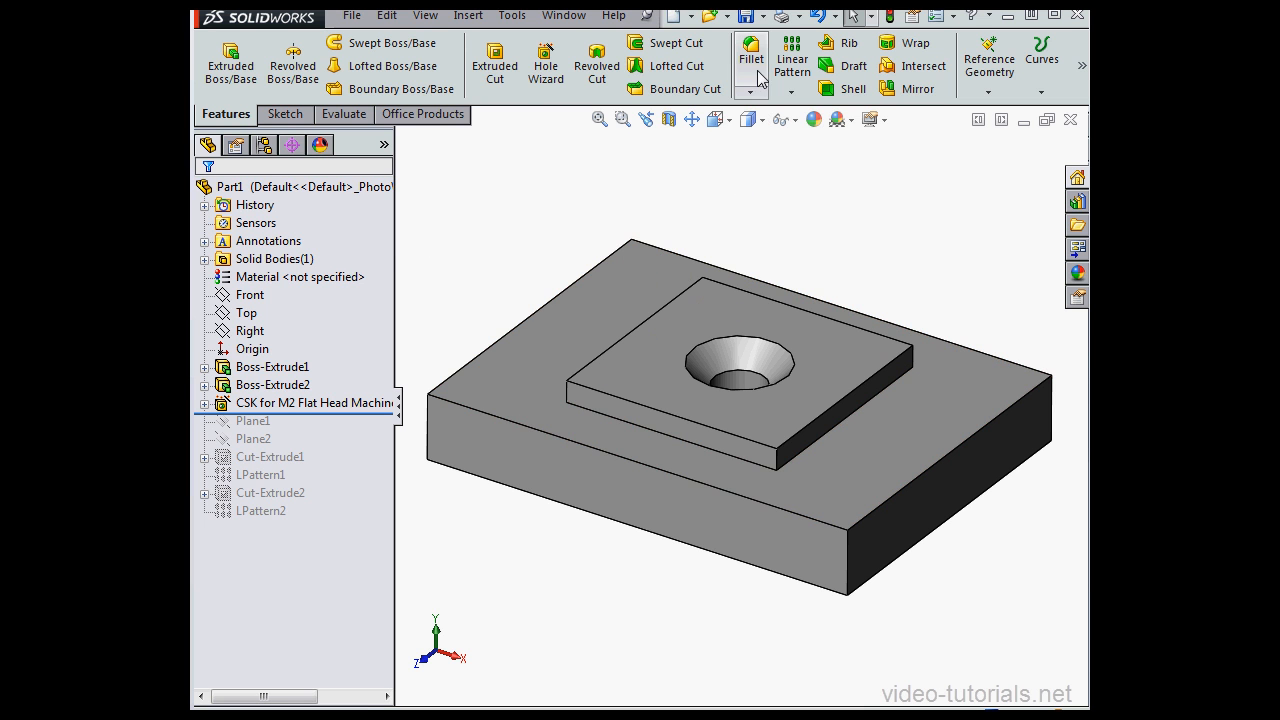
pyautogui.click(750, 58)
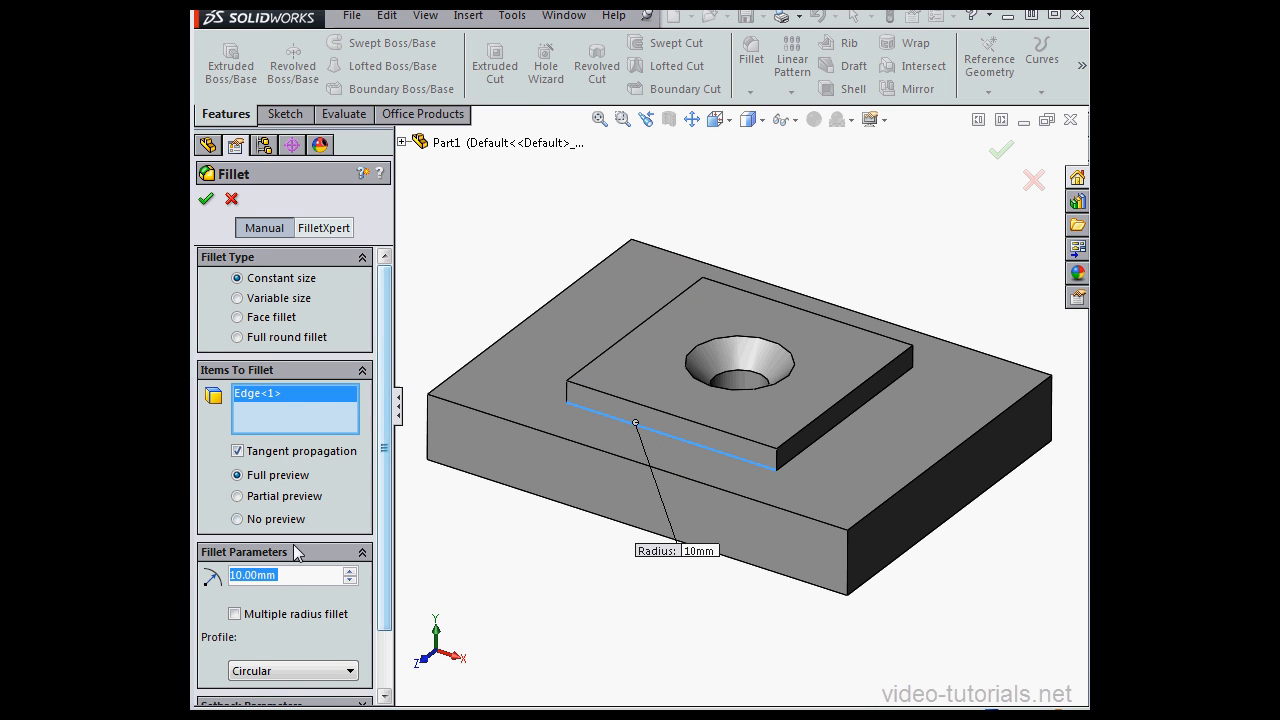
pyautogui.moveTo(212, 581)
pyautogui.write('0.01')
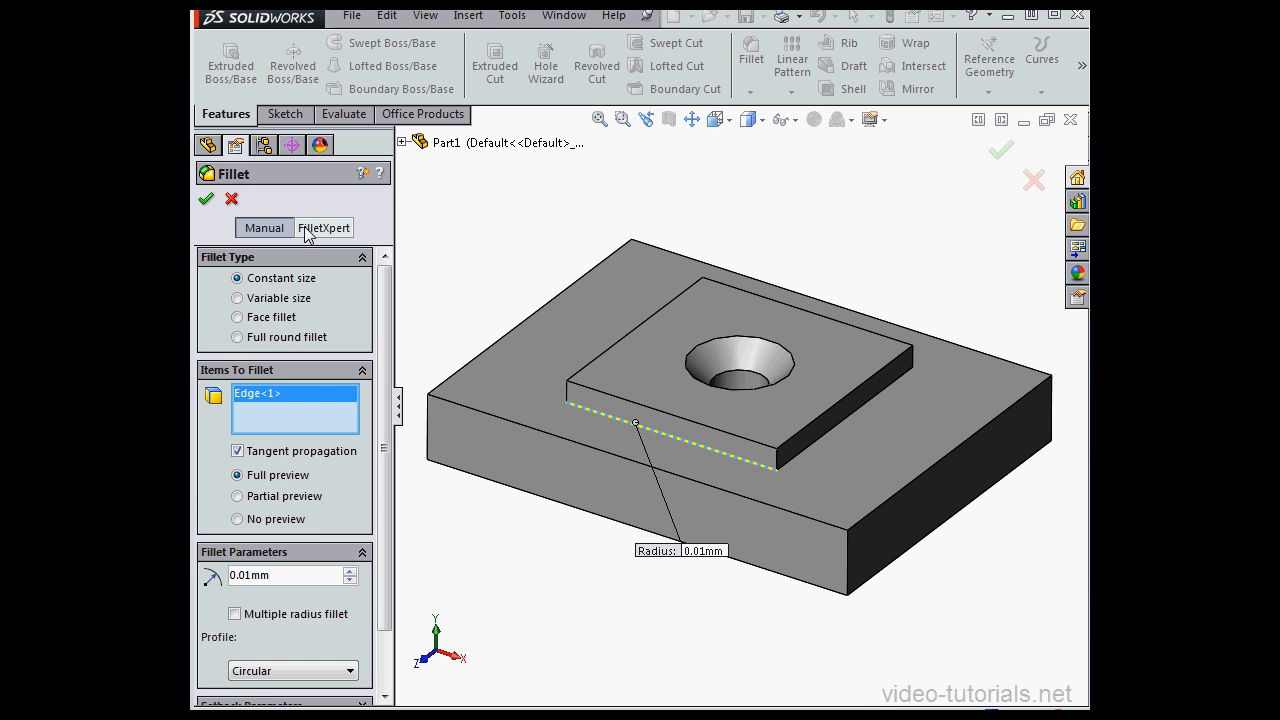
pyautogui.click(205, 198)
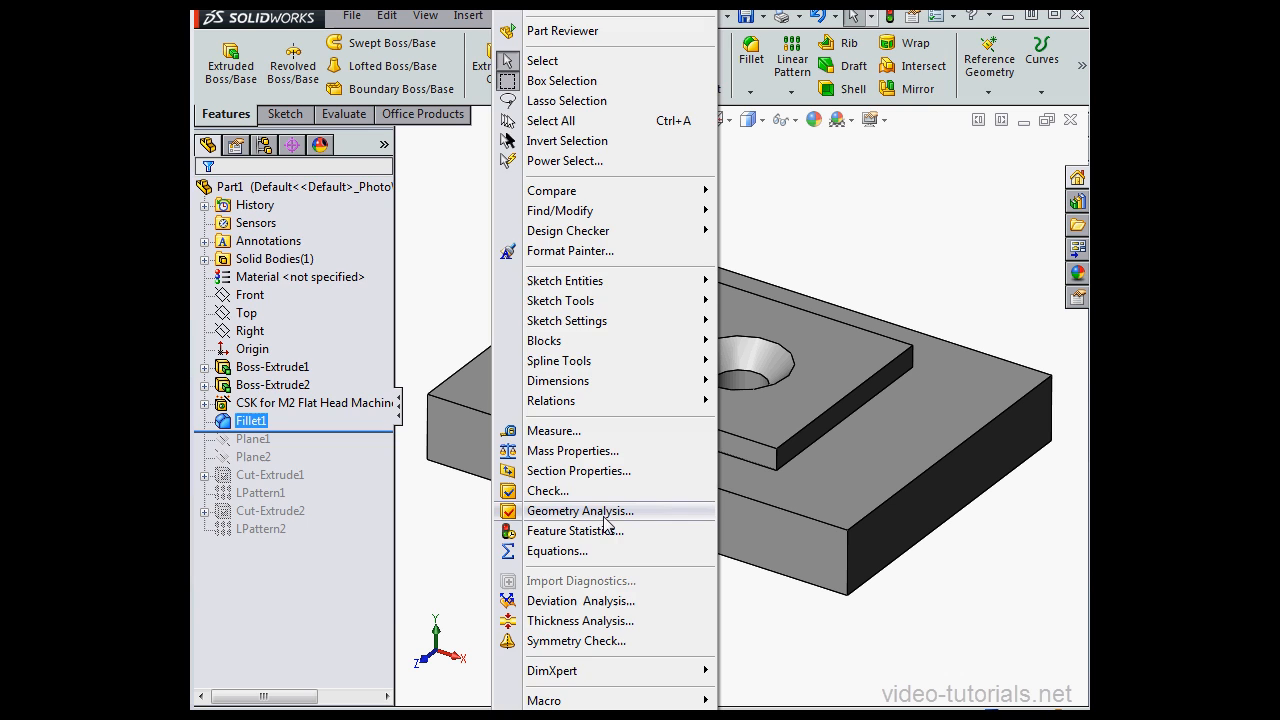
# Recalculate the geometry analysis and highlight knife vertices Vertex1 and Vertex2 on the model
pyautogui.click(580, 510)
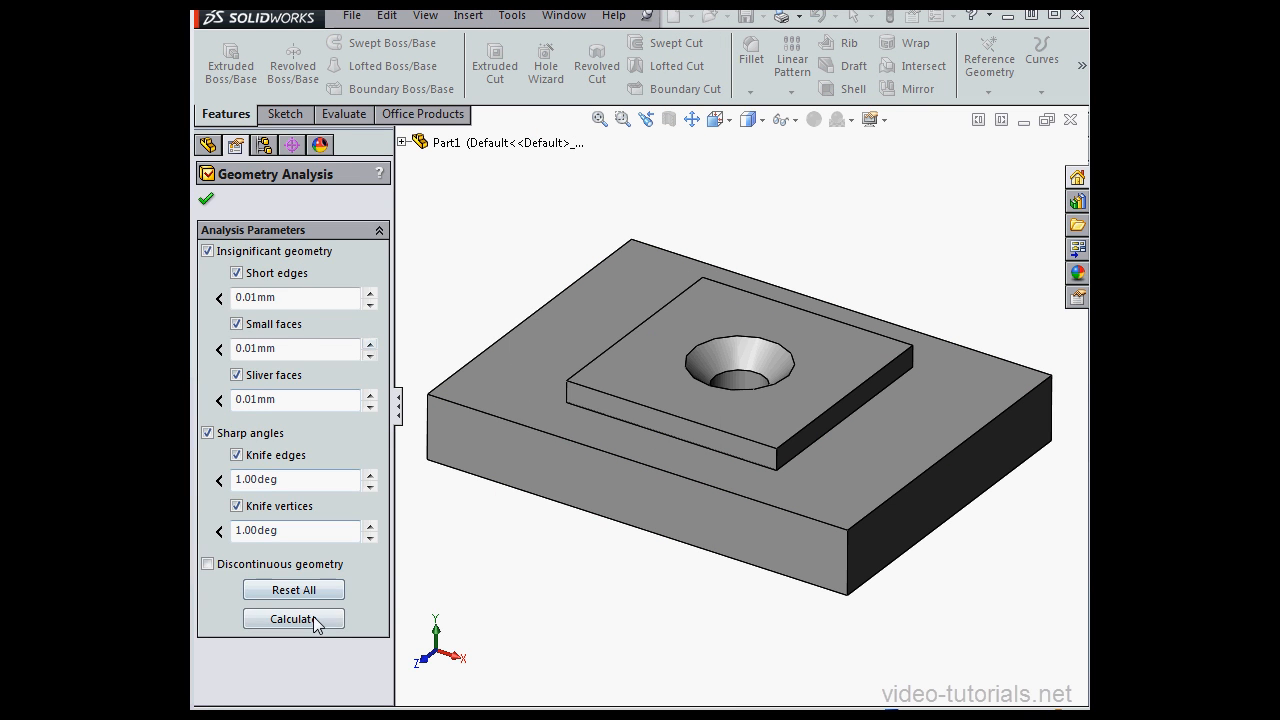
pyautogui.click(293, 618)
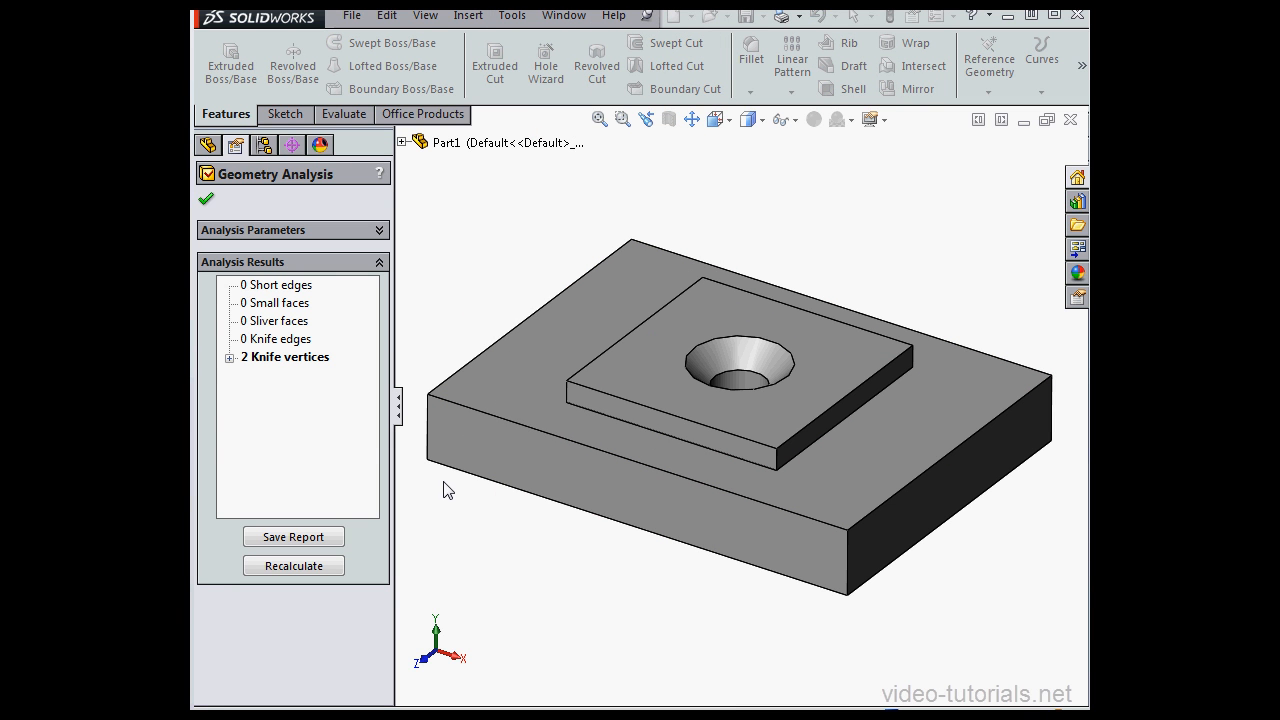
pyautogui.click(230, 356)
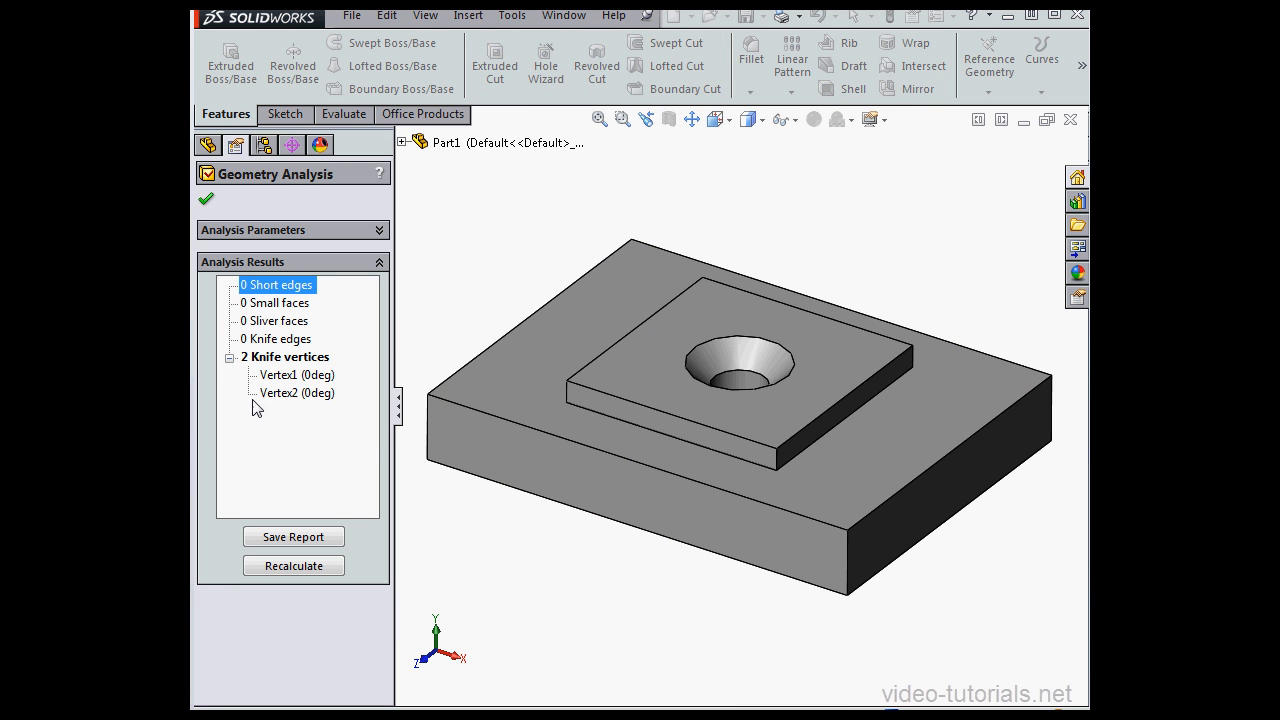
pyautogui.moveTo(303, 401)
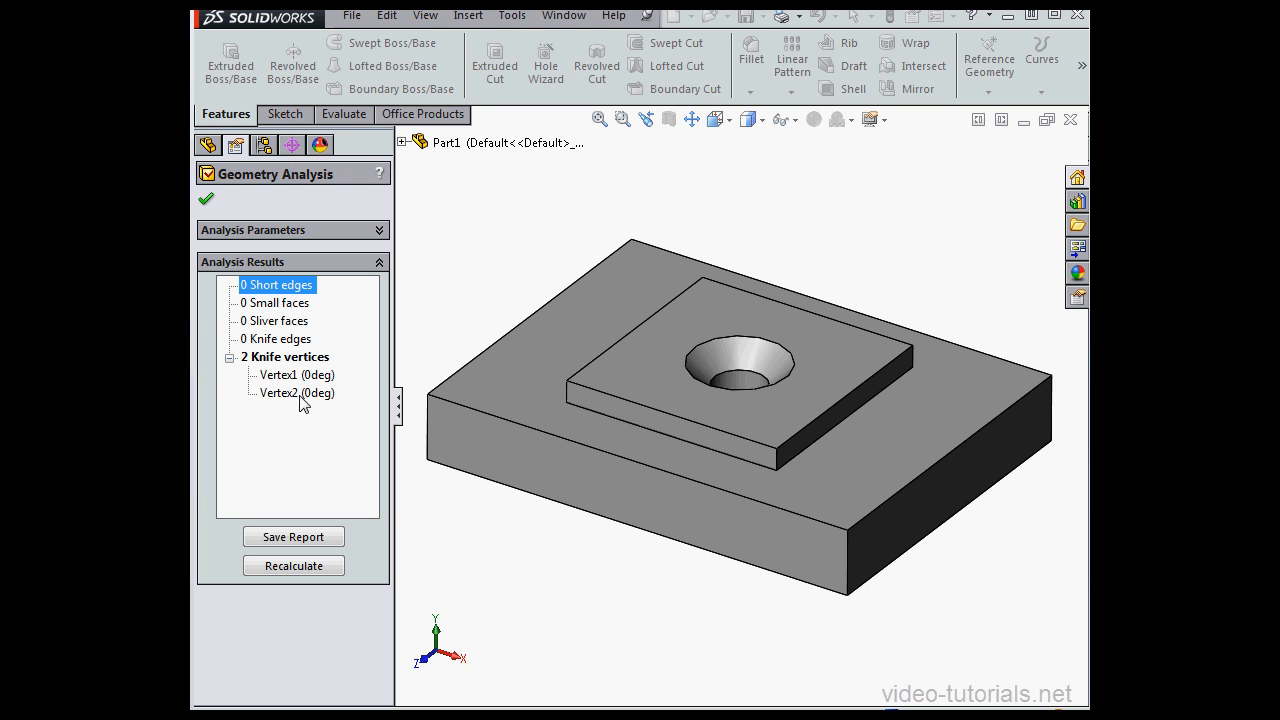
pyautogui.moveTo(296, 407)
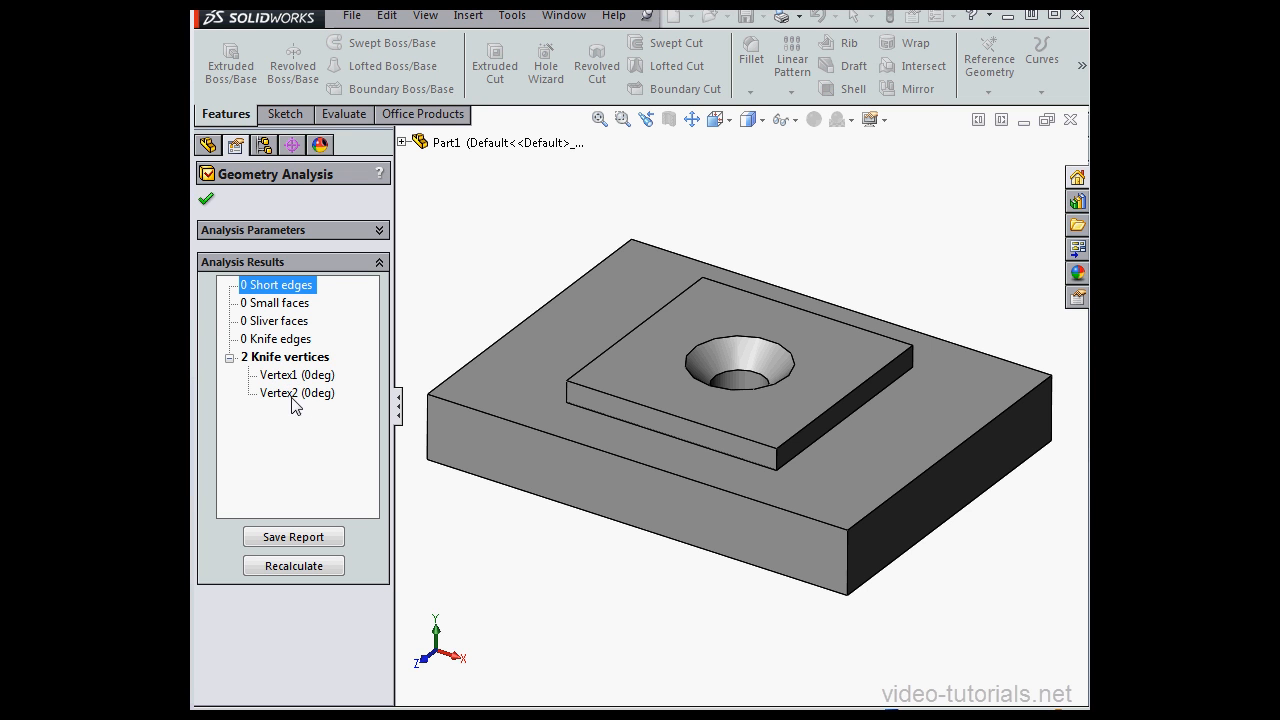
pyautogui.click(295, 374)
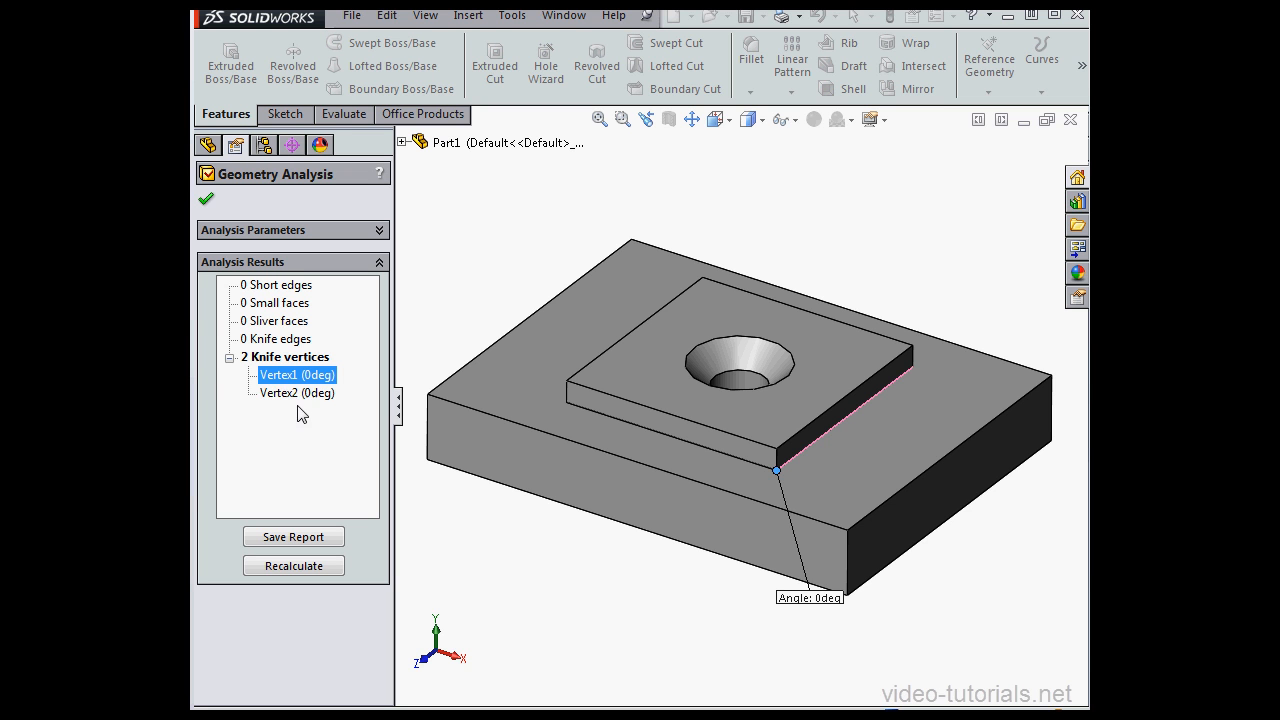
pyautogui.click(296, 392)
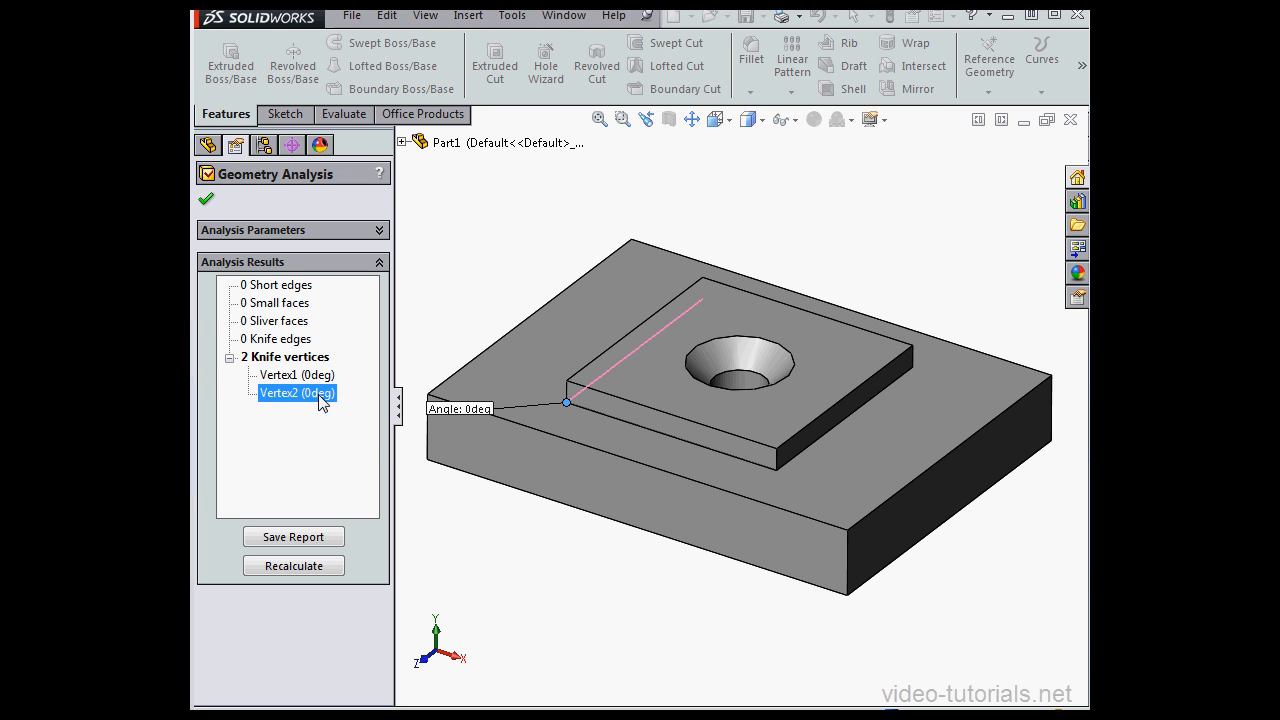
pyautogui.click(296, 374)
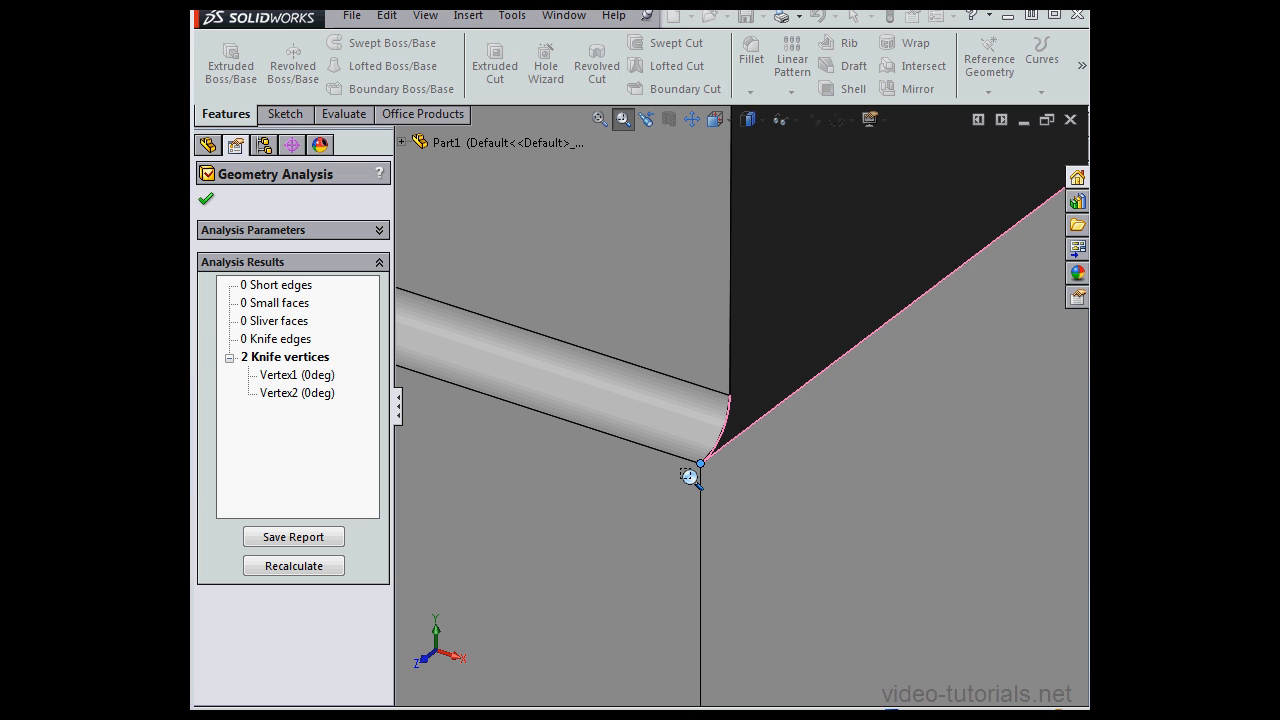
pyautogui.moveTo(690, 472)
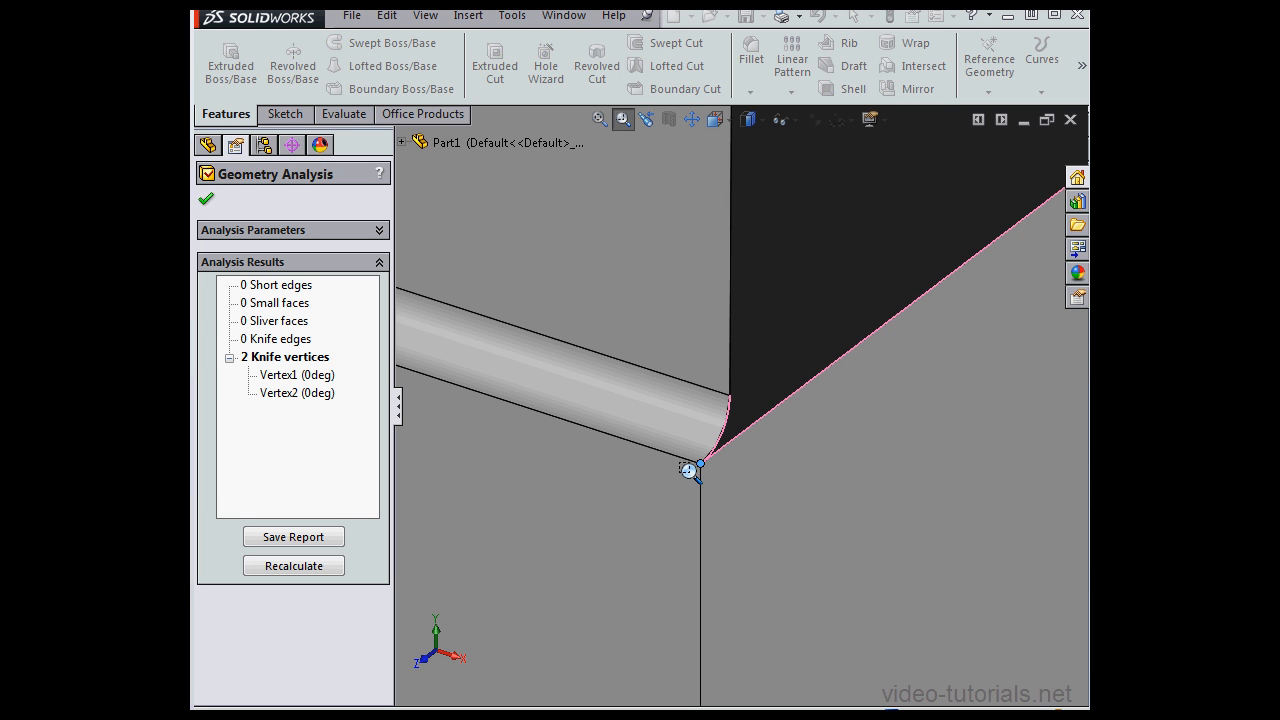
pyautogui.moveTo(738, 473)
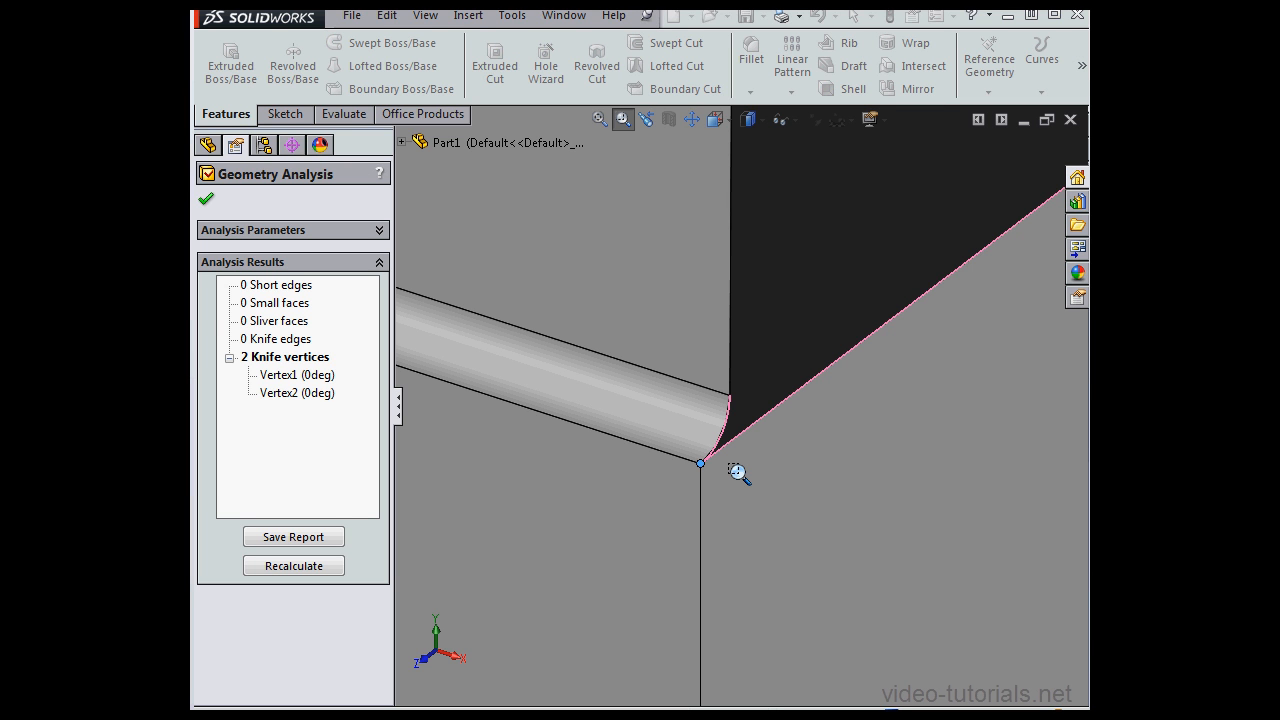
pyautogui.moveTo(738, 471)
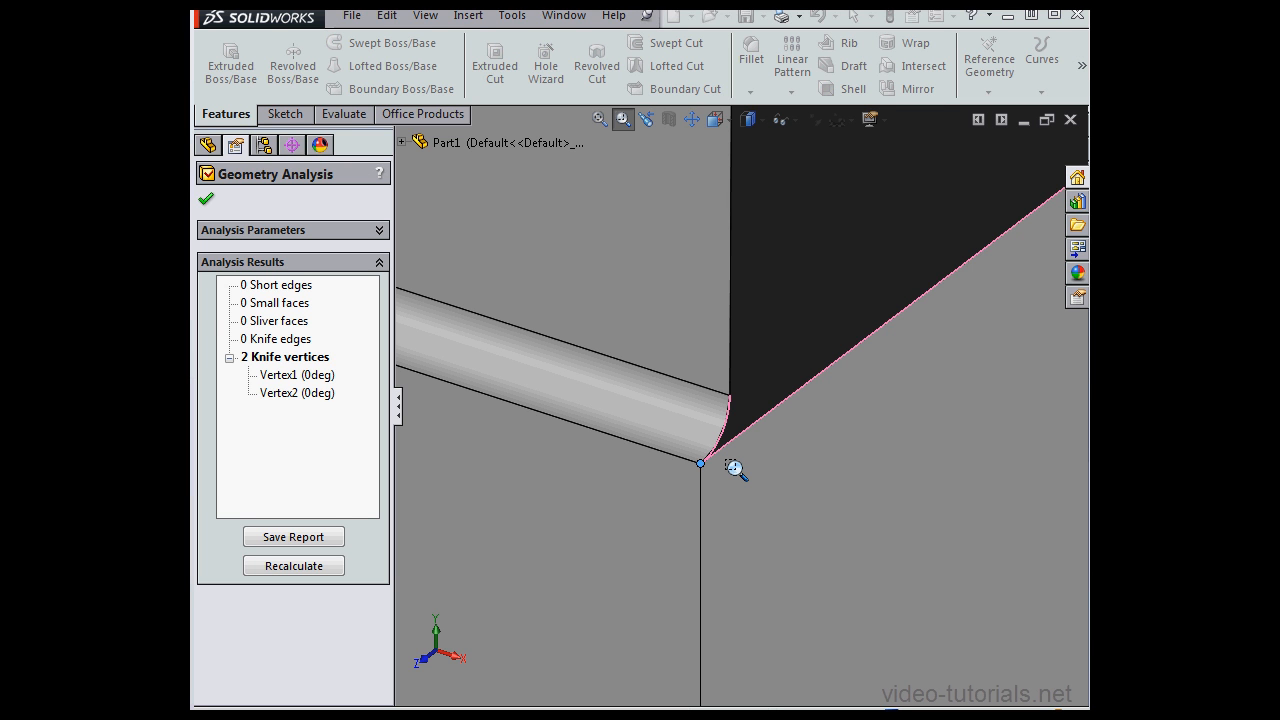
pyautogui.moveTo(735, 471)
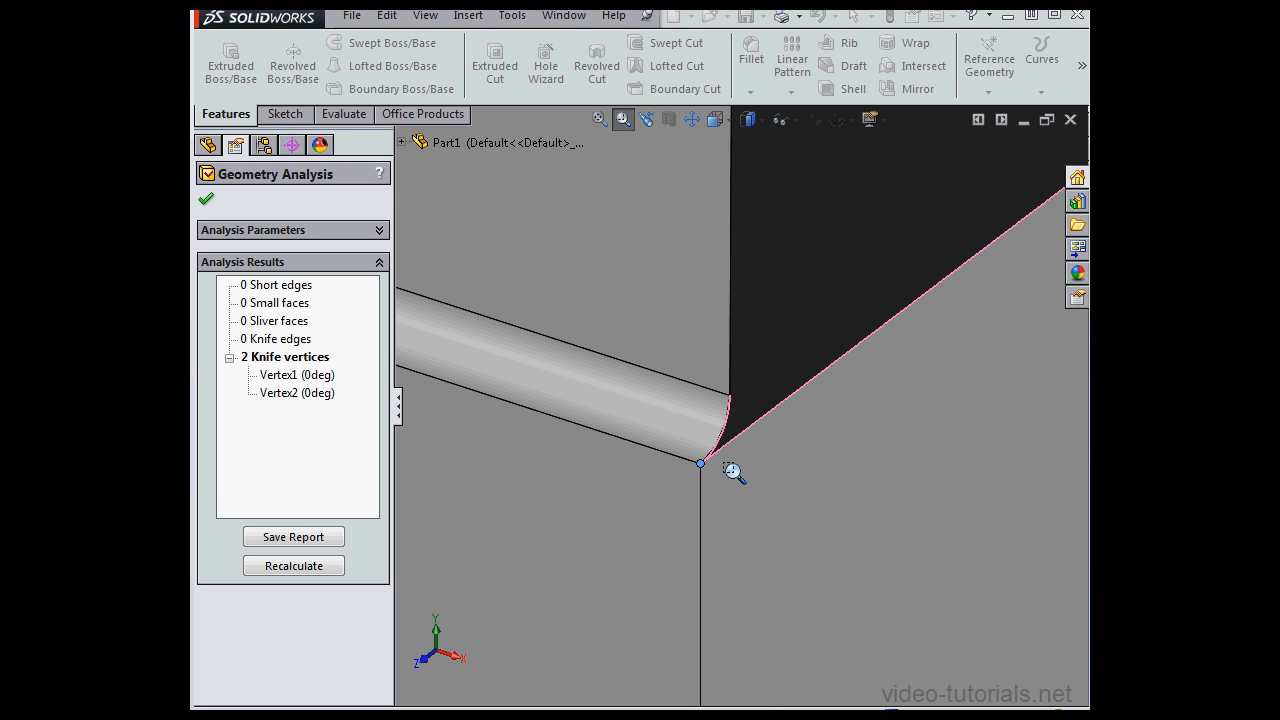
pyautogui.moveTo(750, 499)
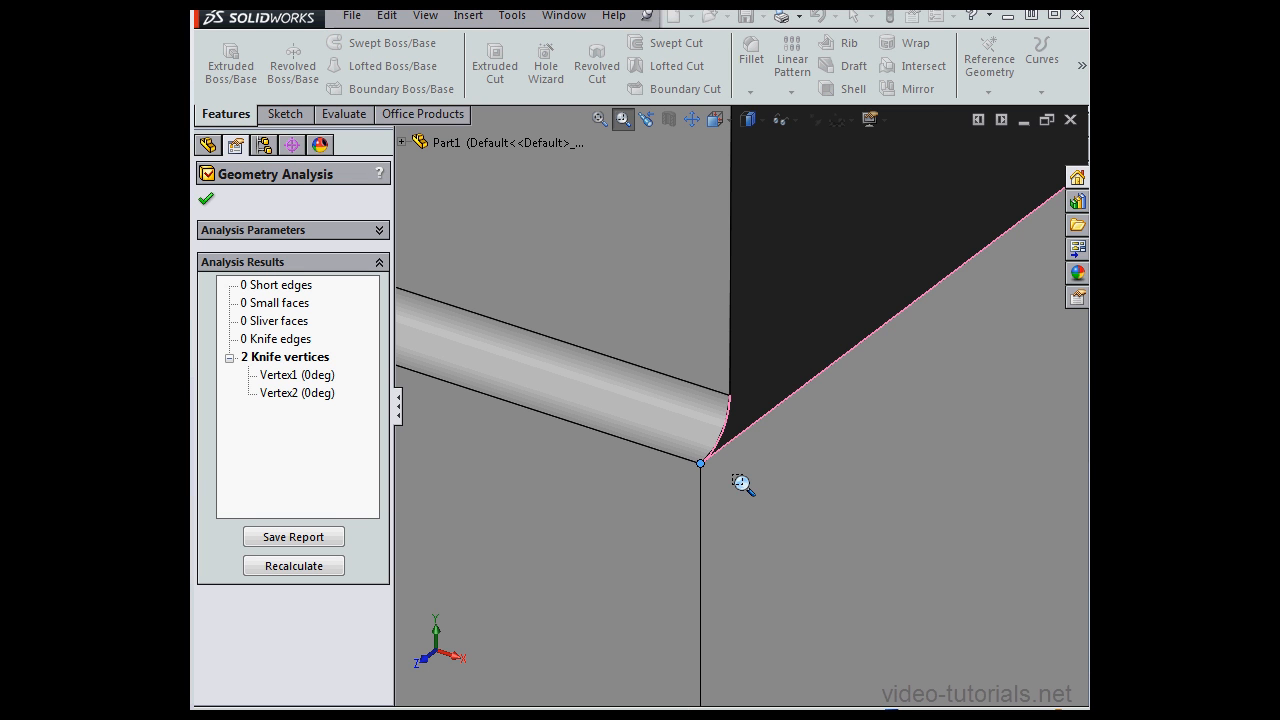
pyautogui.moveTo(752, 472)
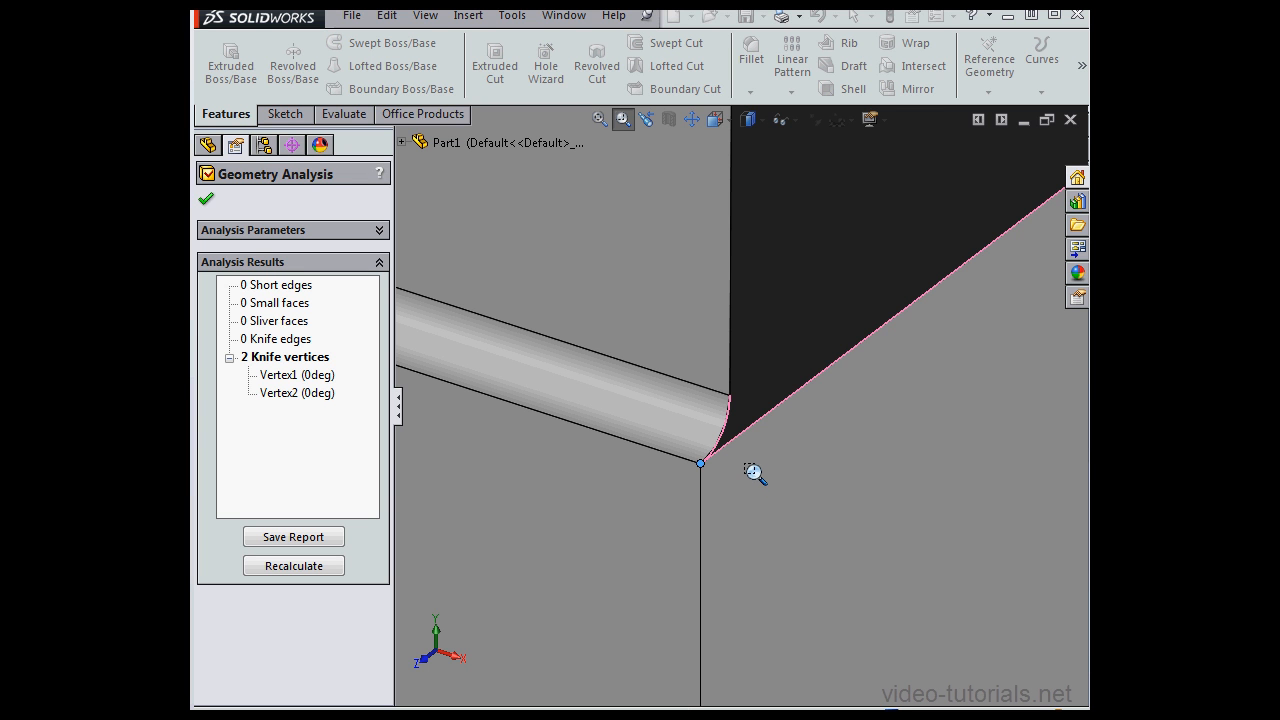
# Close the geometry analysis after inspecting the 0° knife vertex at the fillet's end
pyautogui.click(205, 199)
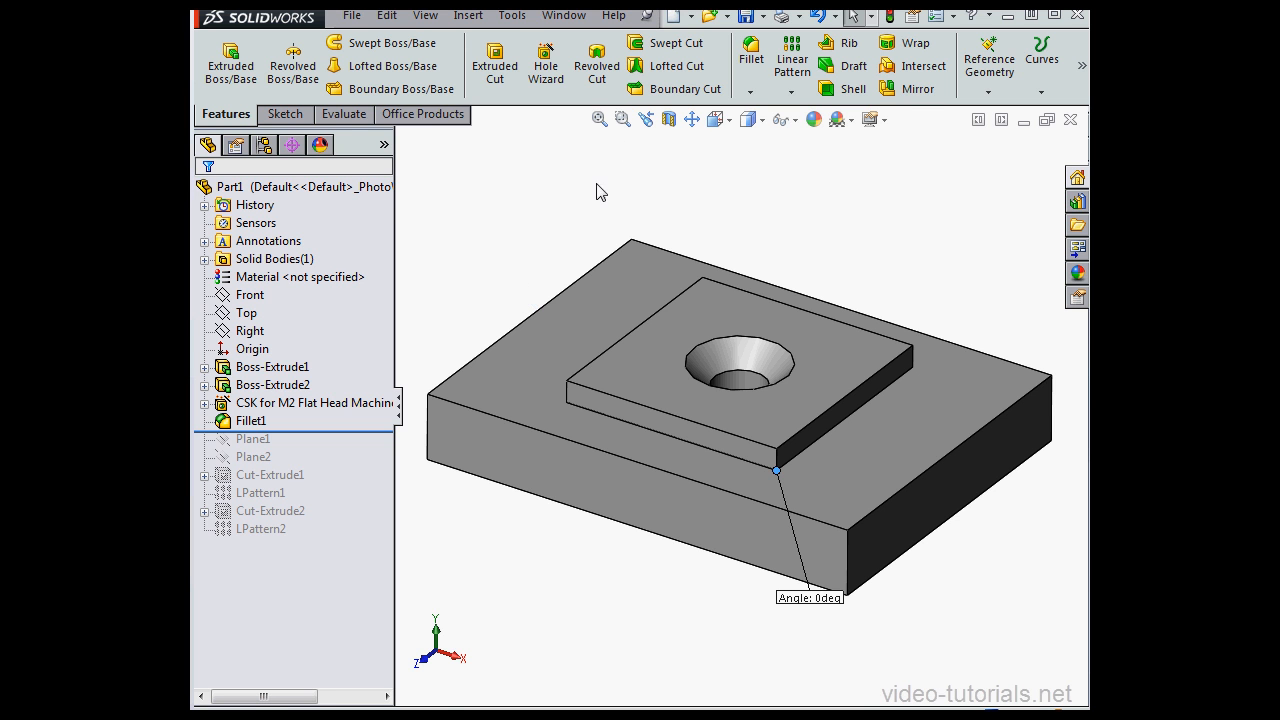
# Edit Fillet1 and add a second pad top-outline edge at 0.01 mm
pyautogui.rightClick(251, 420)
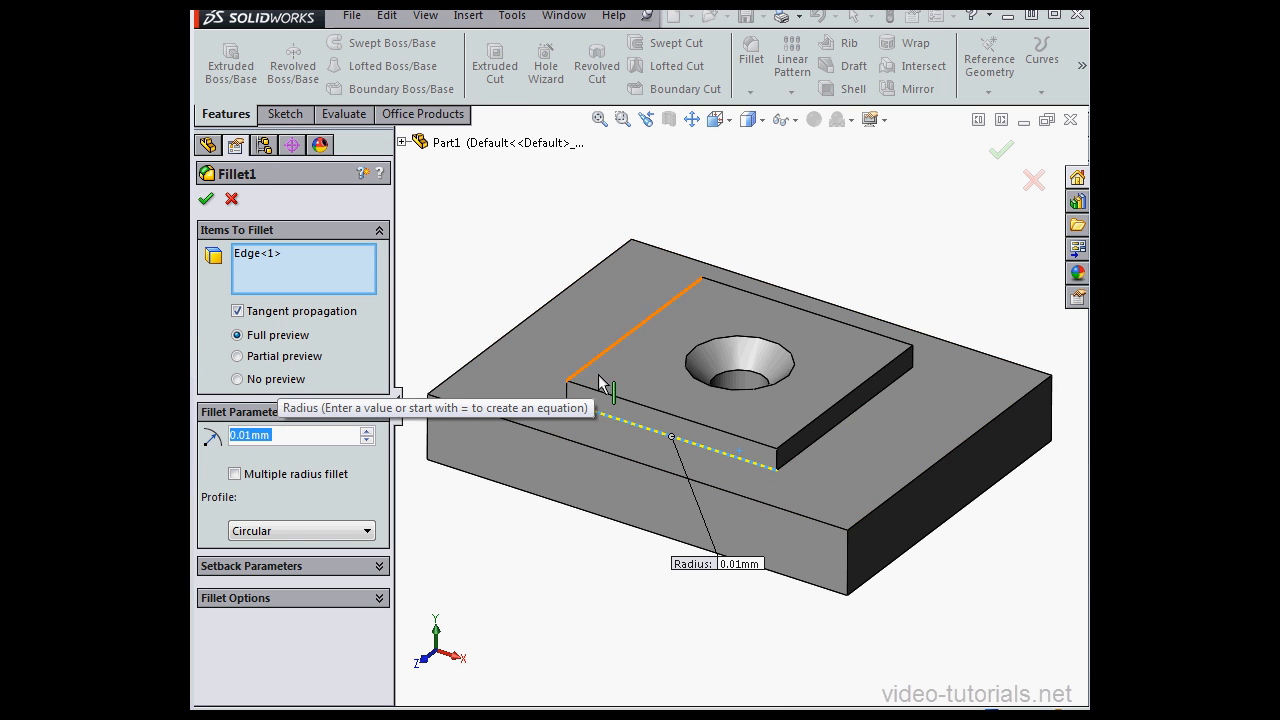
pyautogui.click(660, 385)
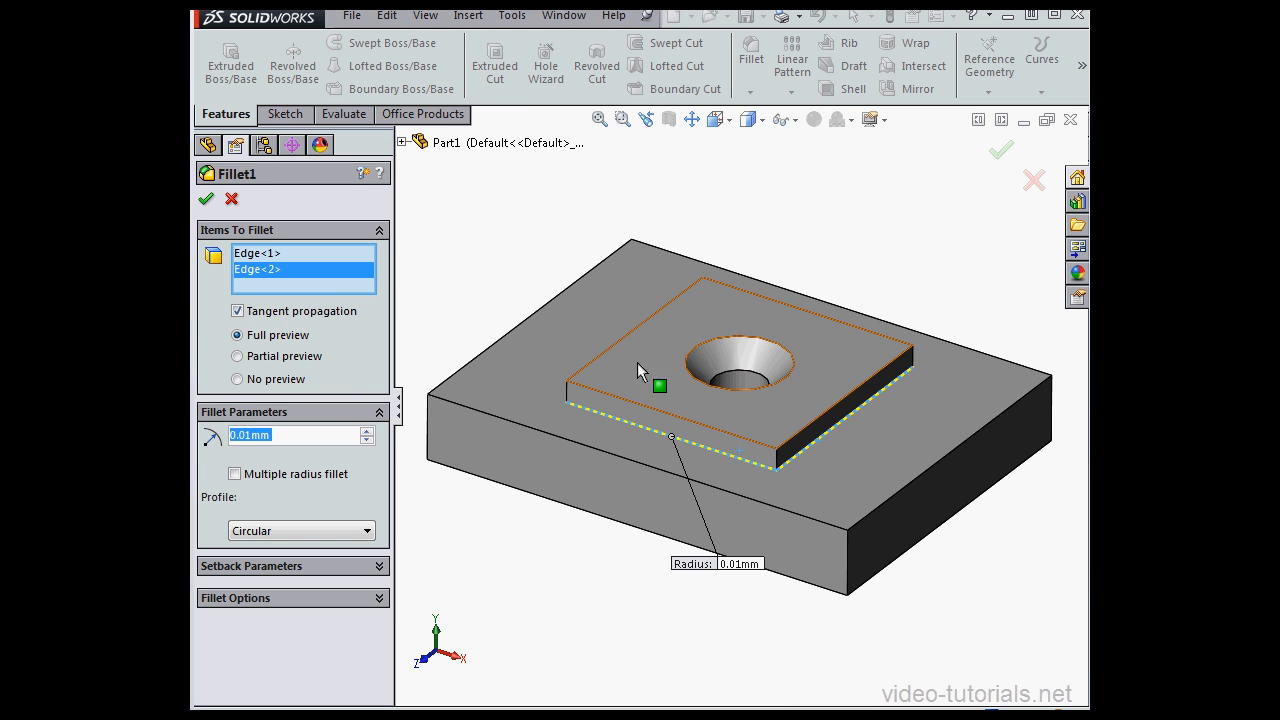
# Confirm the Fillet1 edit and recalculate the analysis, now showing zero knife vertices
pyautogui.click(895, 360)
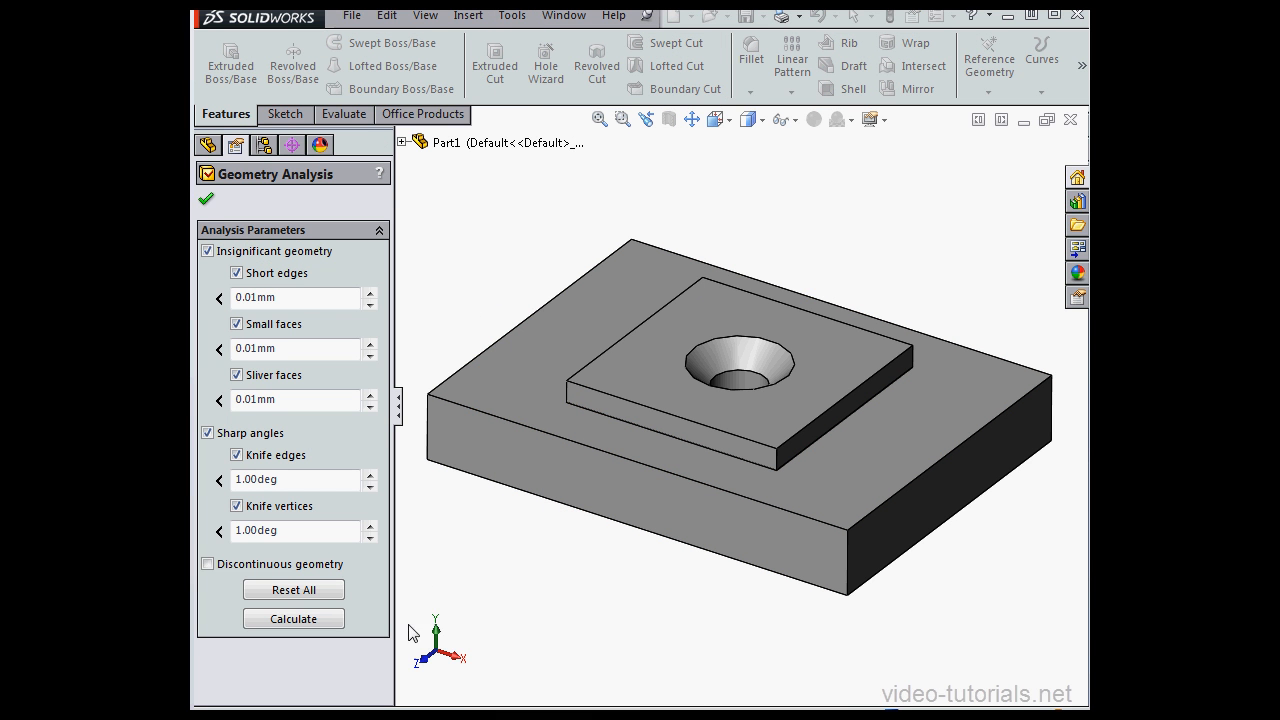
pyautogui.click(293, 618)
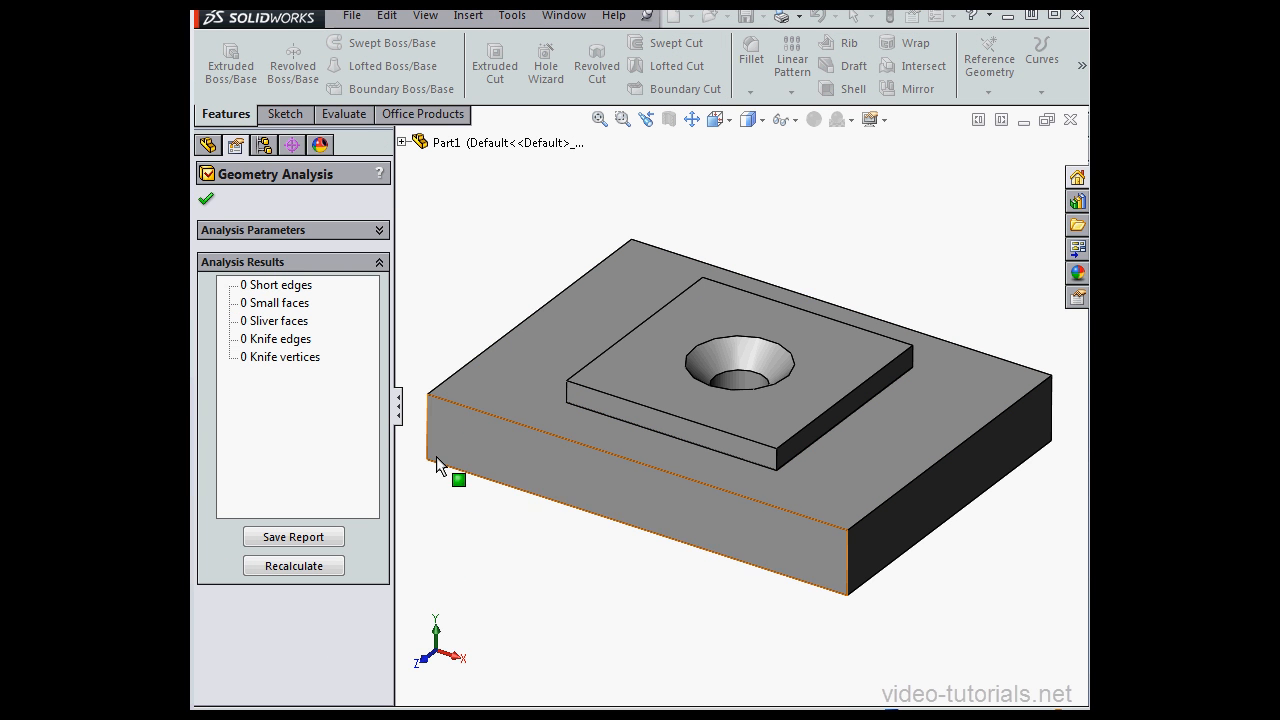
pyautogui.moveTo(428, 428)
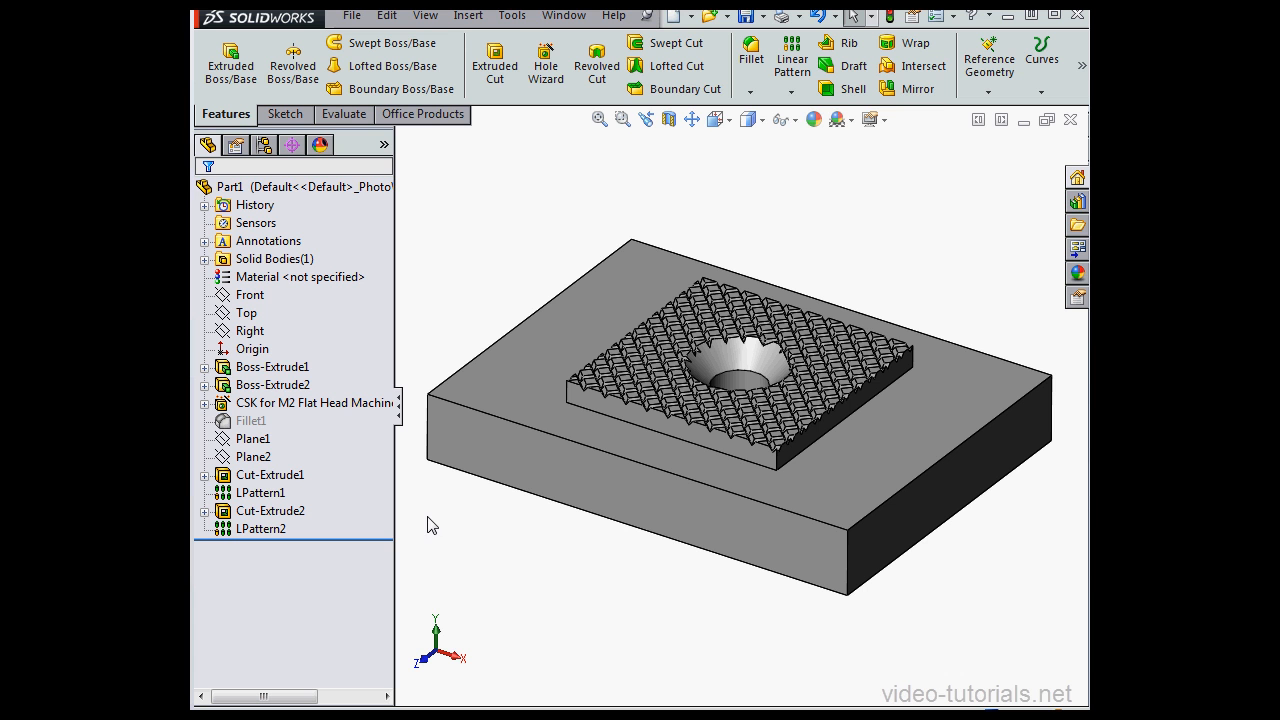
pyautogui.moveTo(432, 503)
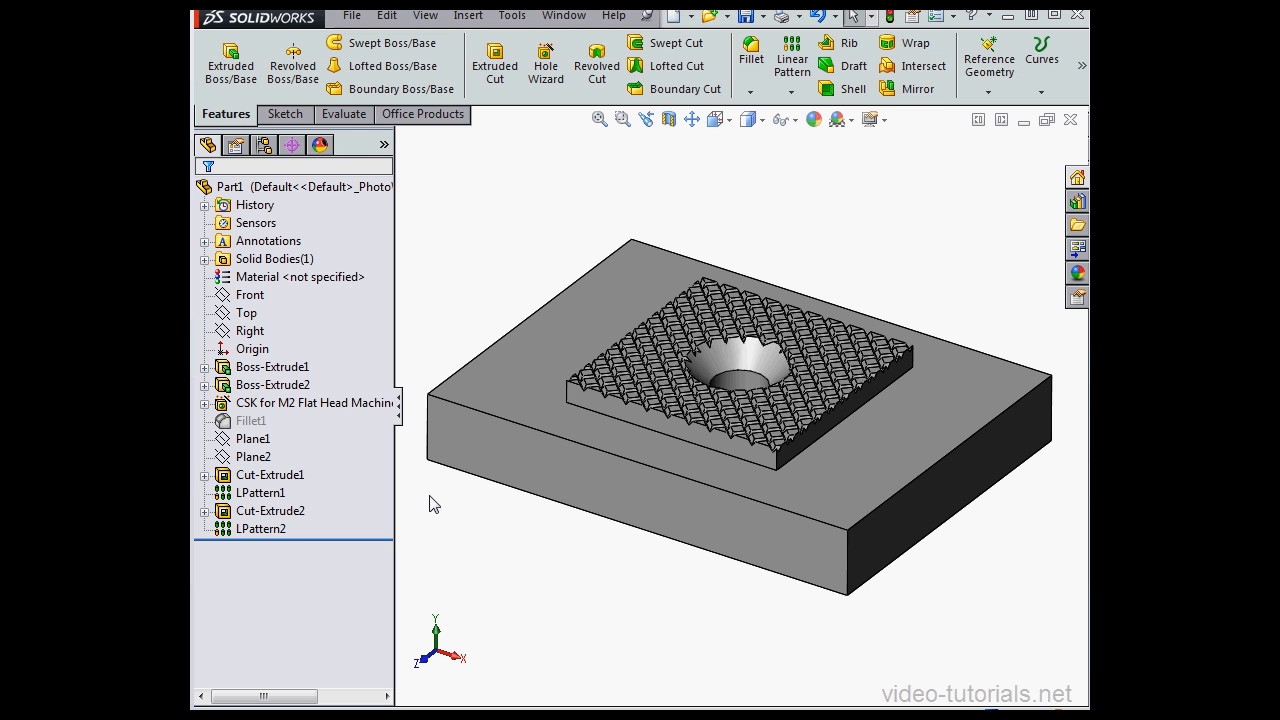
pyautogui.moveTo(505, 135)
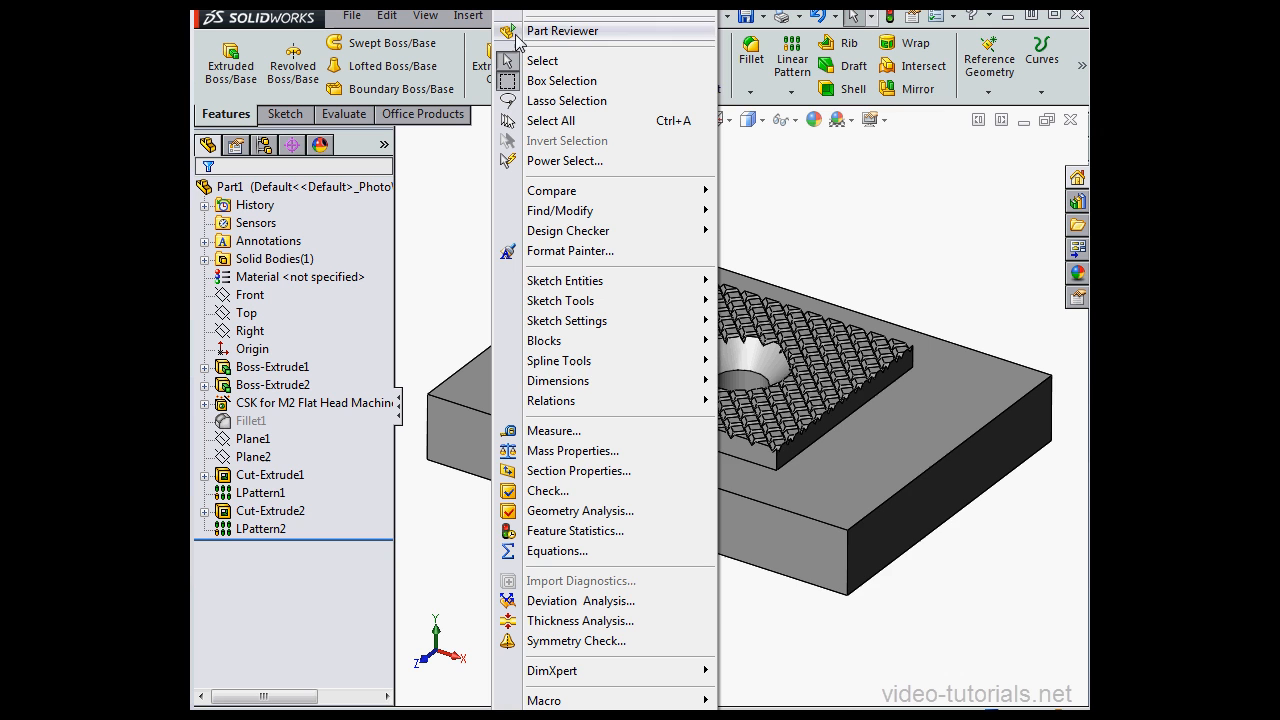
pyautogui.moveTo(602, 511)
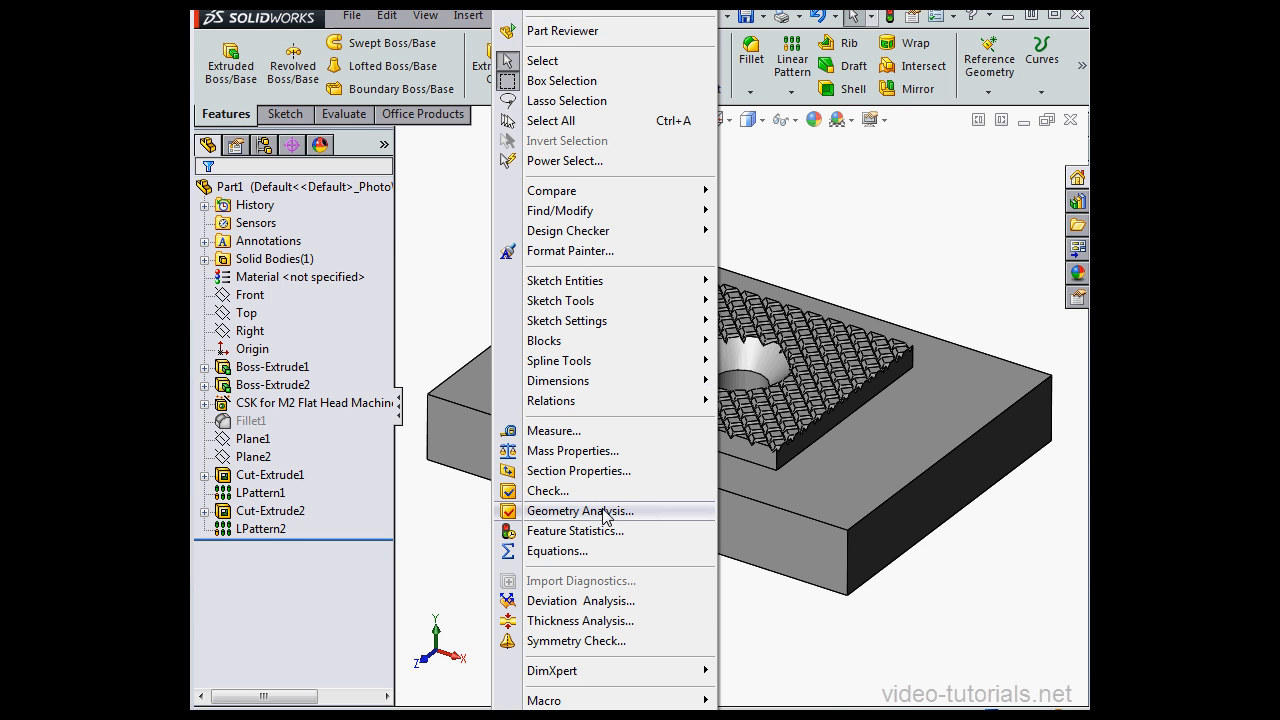
# Analyse the knurled part, finding 6 short edges, 2 small faces and 8 sliver faces
pyautogui.click(580, 511)
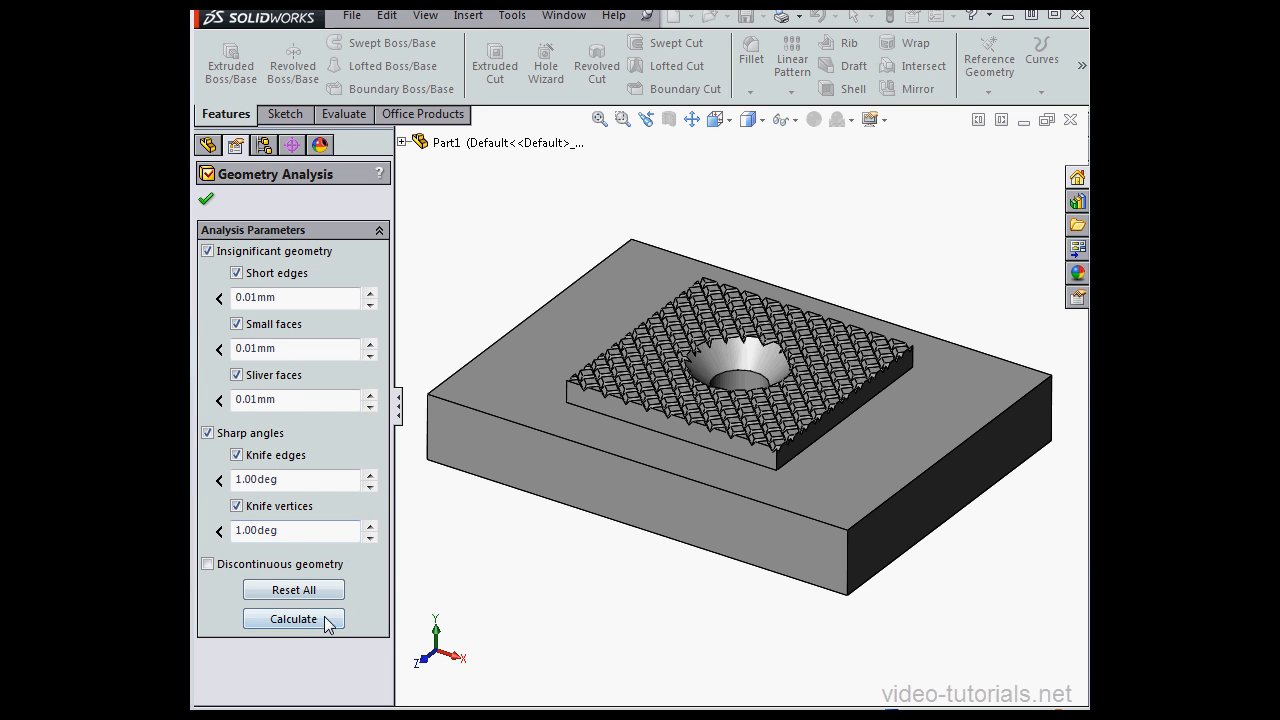
pyautogui.click(293, 618)
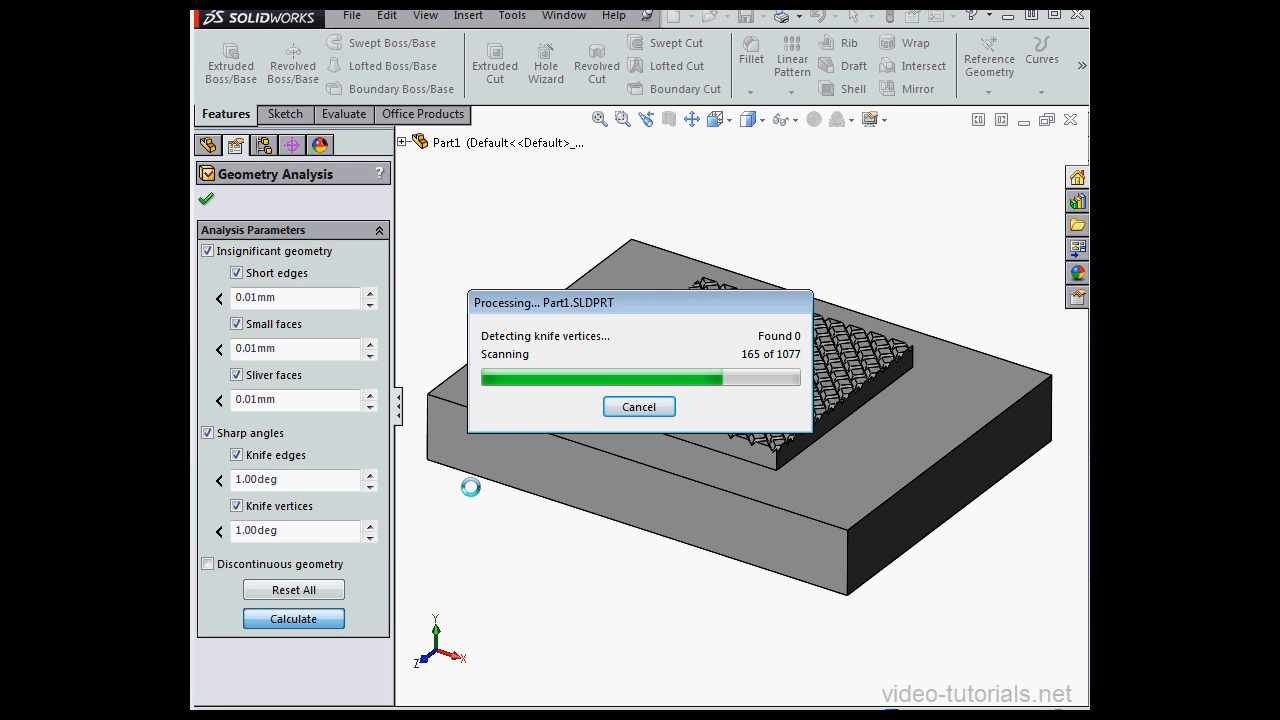
pyautogui.click(293, 618)
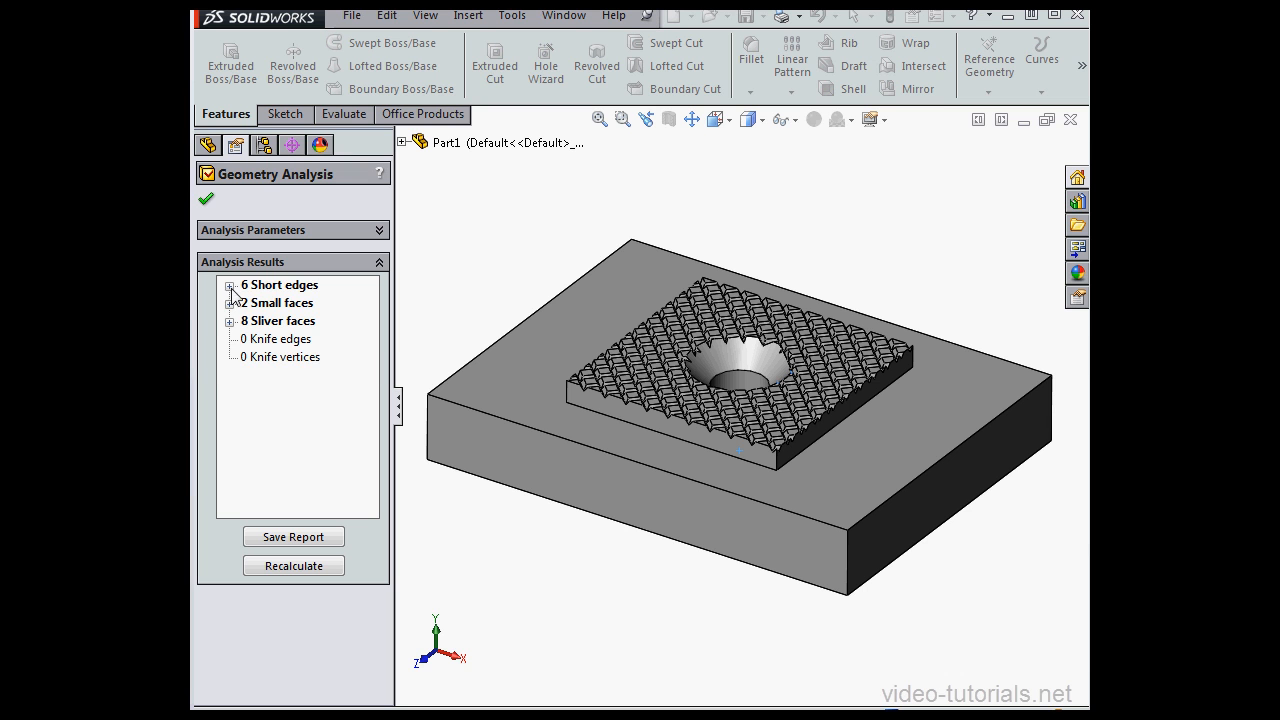
# Expand the six short edges, highlight the first two, then close the analysis
pyautogui.click(231, 285)
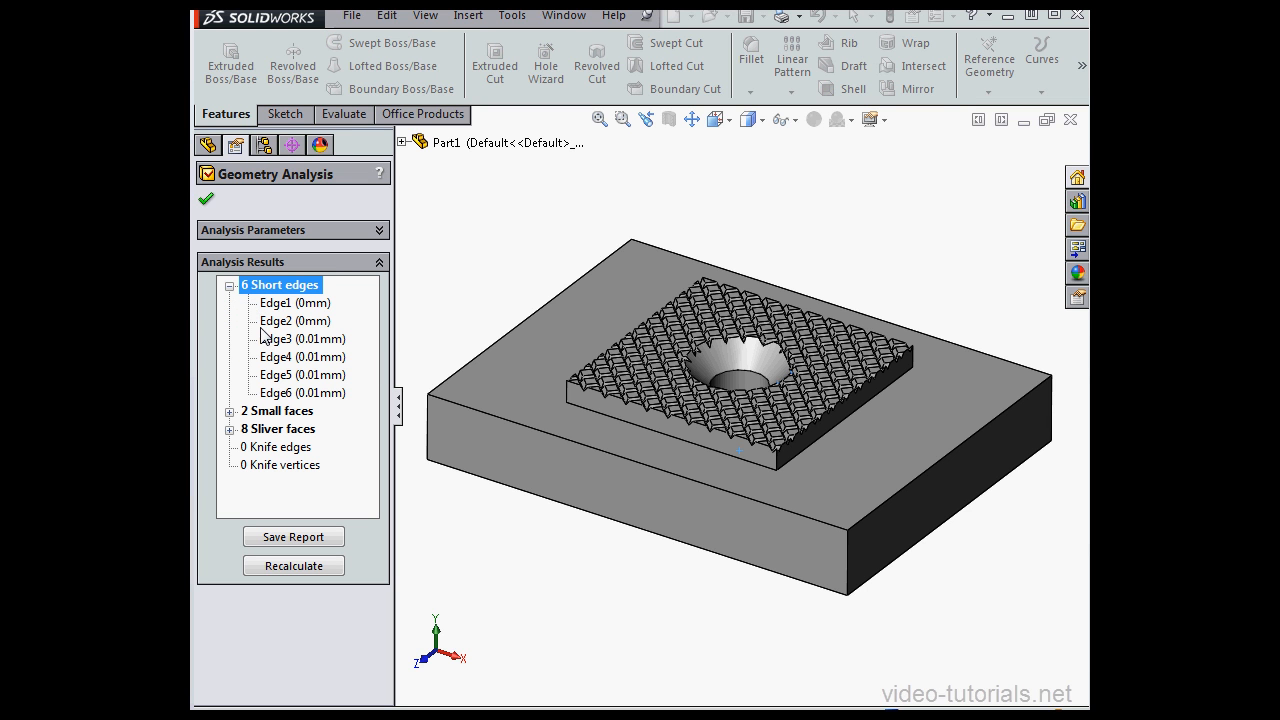
pyautogui.moveTo(254, 428)
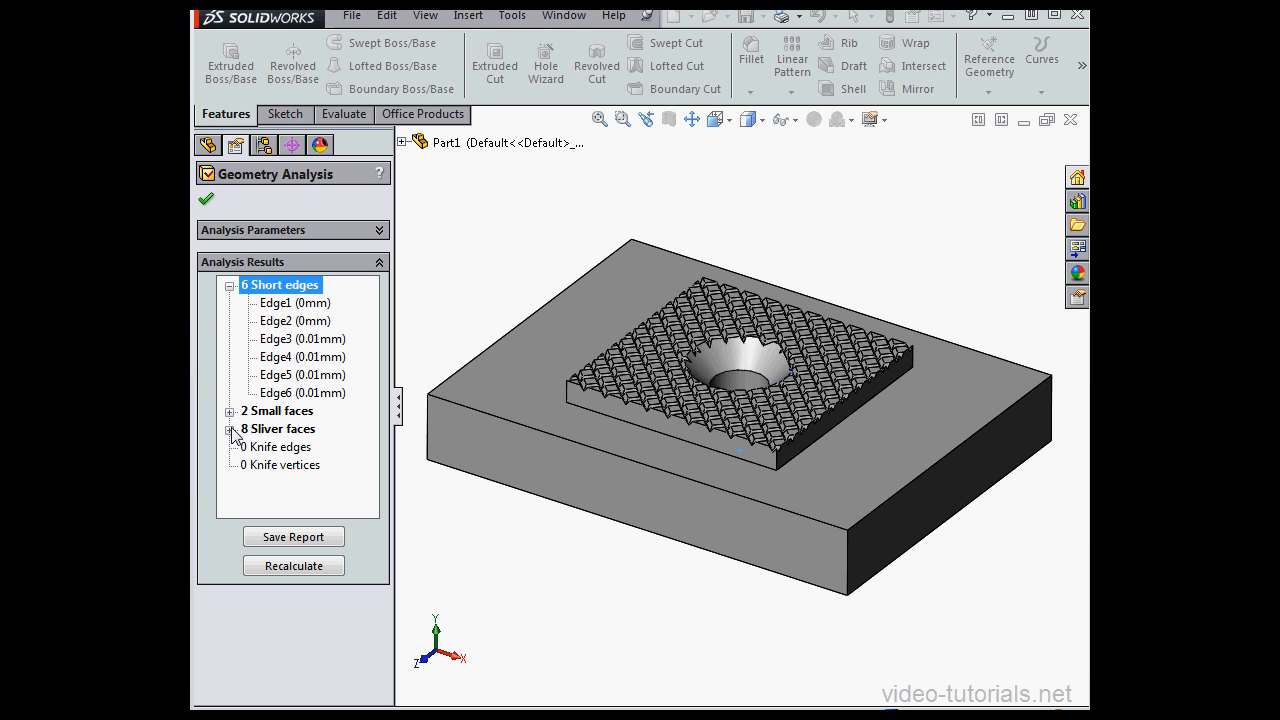
pyautogui.moveTo(313, 321)
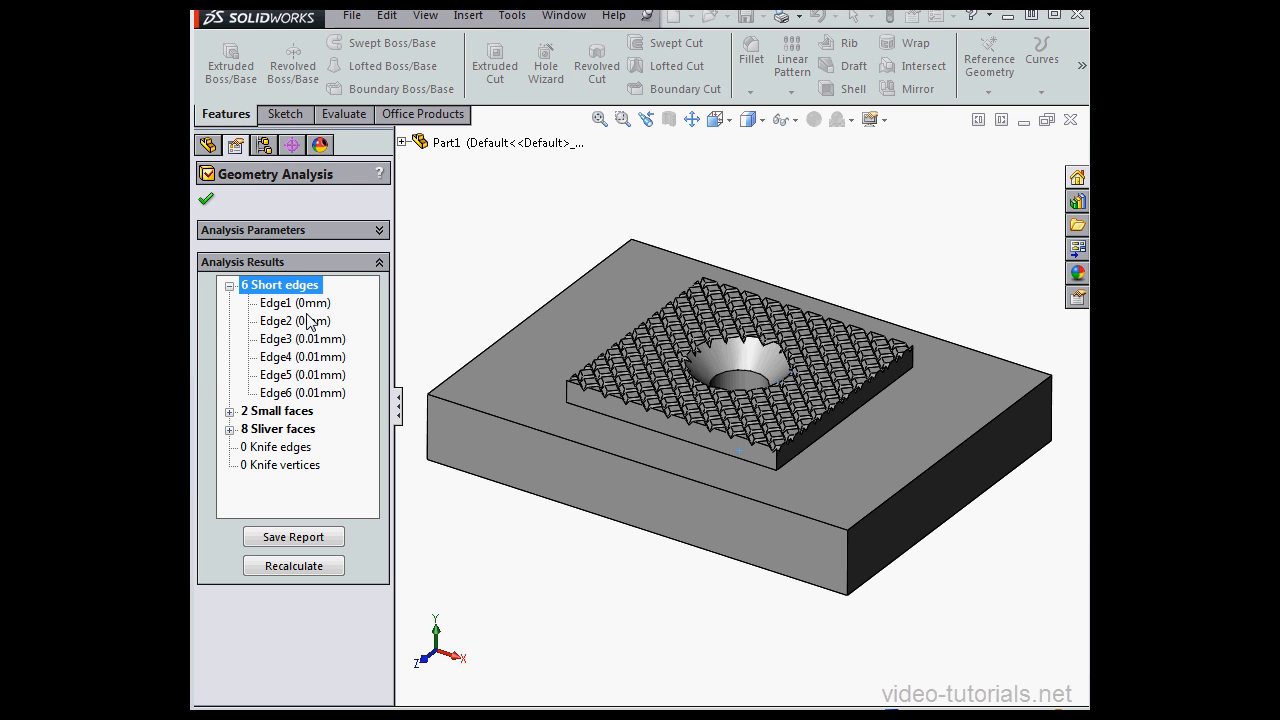
pyautogui.click(294, 302)
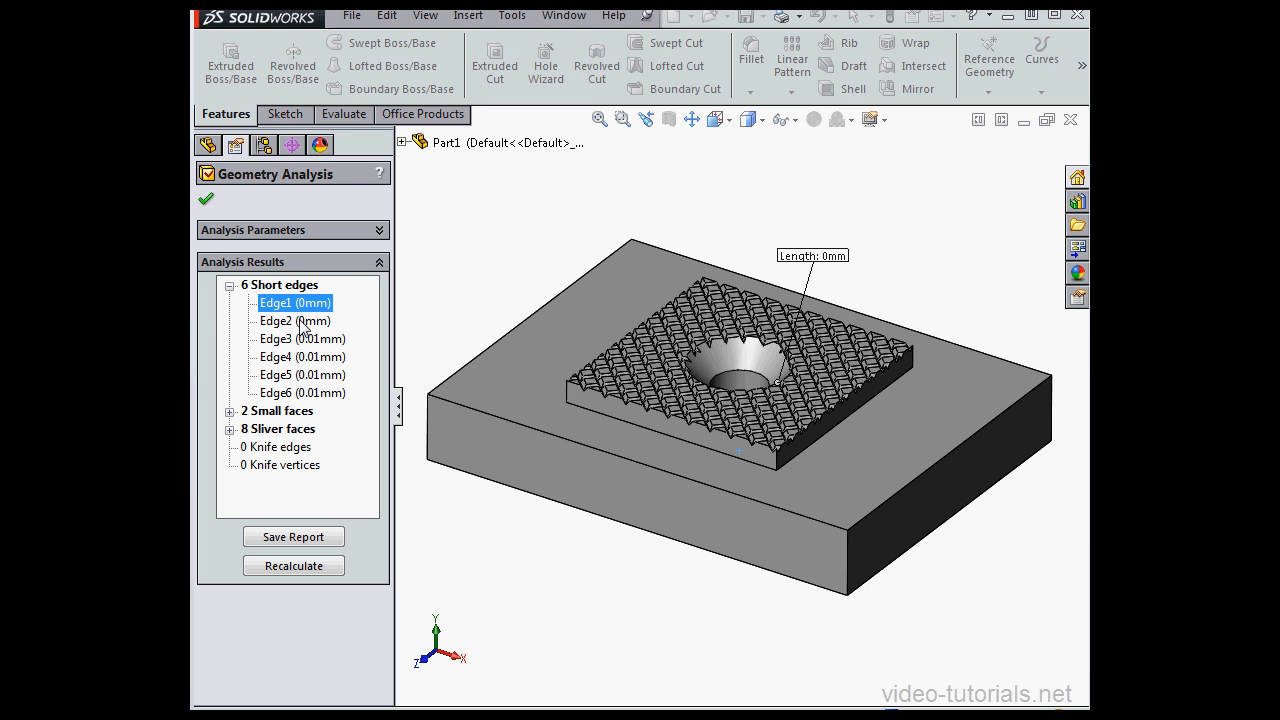
pyautogui.click(295, 320)
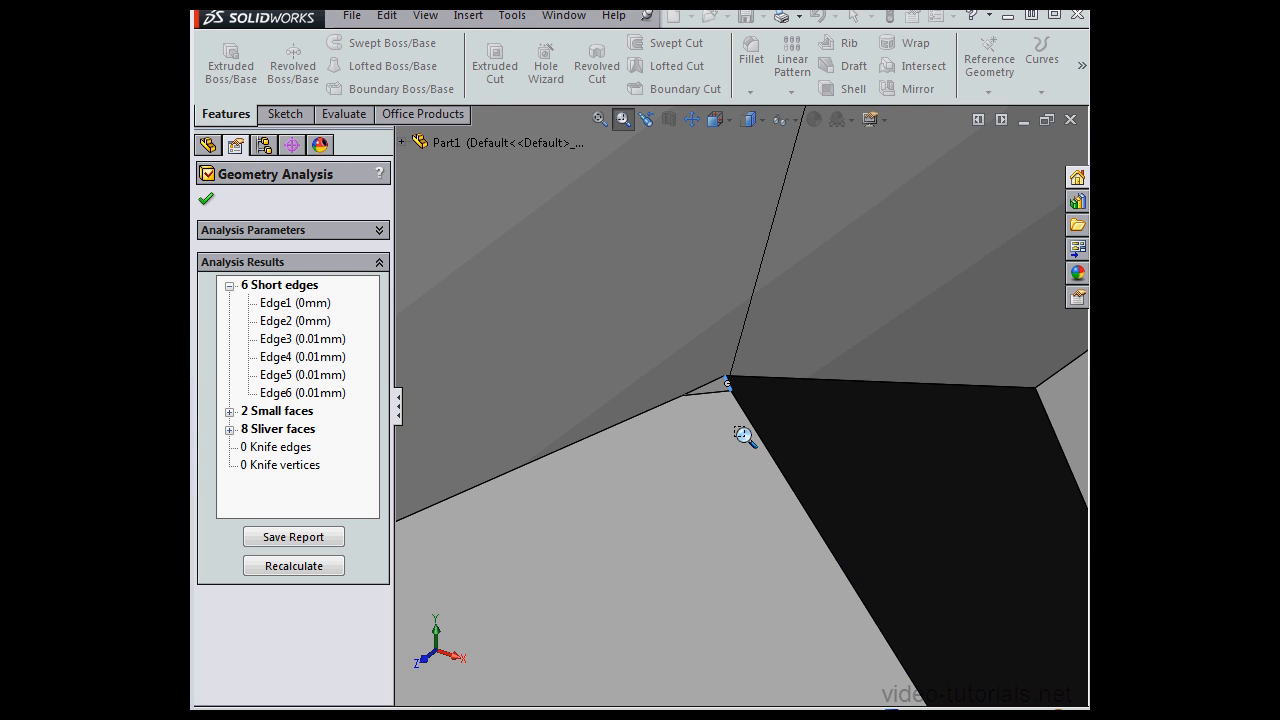
pyautogui.moveTo(638, 351)
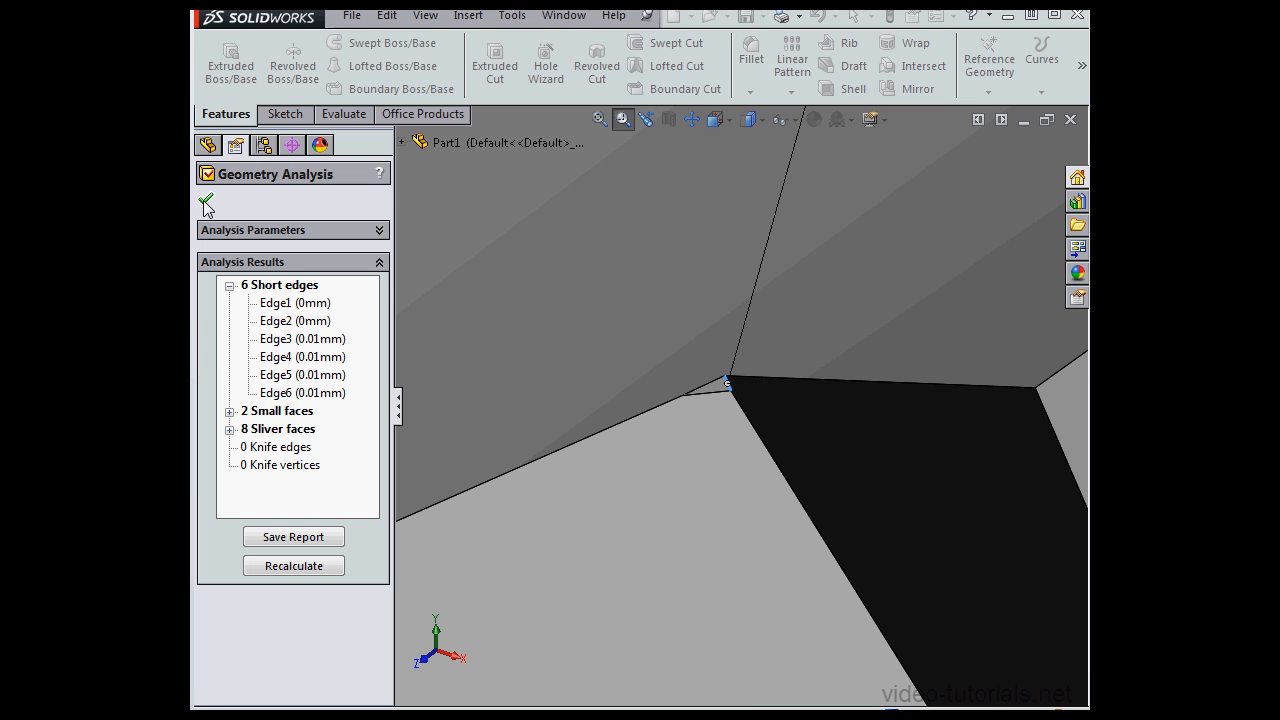
pyautogui.click(207, 204)
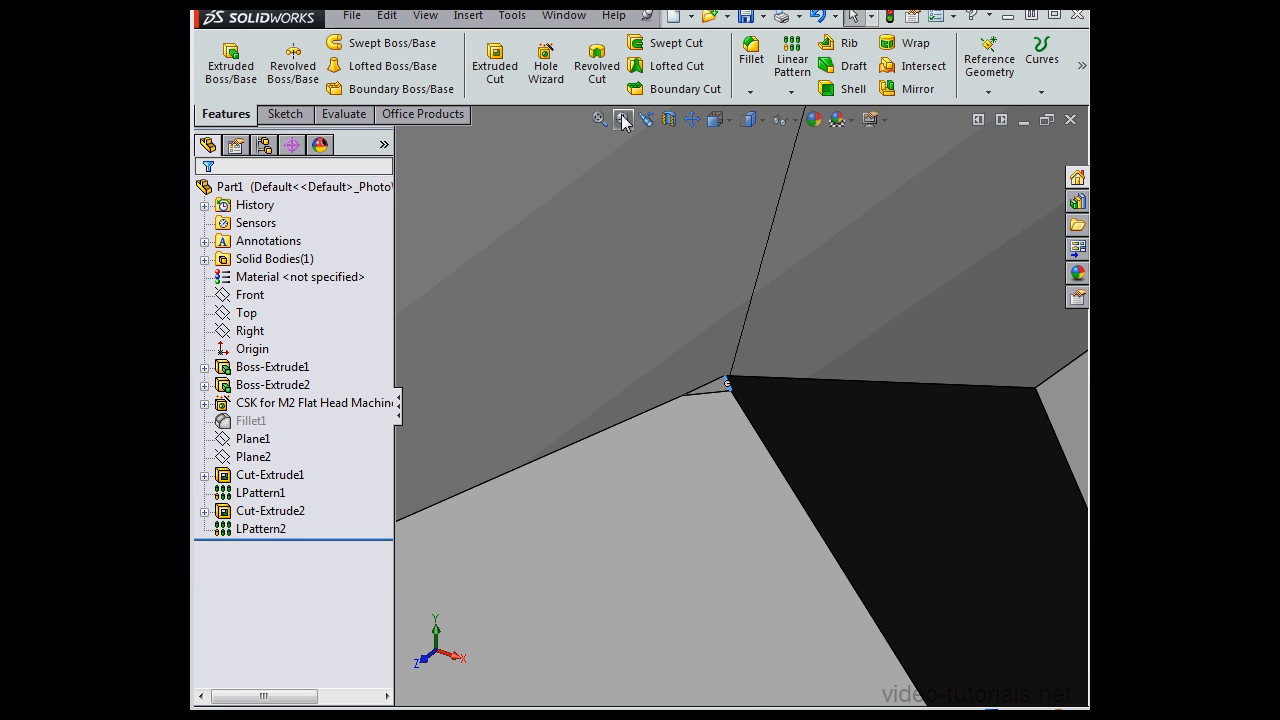
# Delete and patch the tiny face at the zero-length short edge, creating DeleteFace1
pyautogui.click(467, 15)
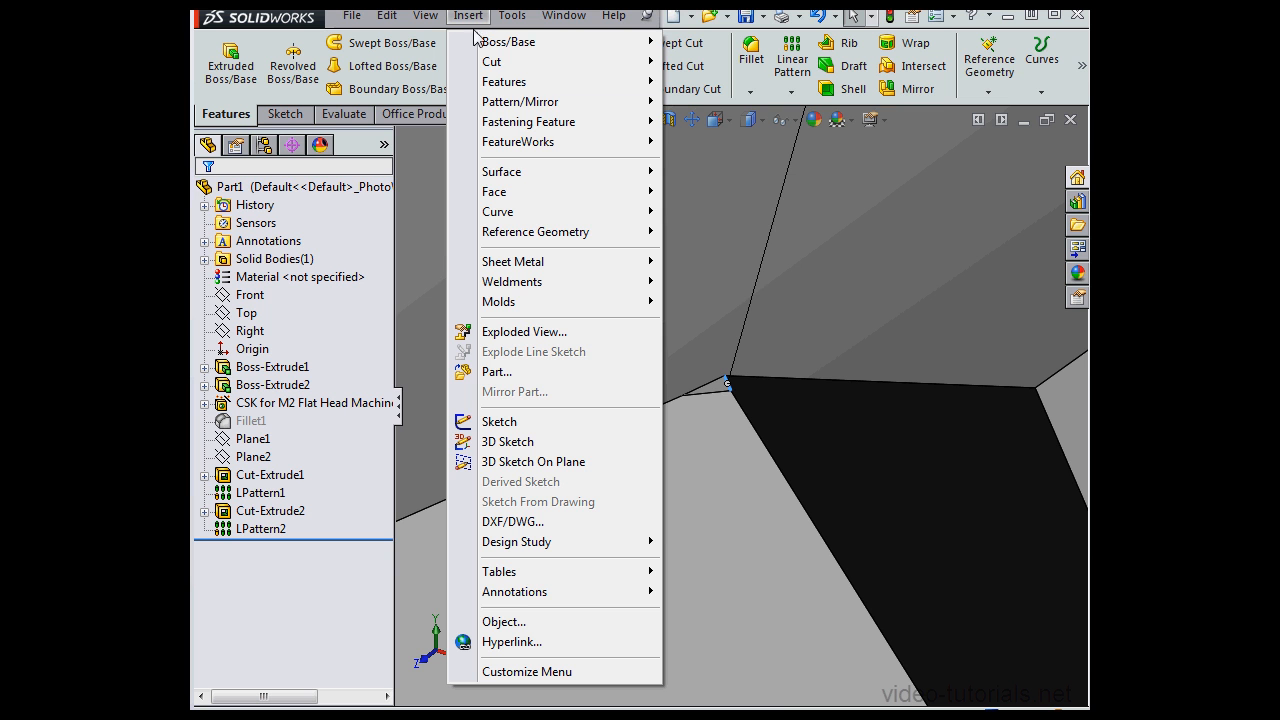
pyautogui.moveTo(494, 191)
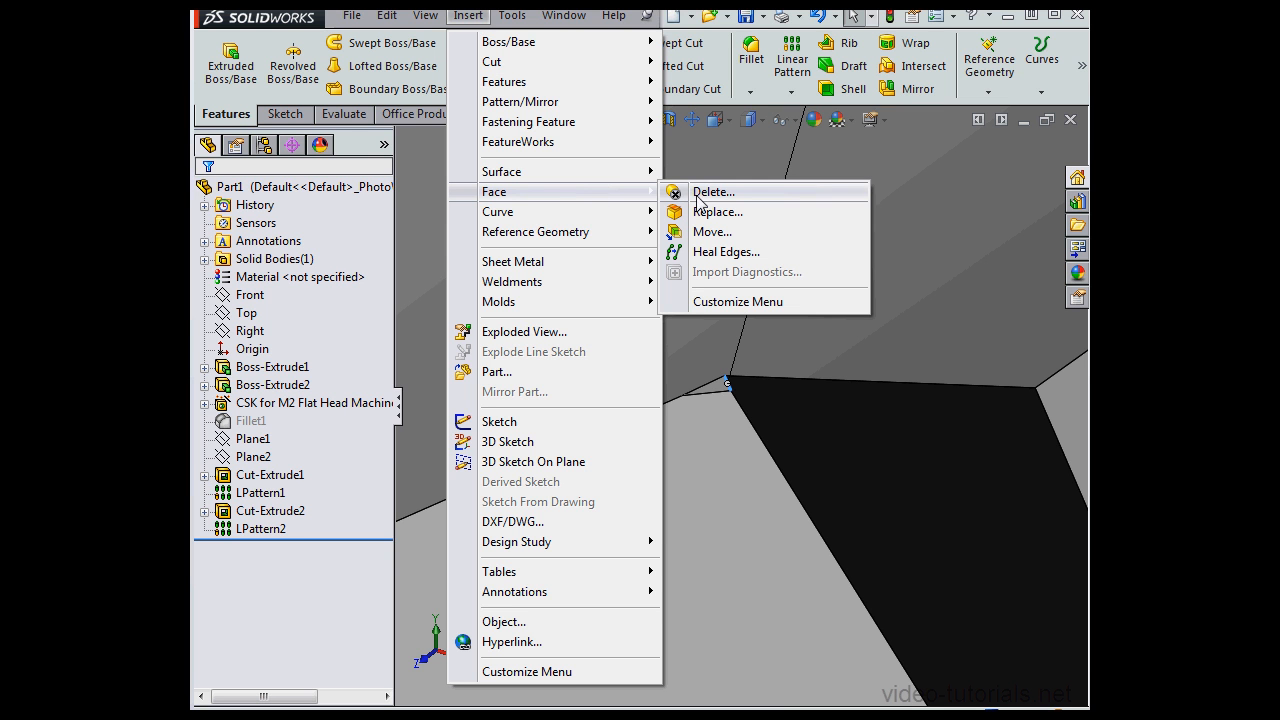
pyautogui.click(713, 191)
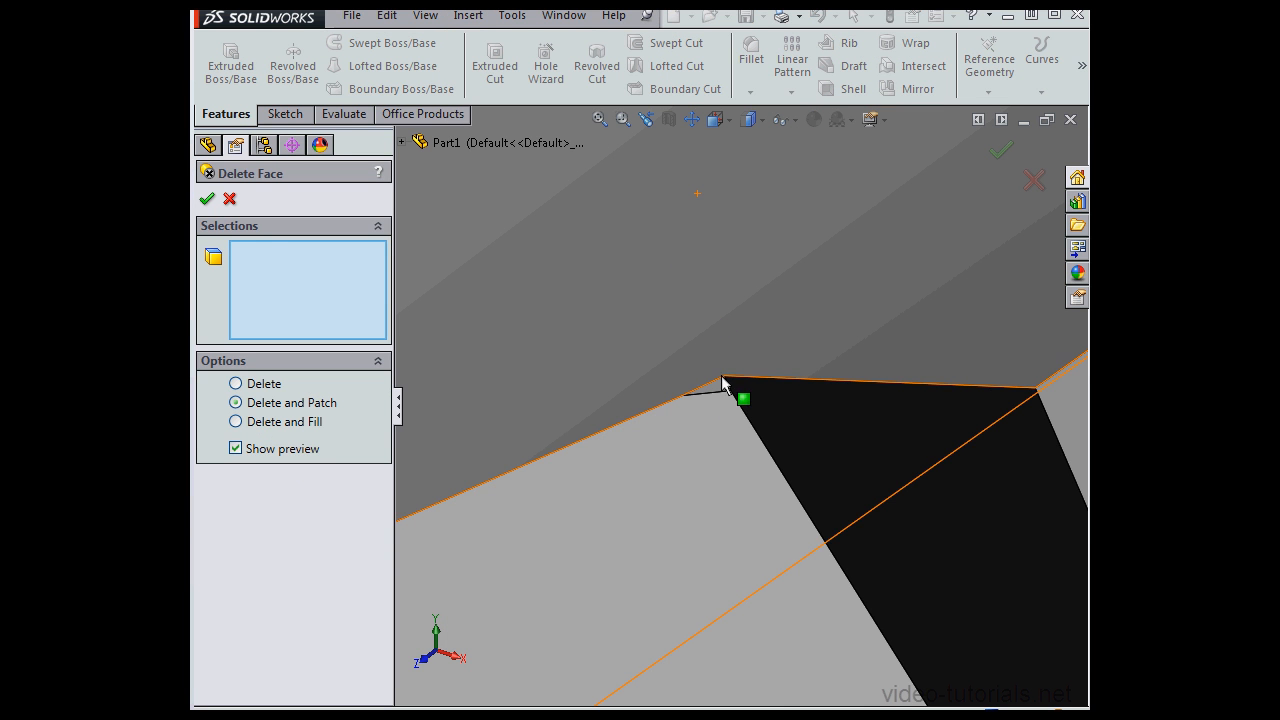
pyautogui.click(710, 388)
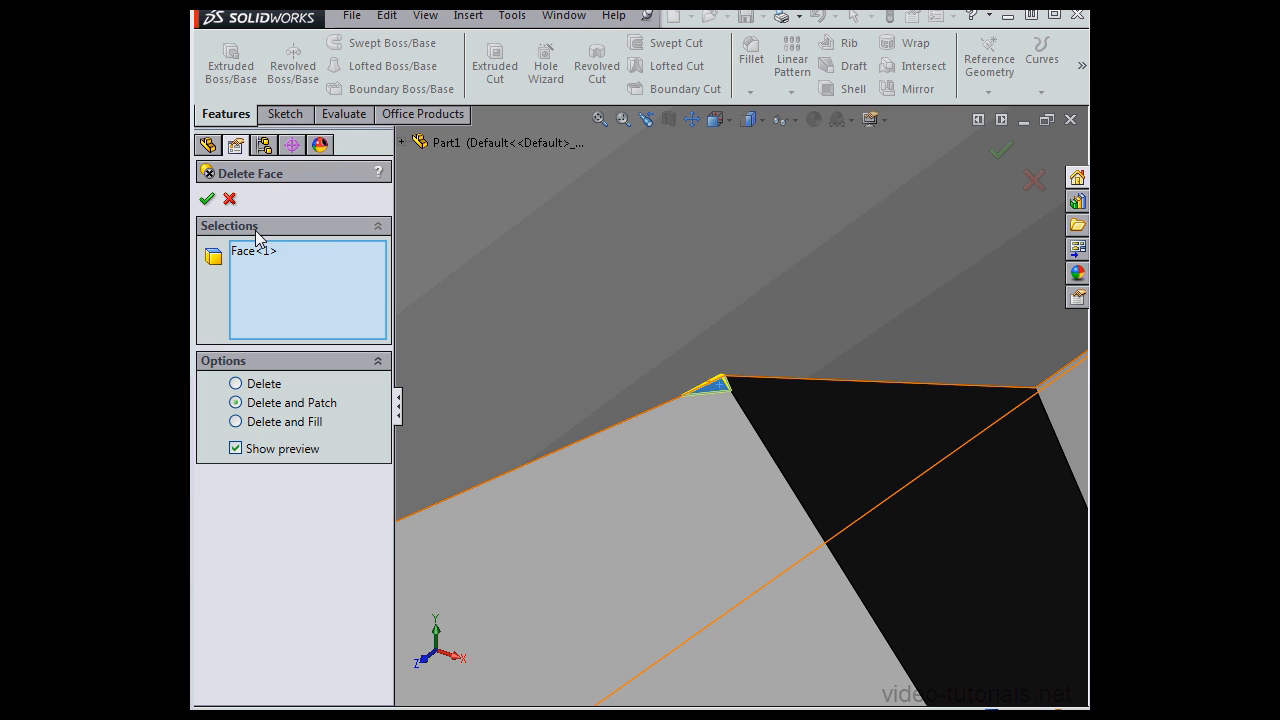
pyautogui.click(207, 198)
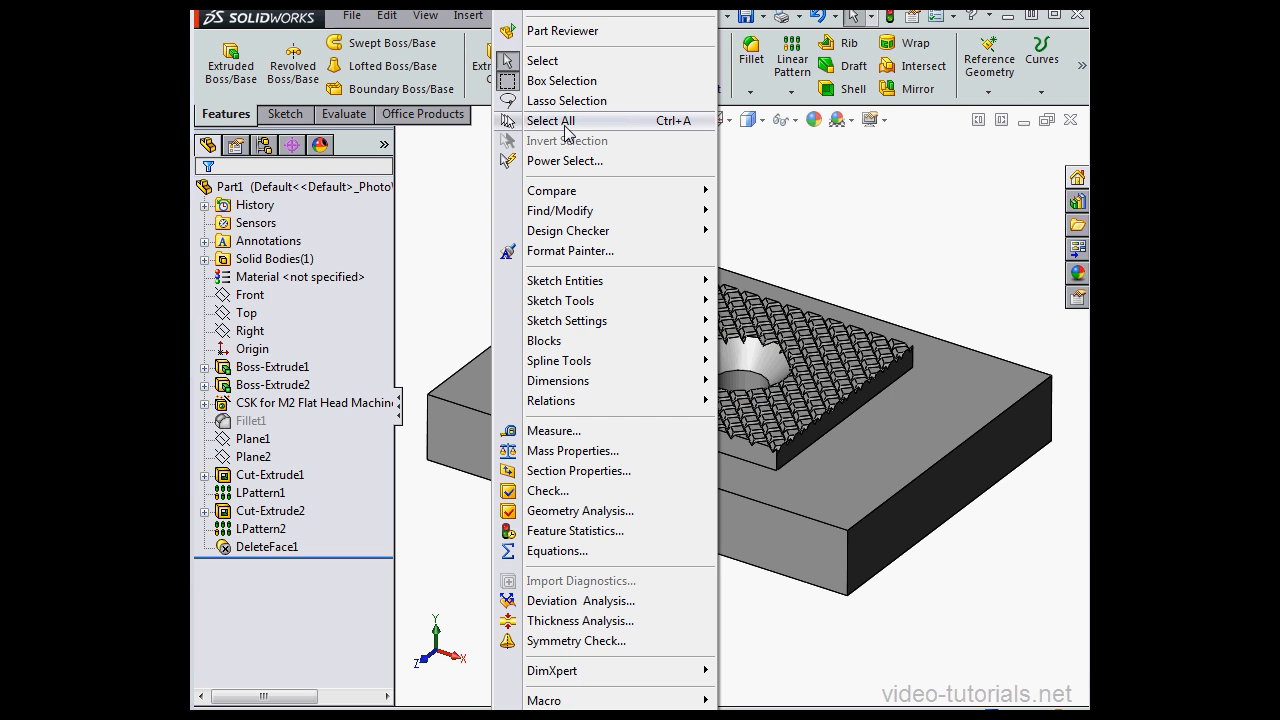
# Rerun Geometry Analysis with Sharp angles unchecked: 3 short edges, 1 small face, 8 sliver faces
pyautogui.click(580, 510)
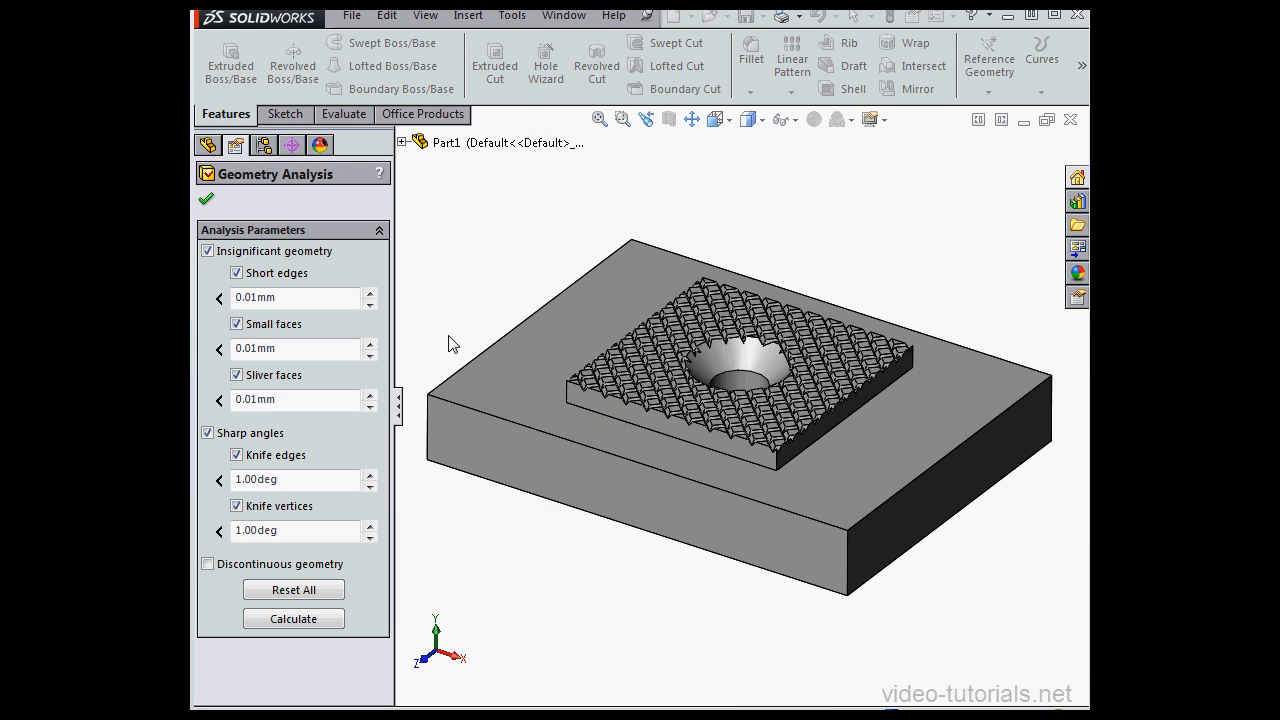
pyautogui.moveTo(383, 345)
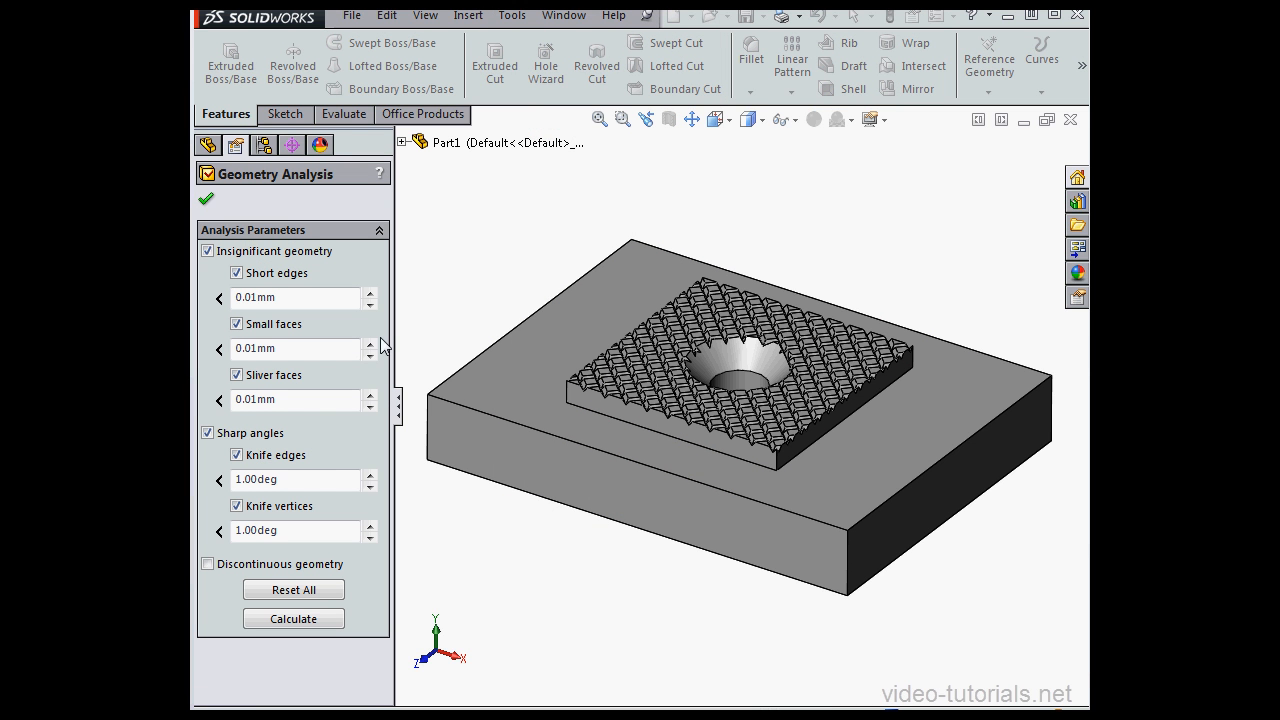
pyautogui.click(208, 432)
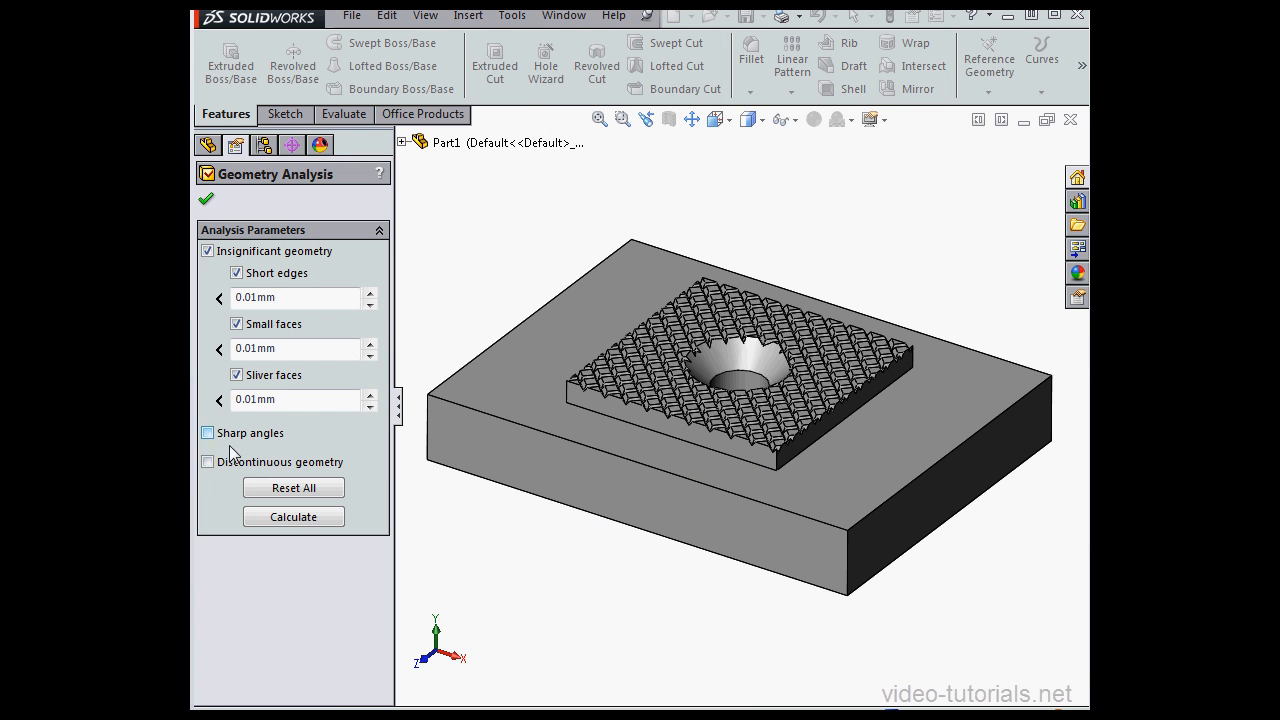
pyautogui.moveTo(278, 443)
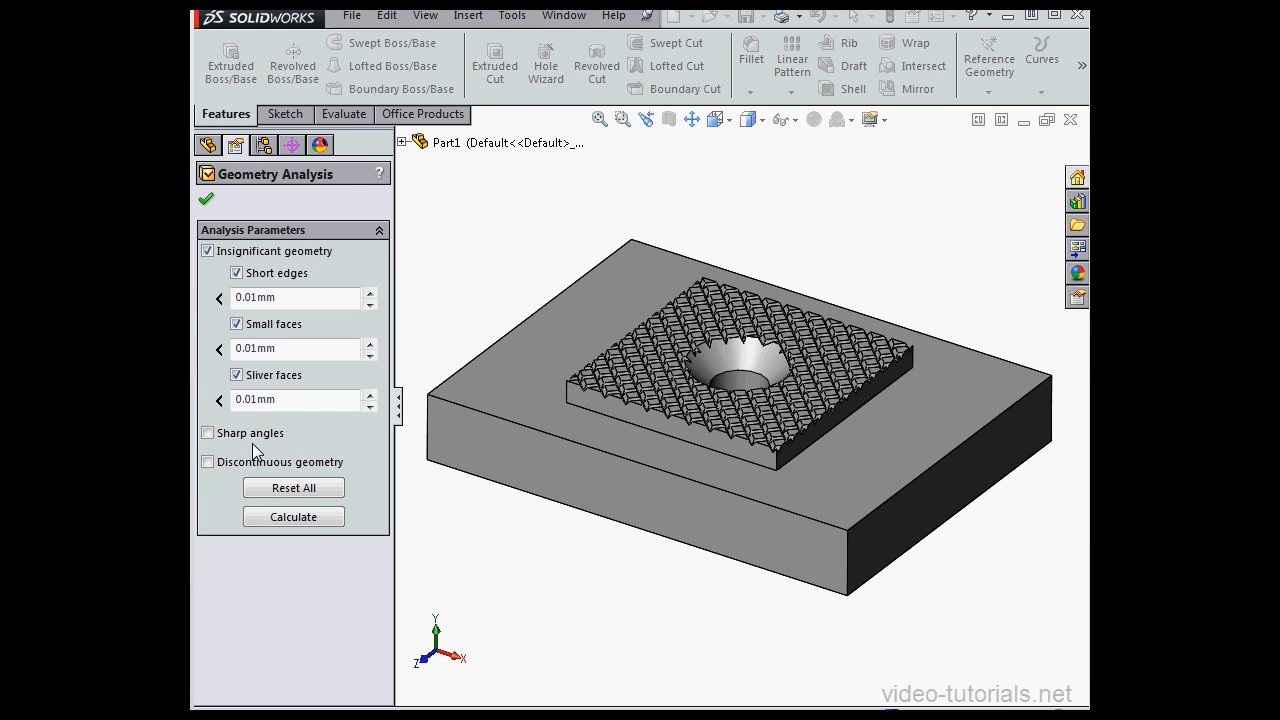
pyautogui.click(293, 516)
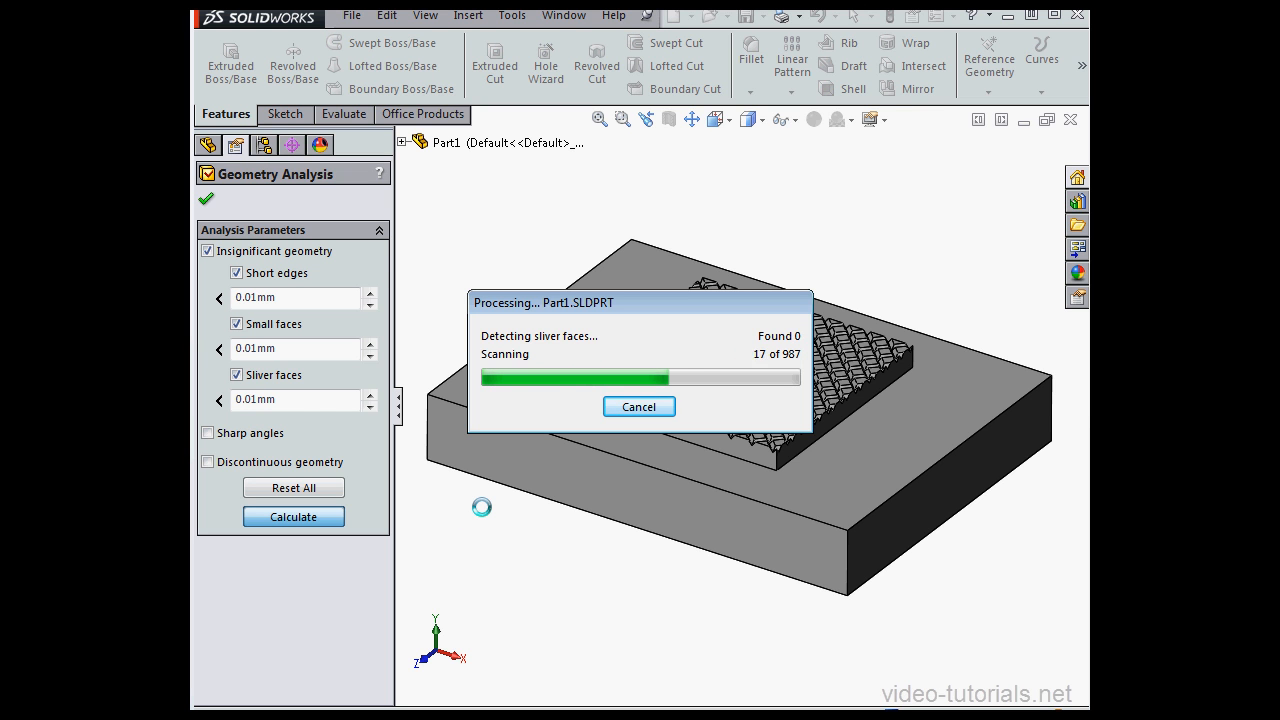
pyautogui.click(293, 515)
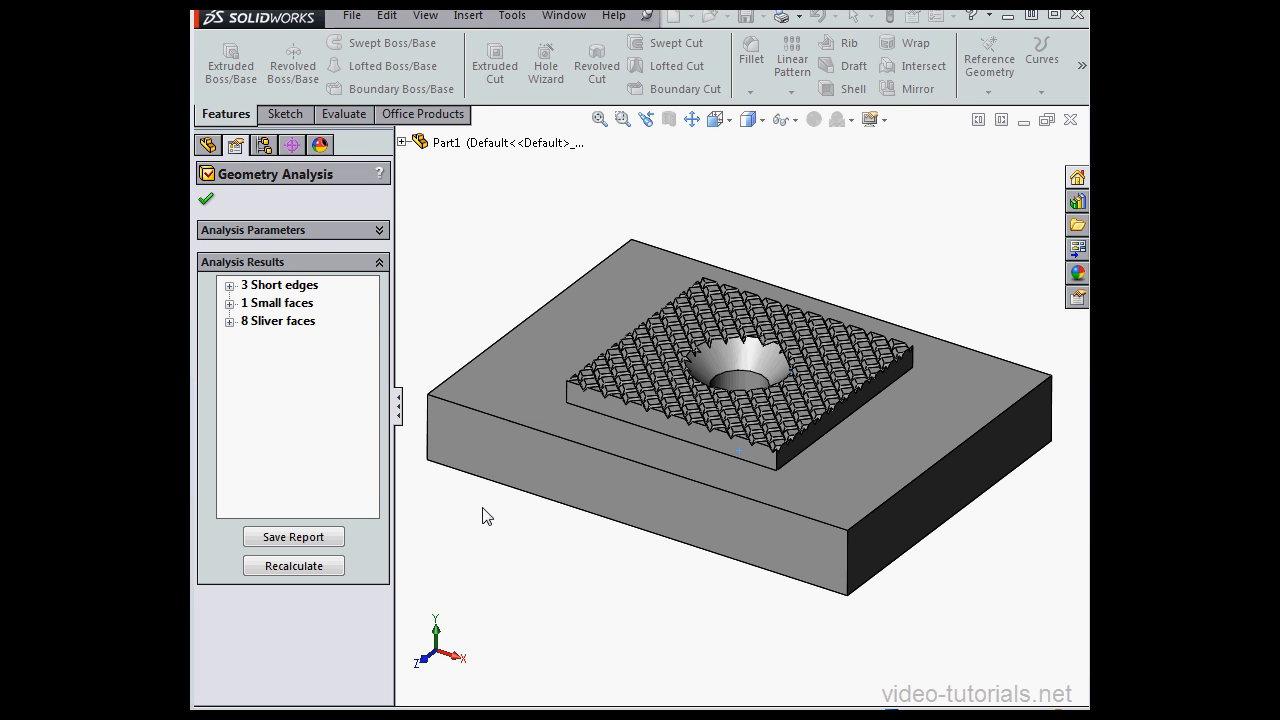
pyautogui.moveTo(280, 366)
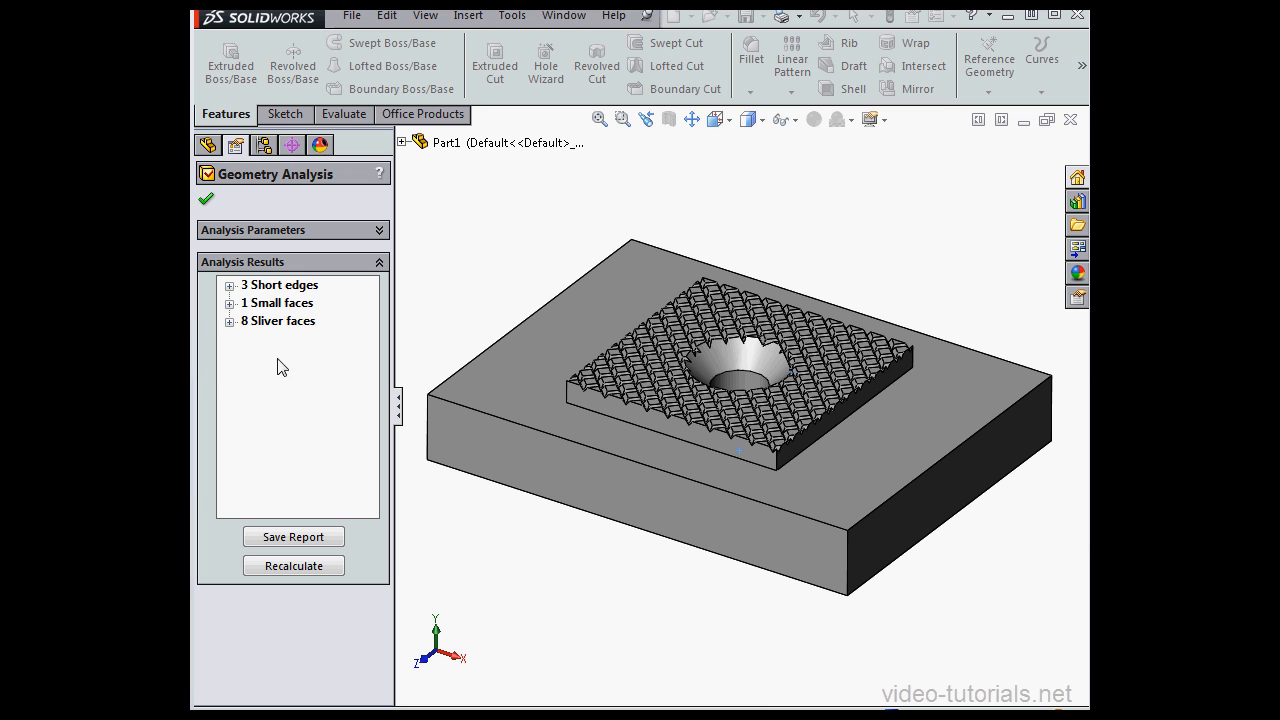
# Zoom to Face1, the first 0 mm² sliver face, and close the analysis
pyautogui.click(232, 320)
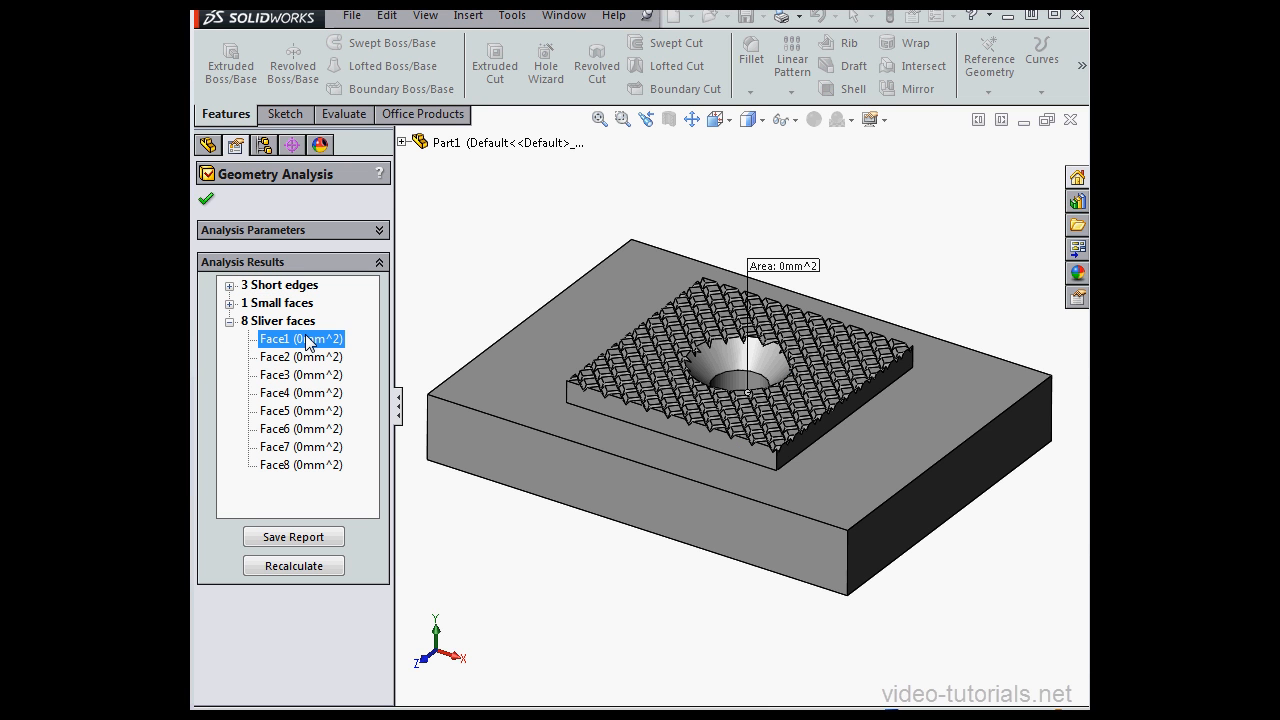
pyautogui.moveTo(631, 148)
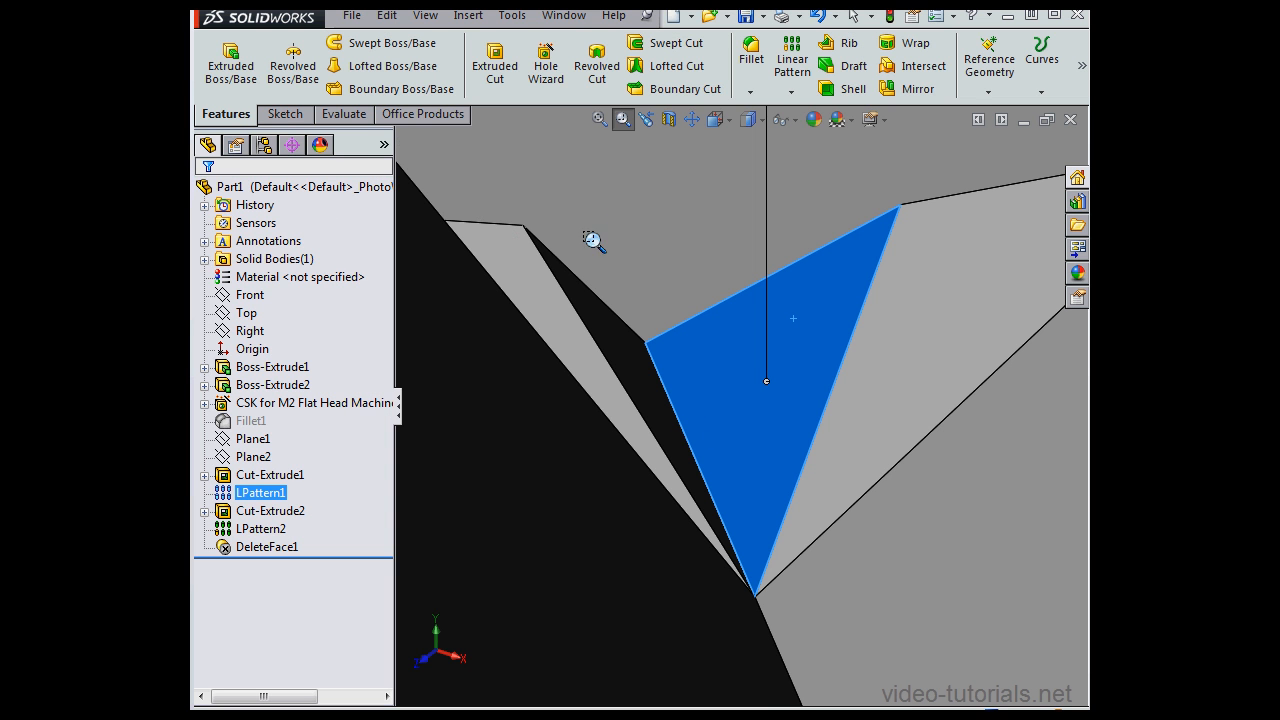
pyautogui.click(467, 15)
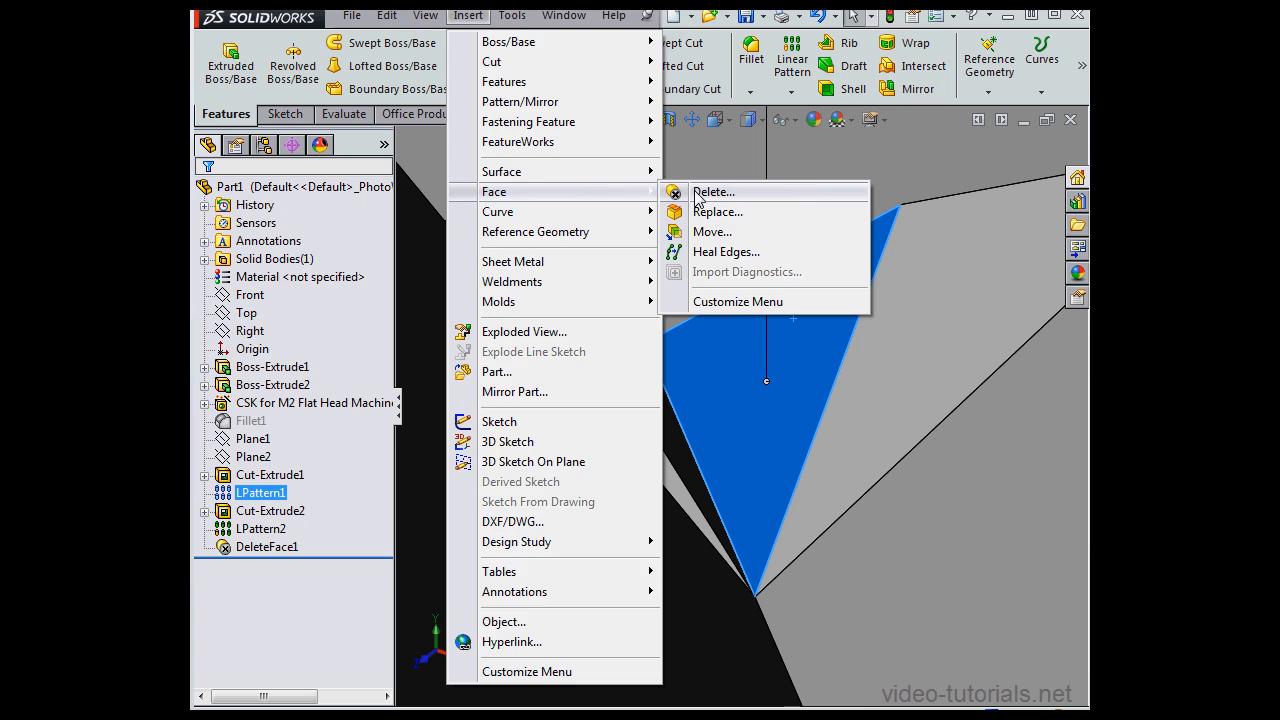
# Delete and patch both sliver faces as DeleteFace2, then zoom to fit
pyautogui.click(713, 192)
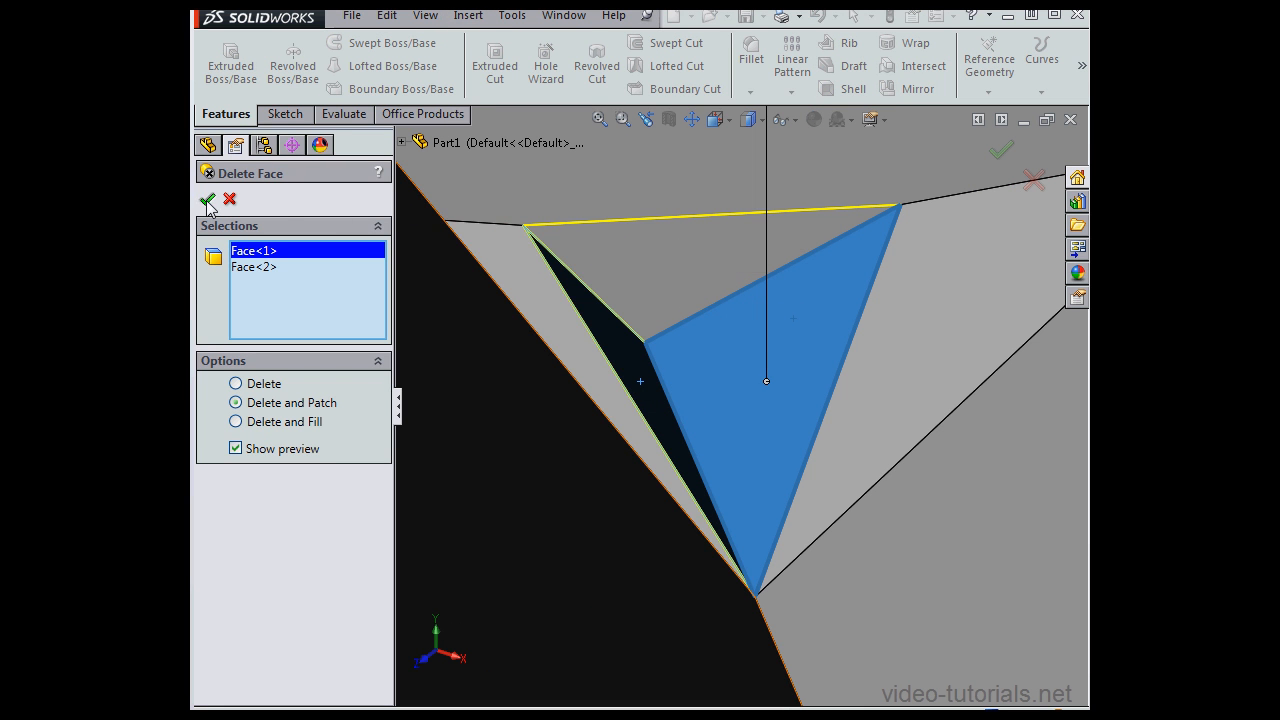
pyautogui.click(207, 201)
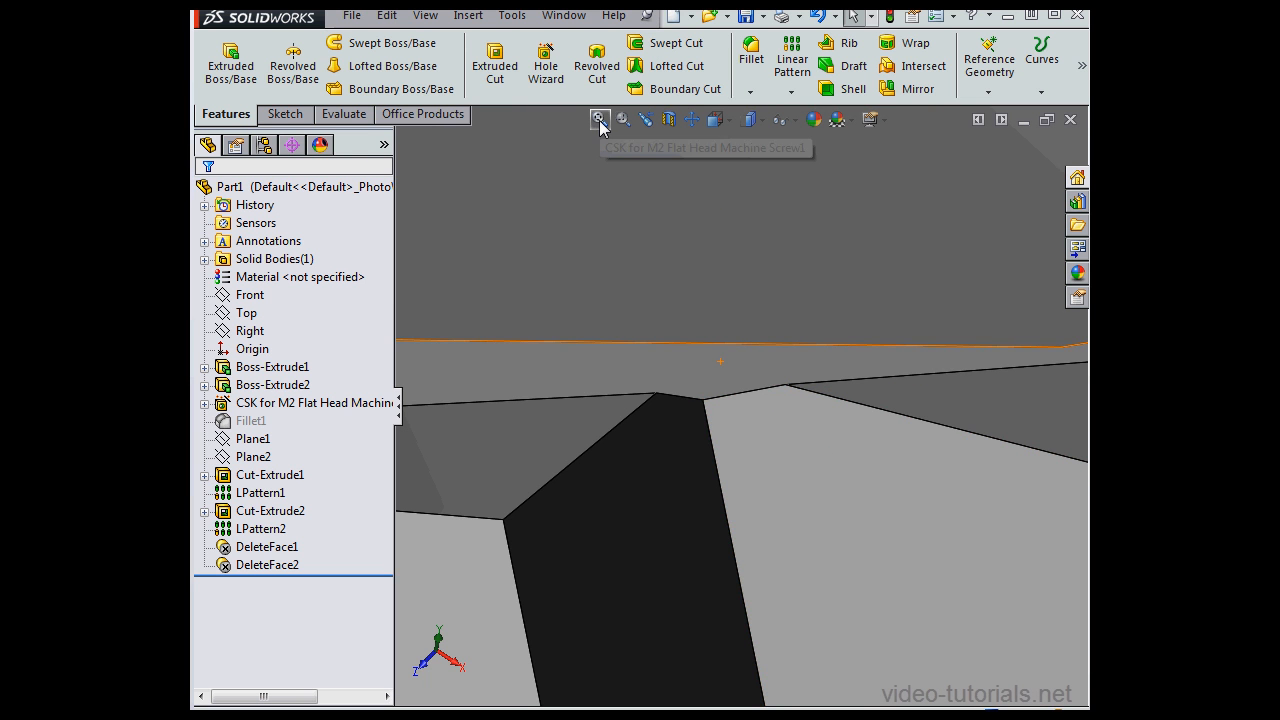
pyautogui.click(598, 119)
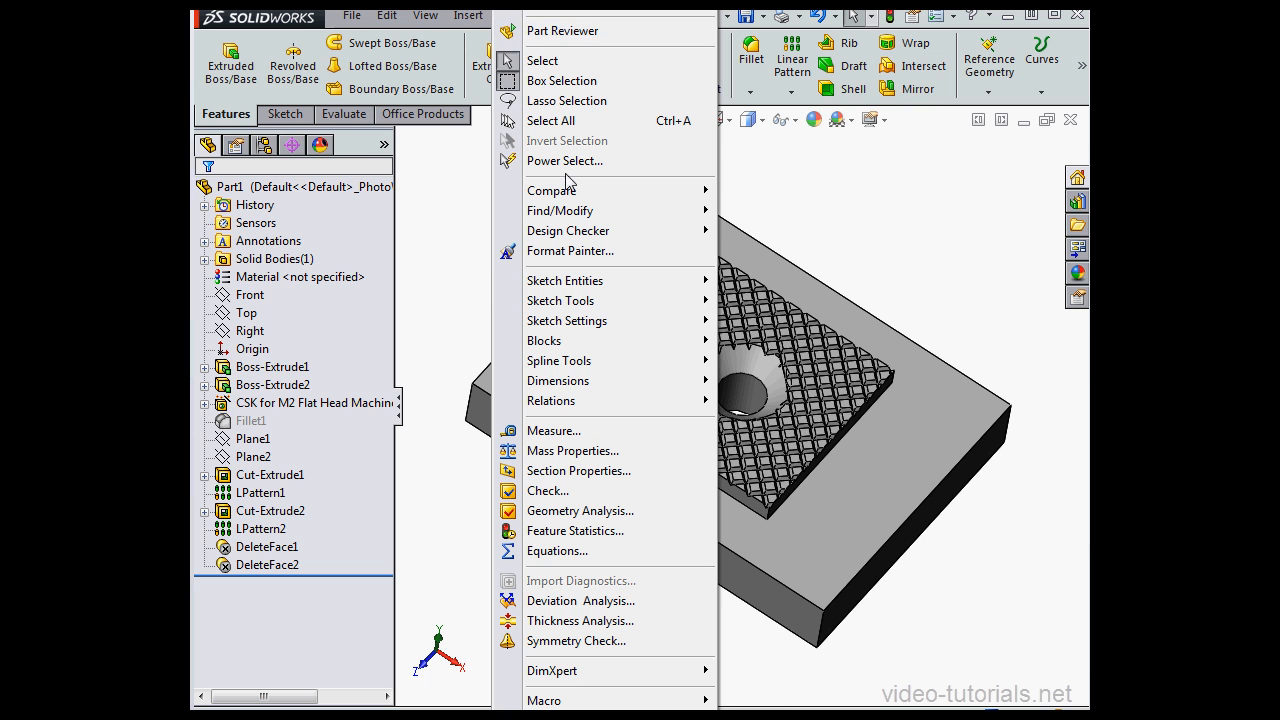
# Recalculate Geometry Analysis (3 short edges, 1 small face, 6 sliver faces) and begin Save Report
pyautogui.click(579, 510)
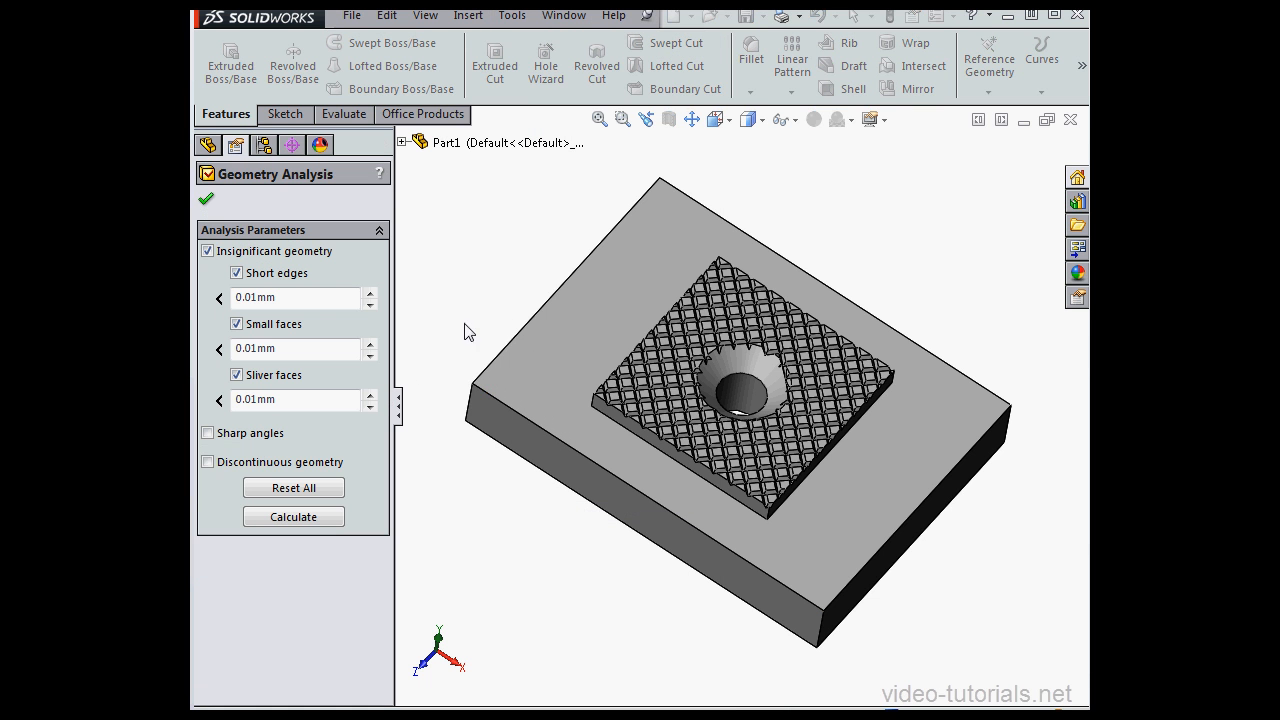
pyautogui.click(293, 516)
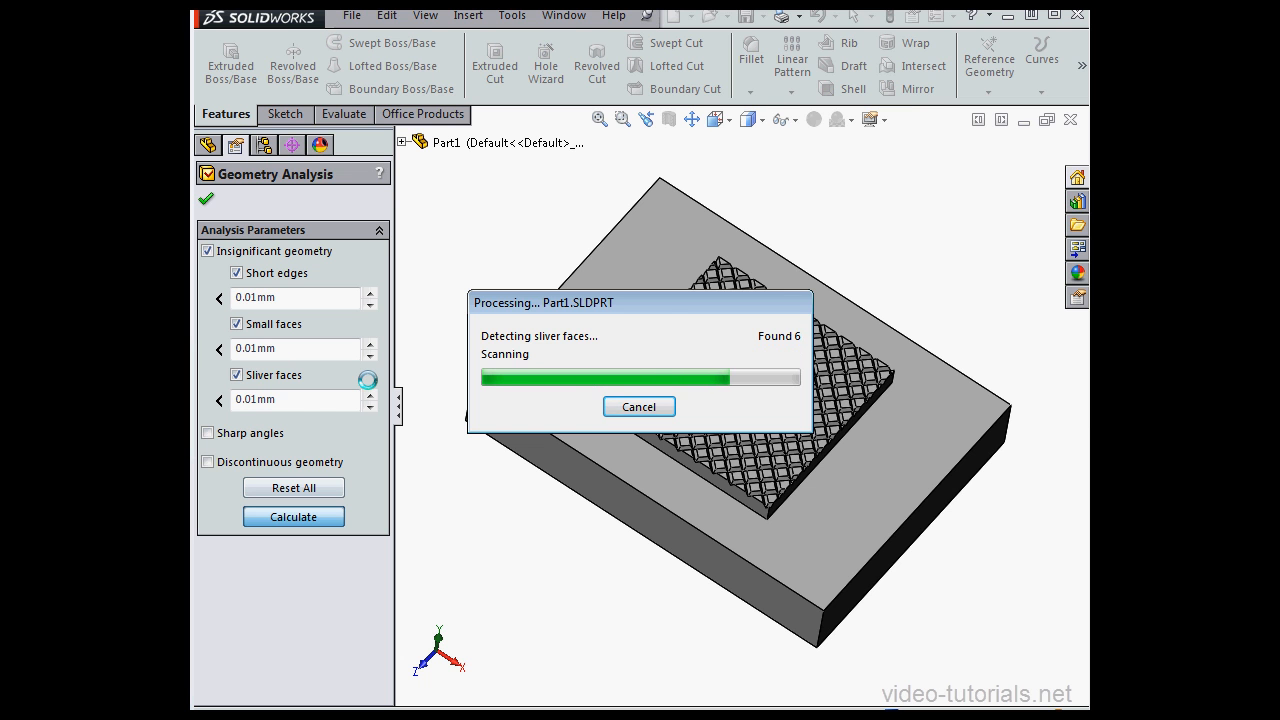
pyautogui.click(293, 516)
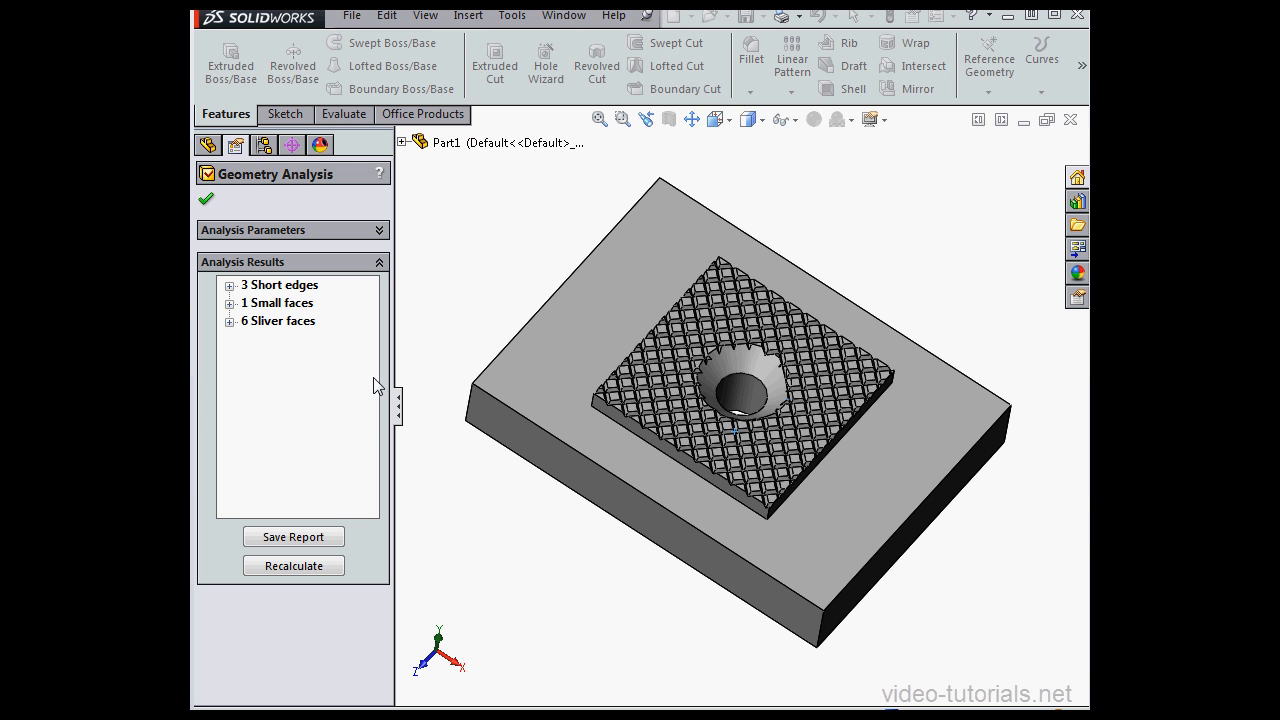
pyautogui.moveTo(409, 418)
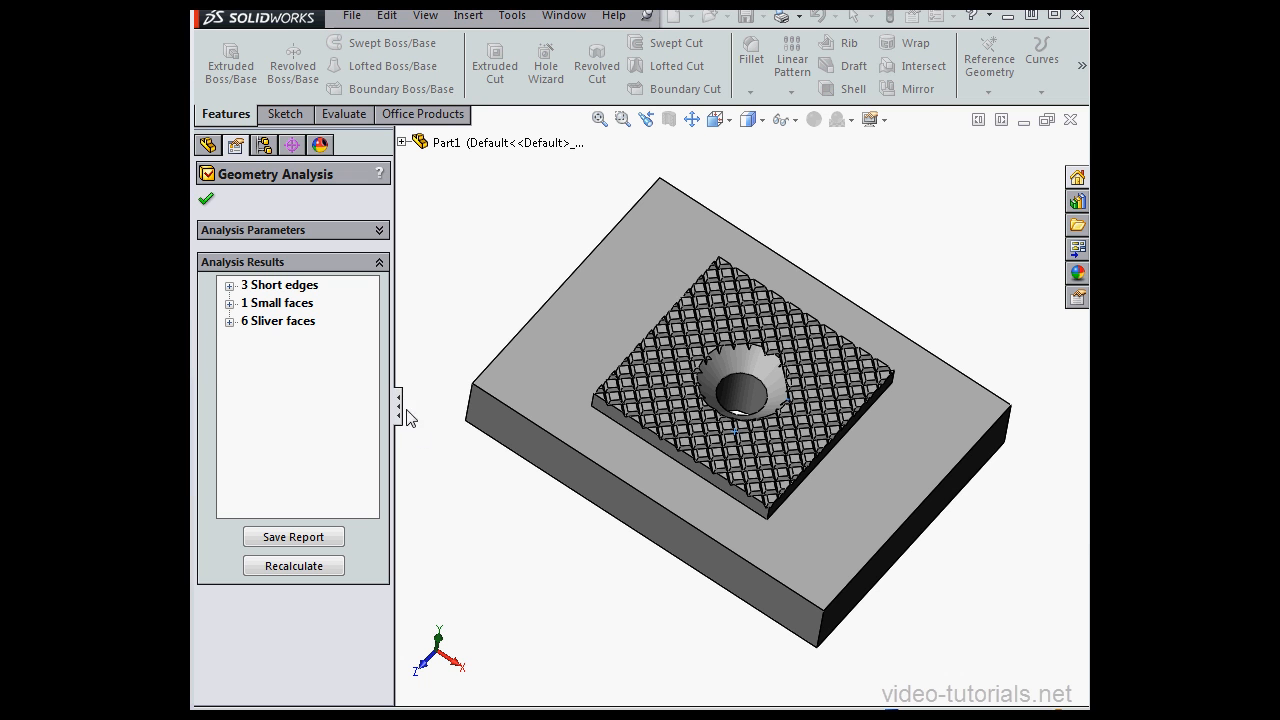
pyautogui.moveTo(414, 557)
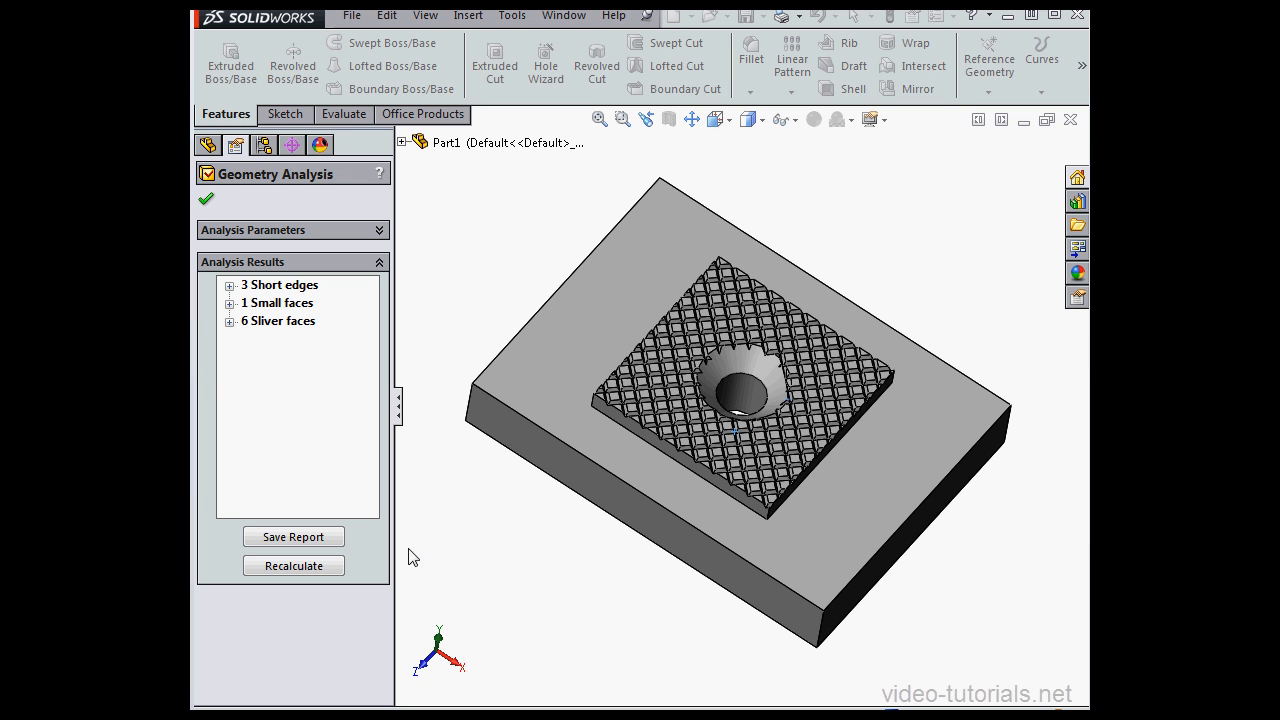
pyautogui.click(293, 536)
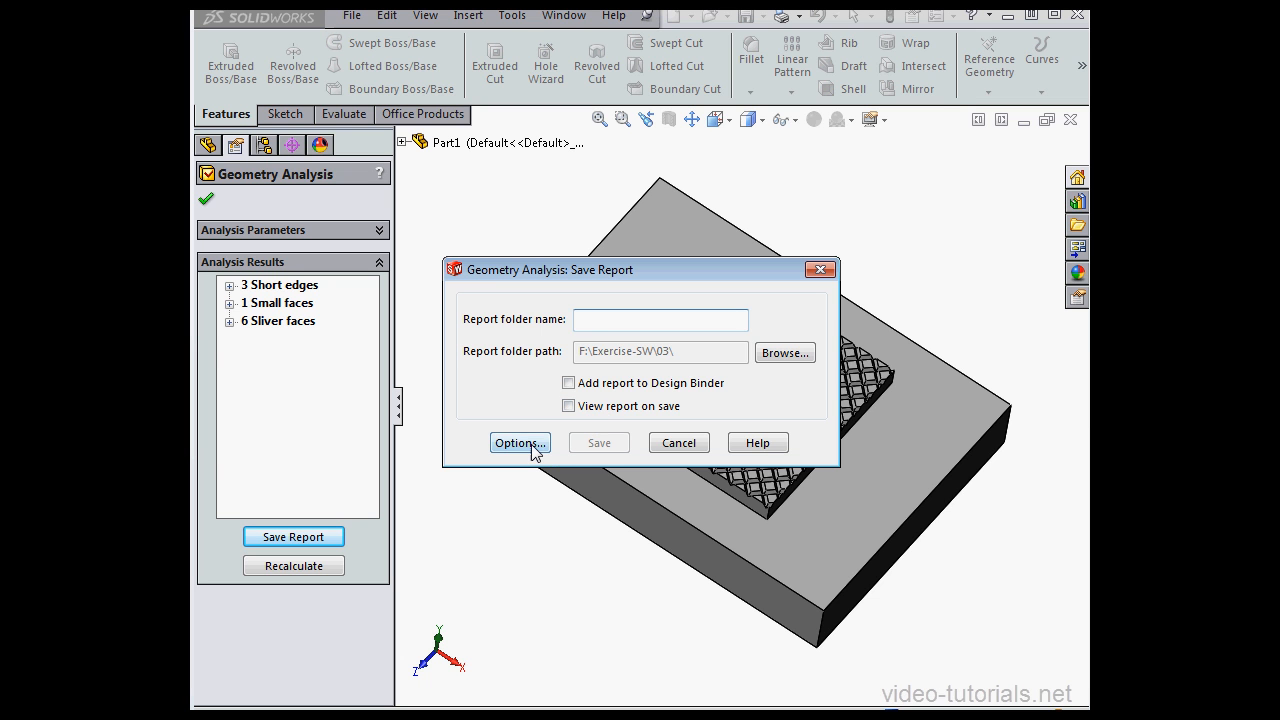
# Open Report Options, then dismiss the options and Save Report dialogs without saving
pyautogui.click(518, 442)
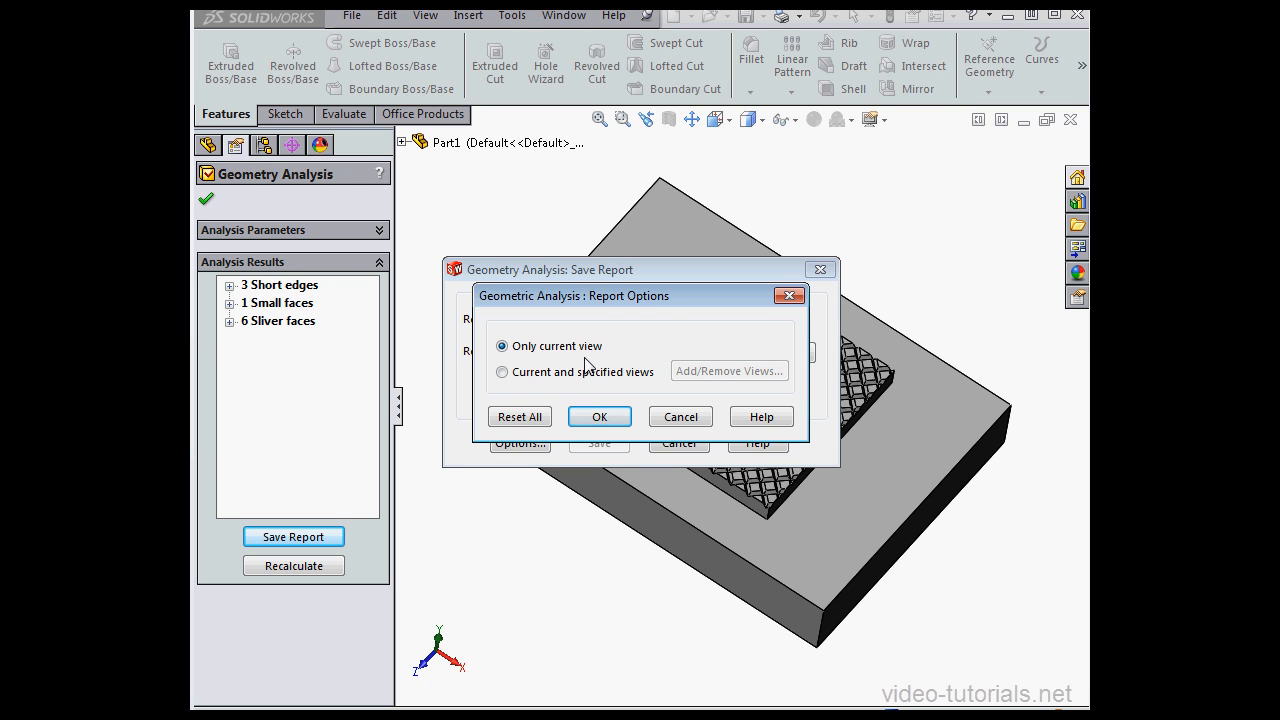
pyautogui.click(502, 371)
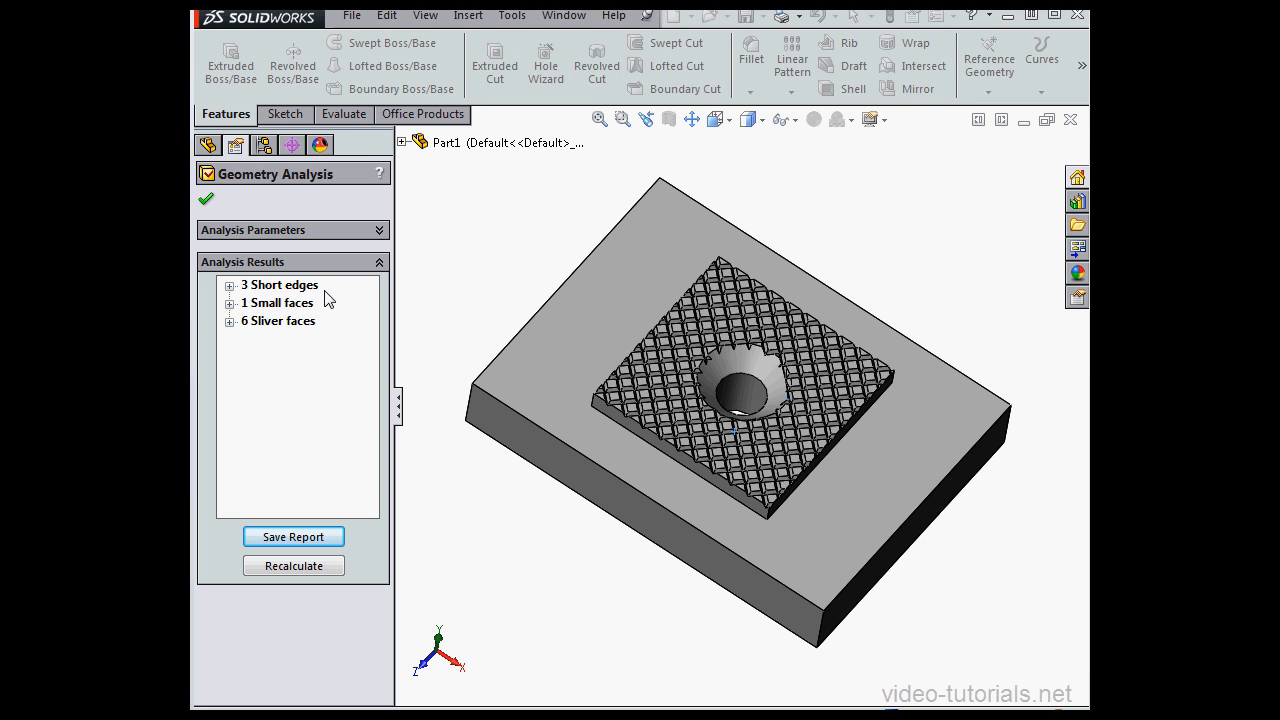
pyautogui.moveTo(398, 272)
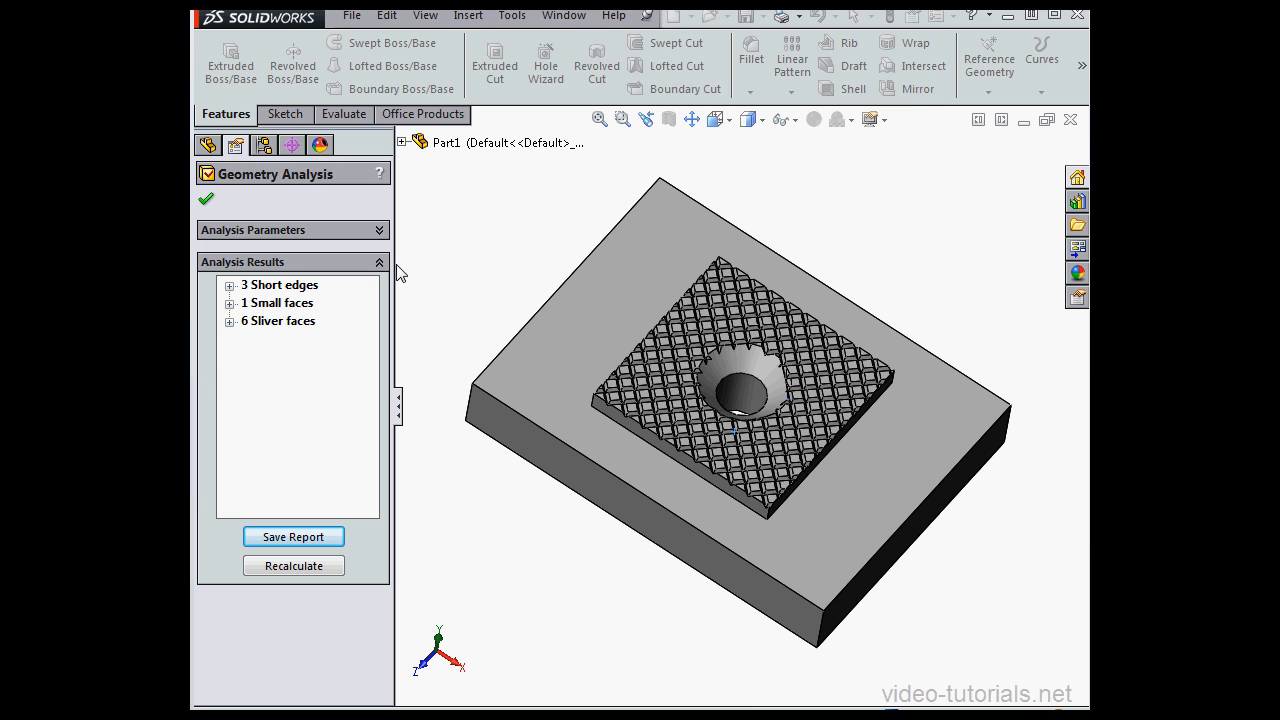